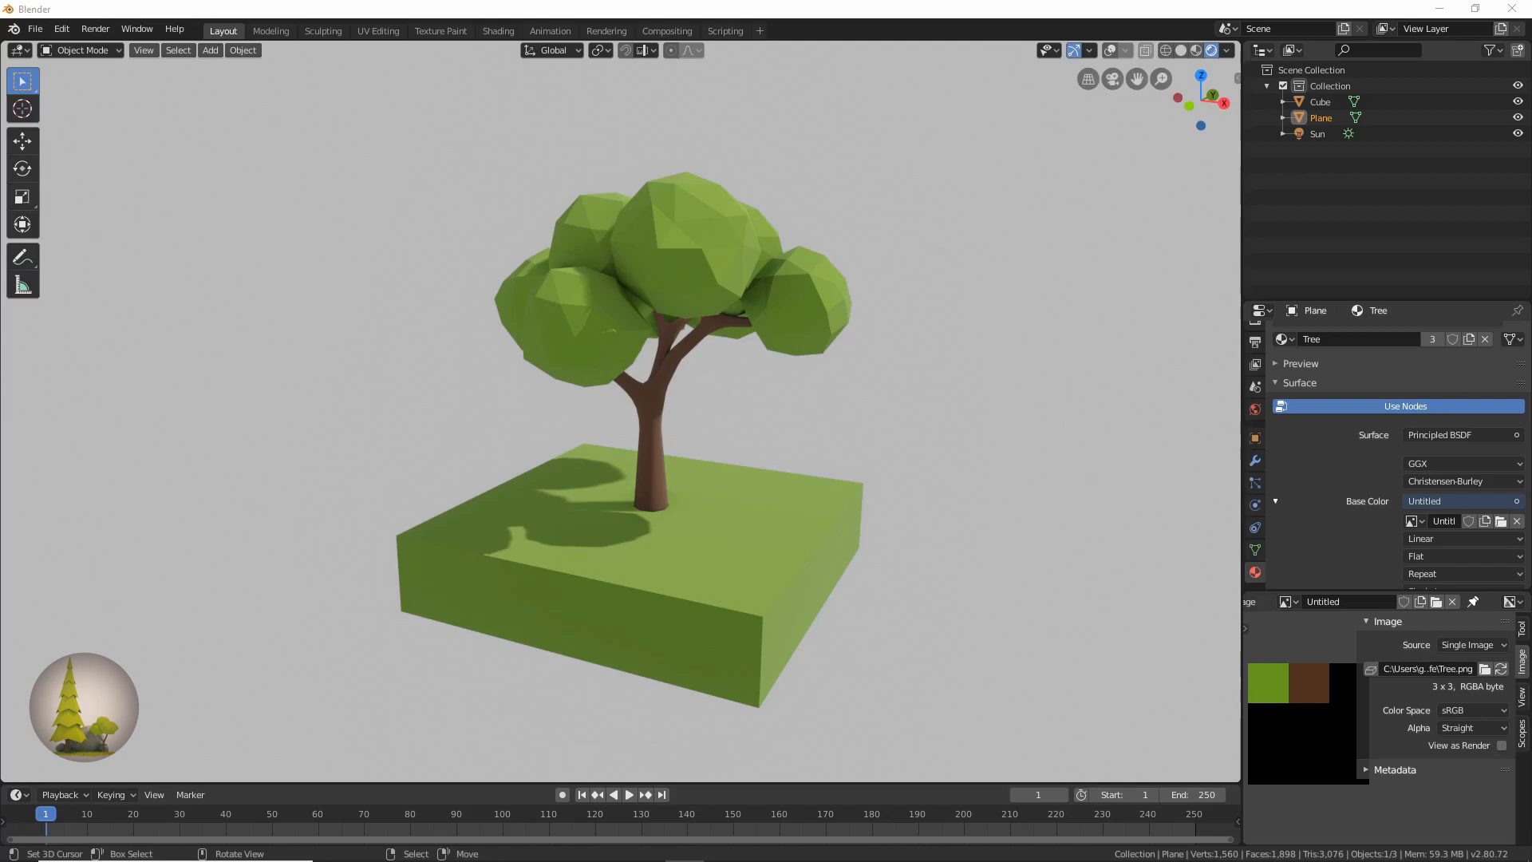
{"action": "mouse_move", "coordinate": [7, 570]}
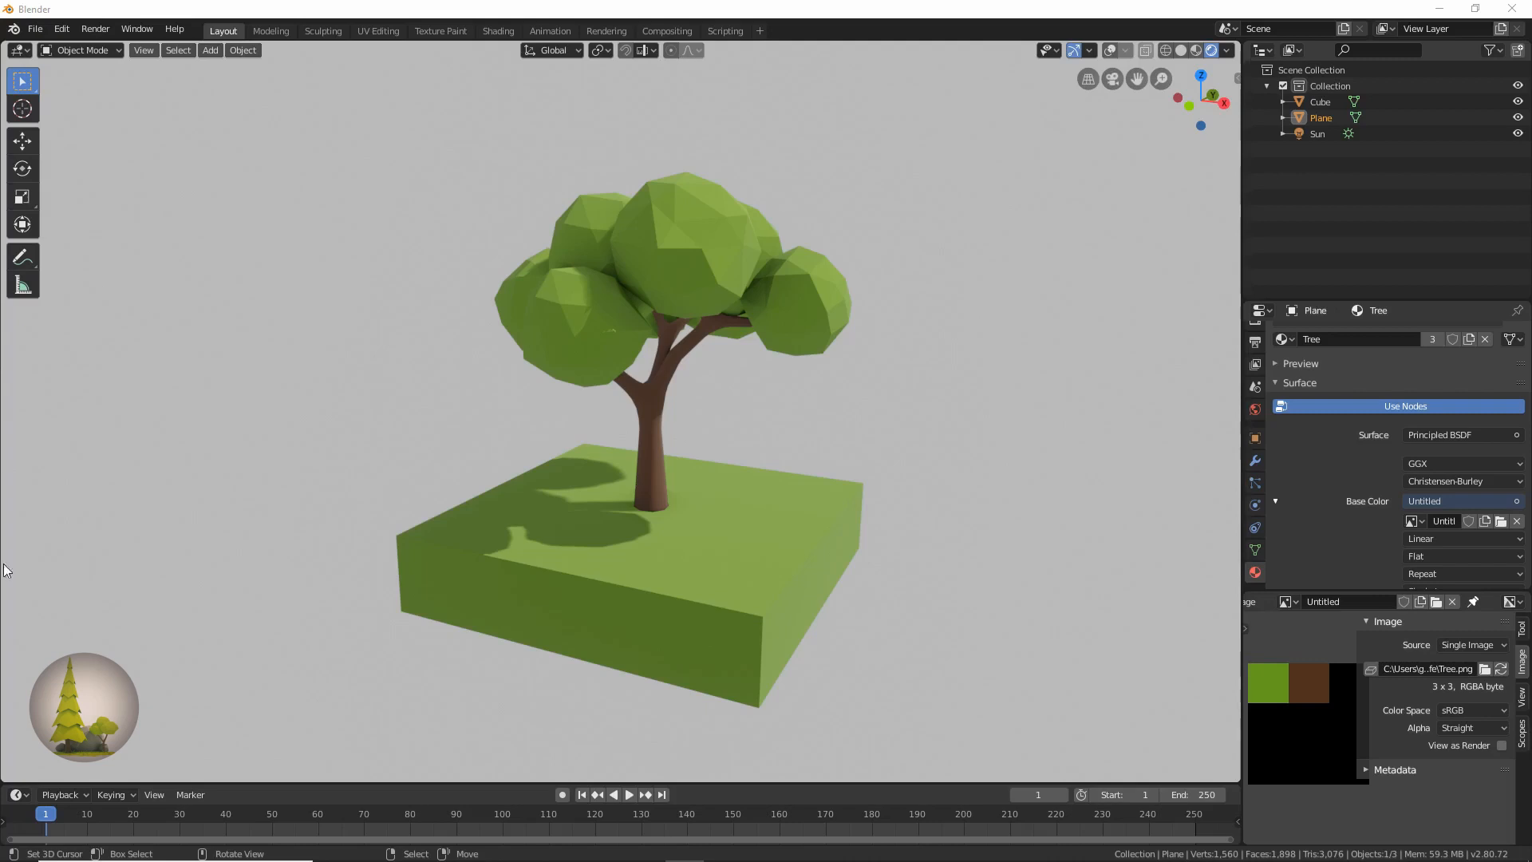
{"action": "mouse_move", "coordinate": [768, 588]}
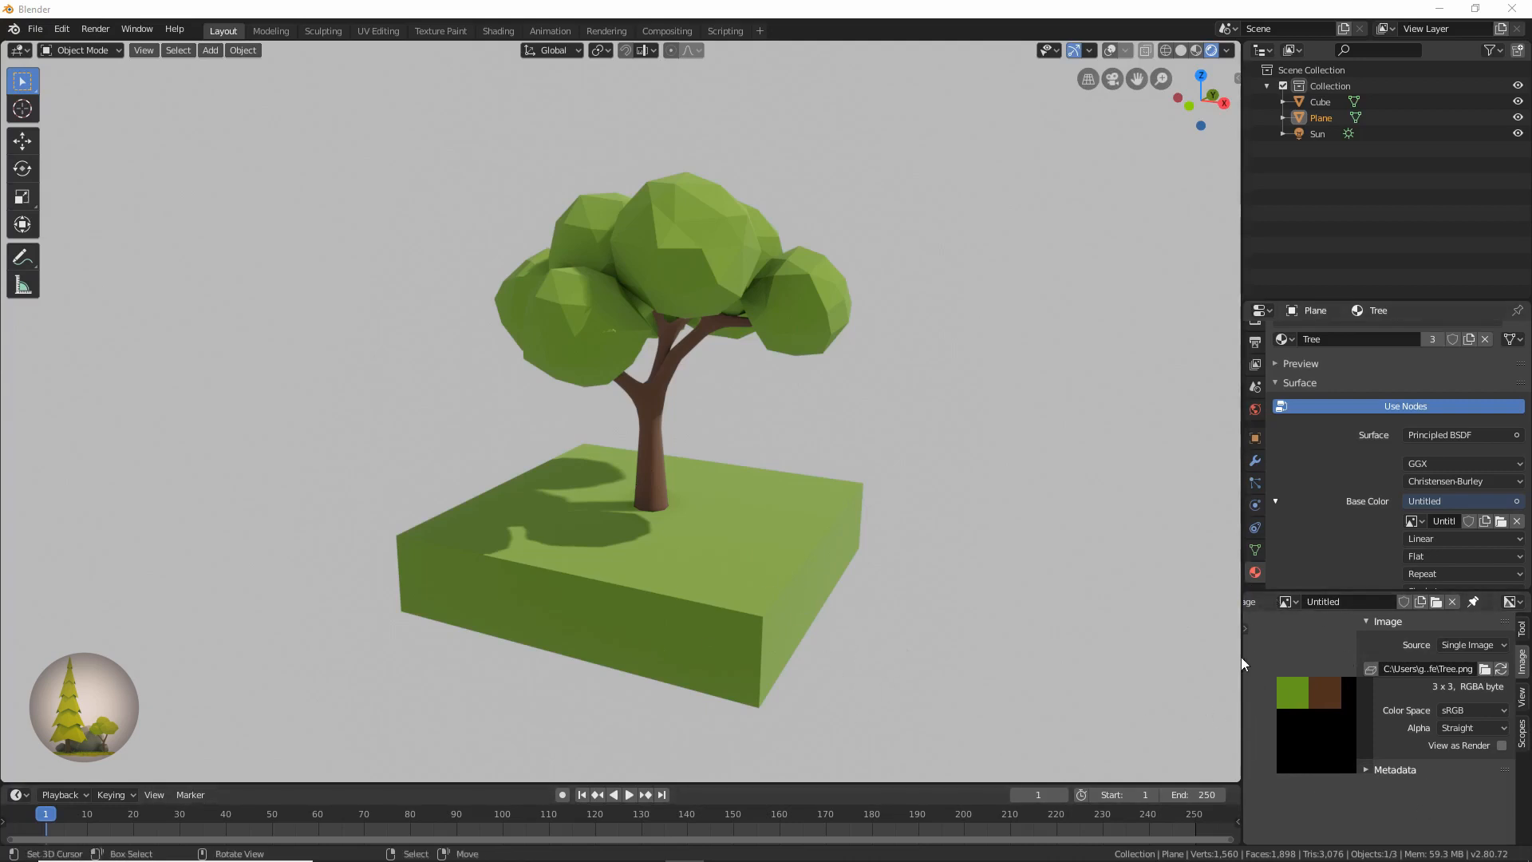
Start a new General file discarding the tree, then delete the default camera, cube and light
{"action": "left_click", "coordinate": [35, 31]}
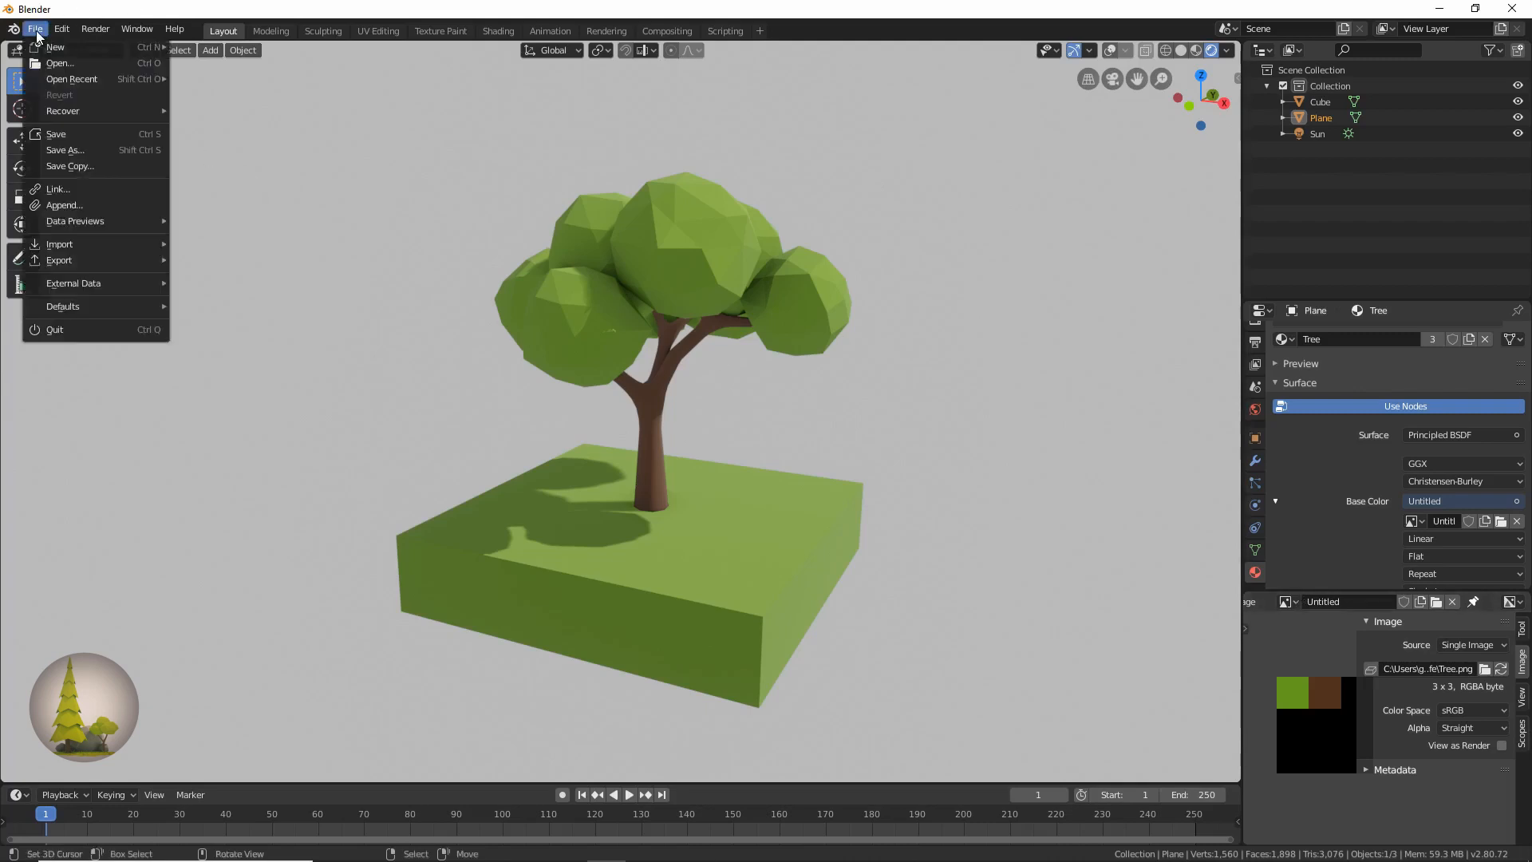
{"action": "mouse_move", "coordinate": [56, 46]}
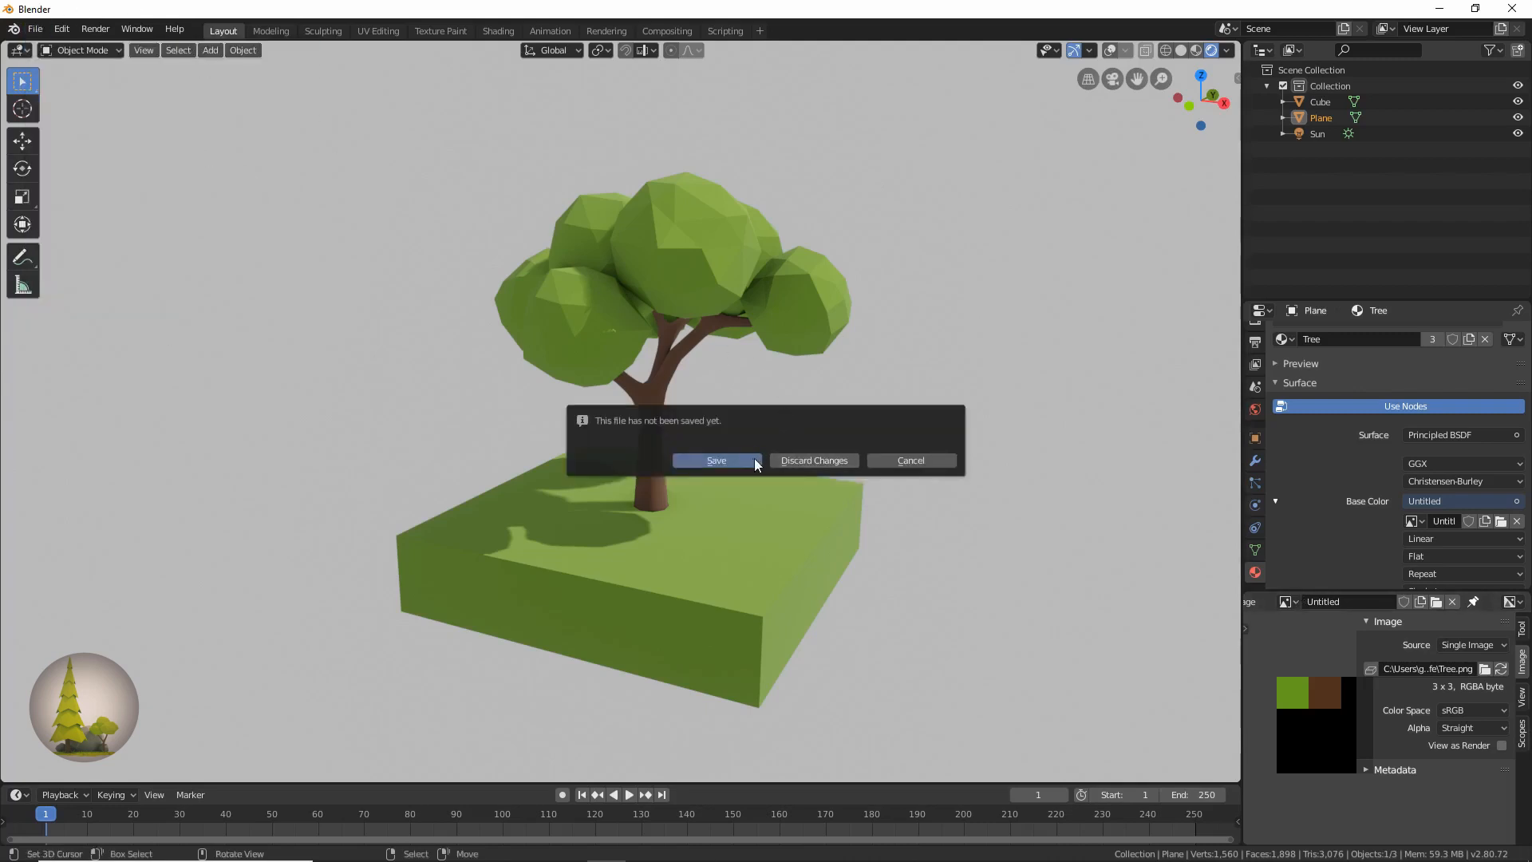
{"action": "left_click", "coordinate": [814, 460]}
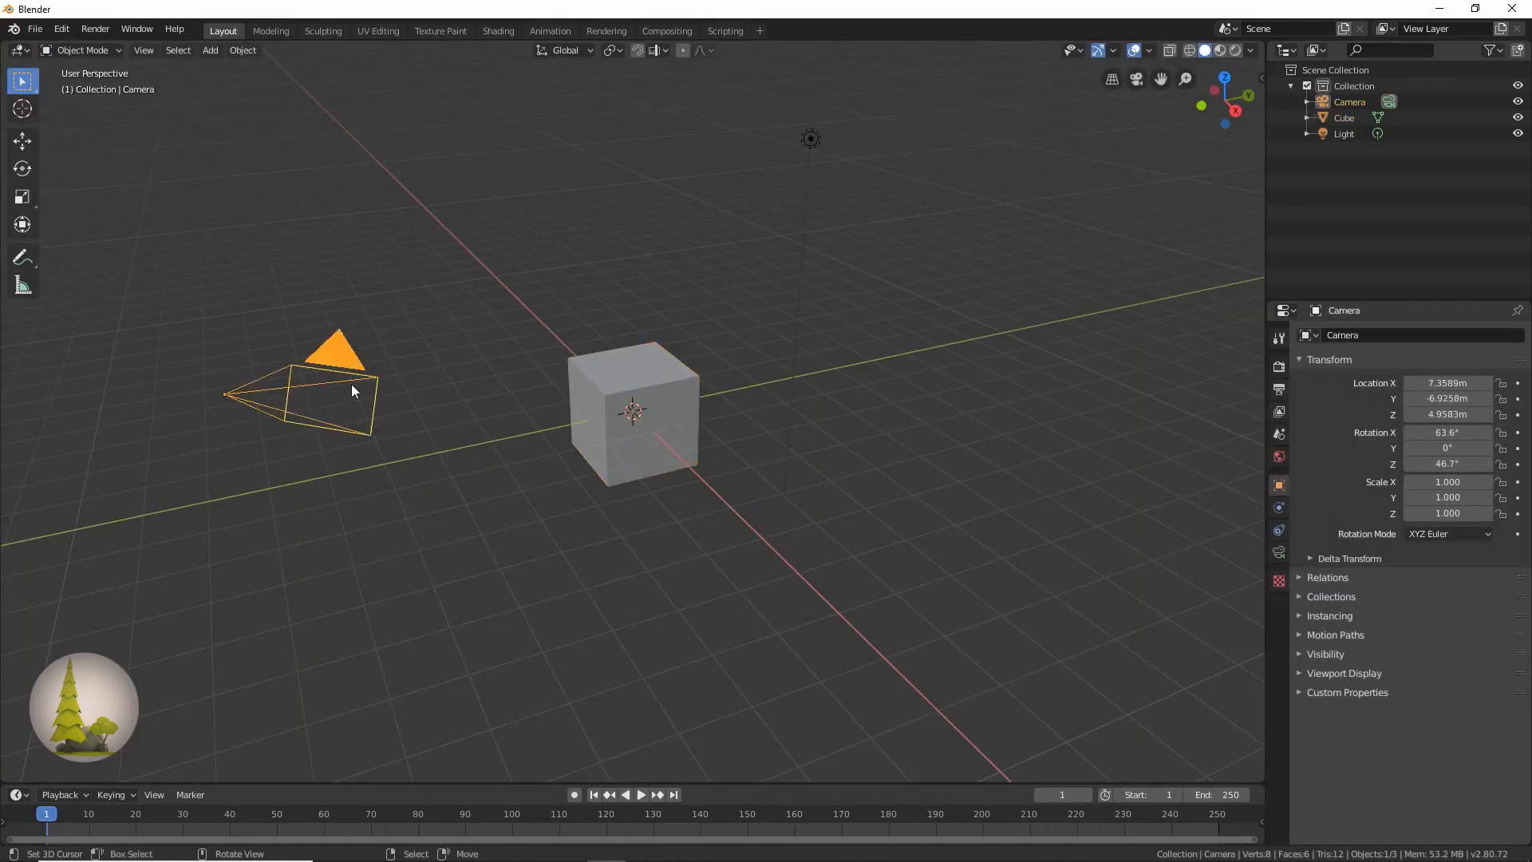
{"action": "left_click", "coordinate": [638, 418]}
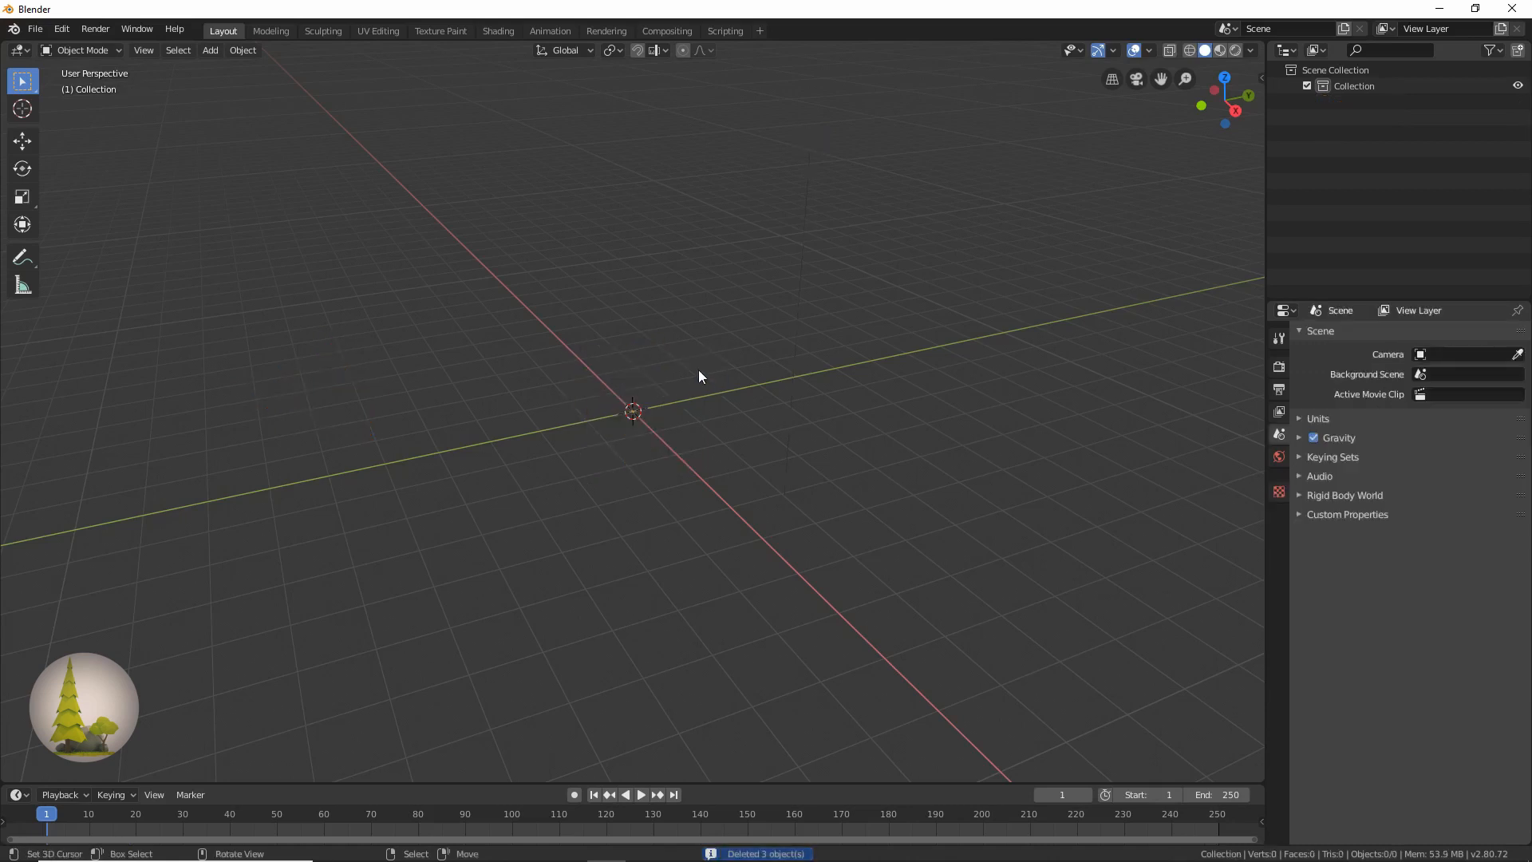
{"action": "left_click", "coordinate": [210, 50]}
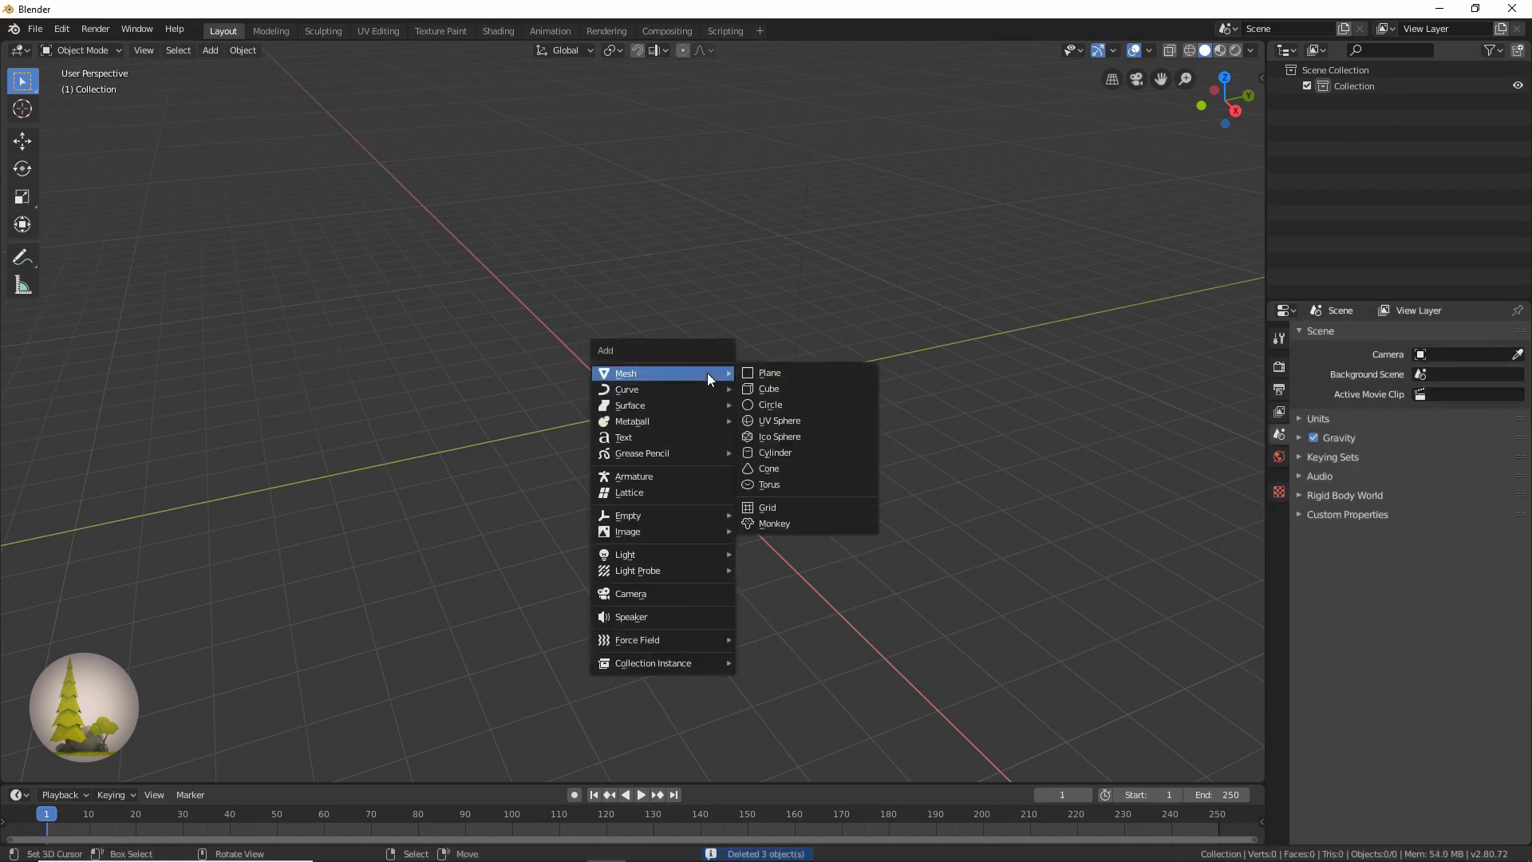
Add a Plane, enter Edit Mode and delete three corners so one vertex remains at the origin
{"action": "left_click", "coordinate": [770, 374]}
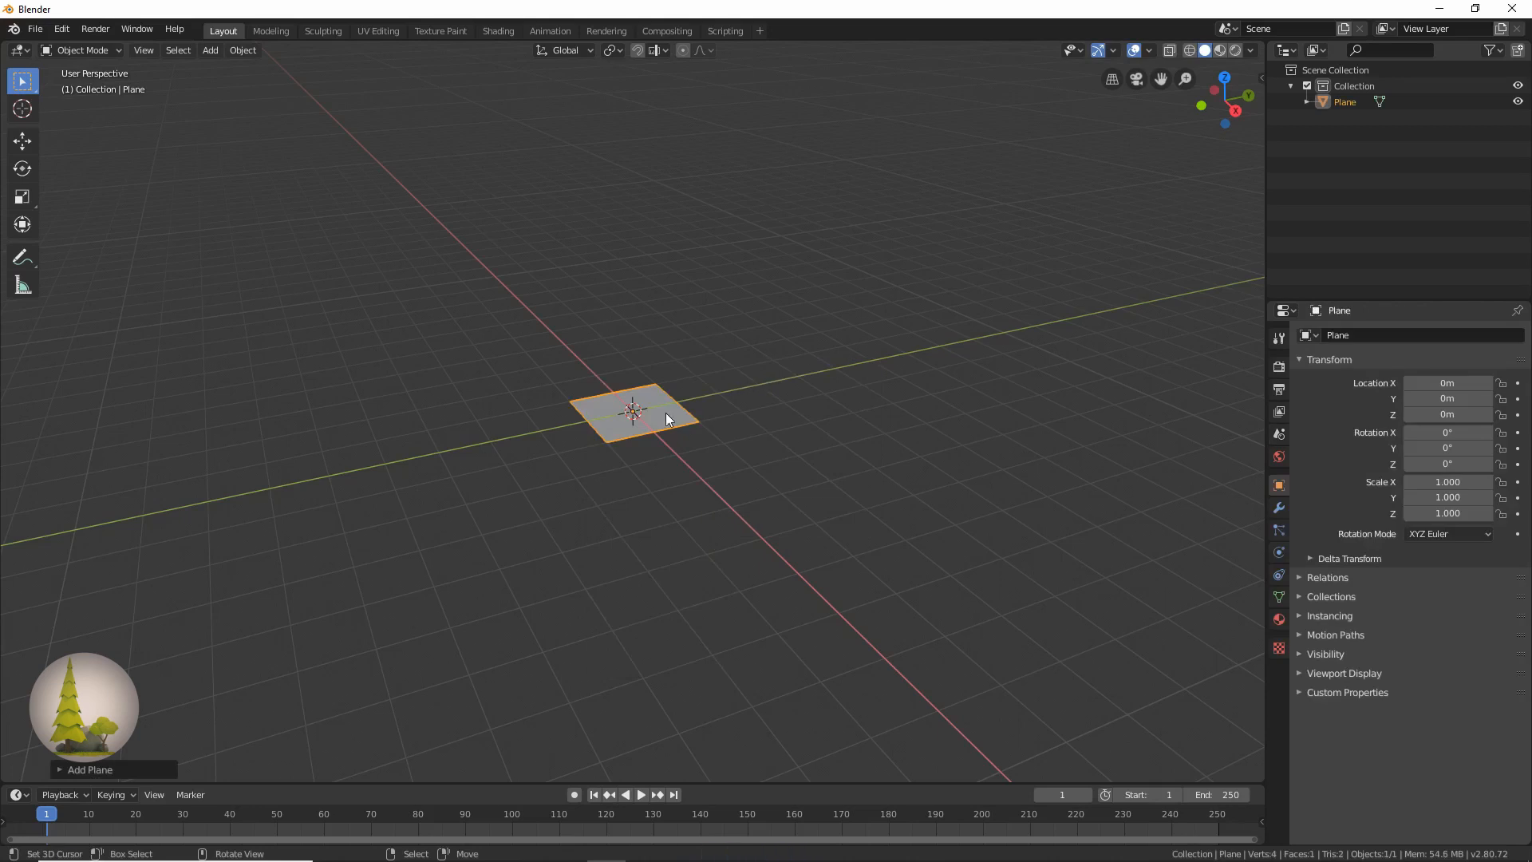
{"action": "mouse_move", "coordinate": [680, 423]}
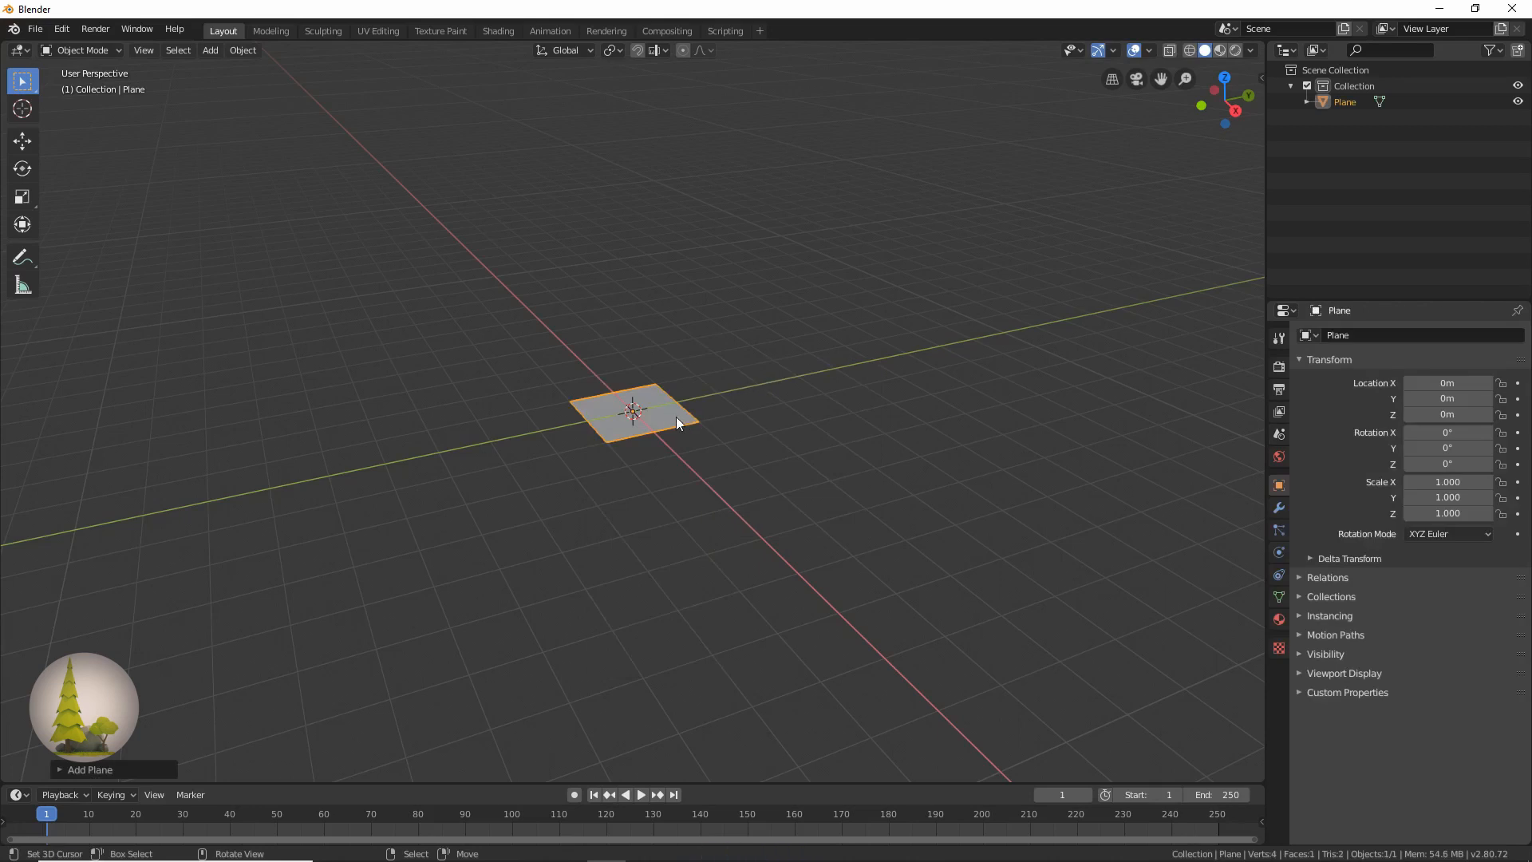
{"action": "key", "text": "Tab"}
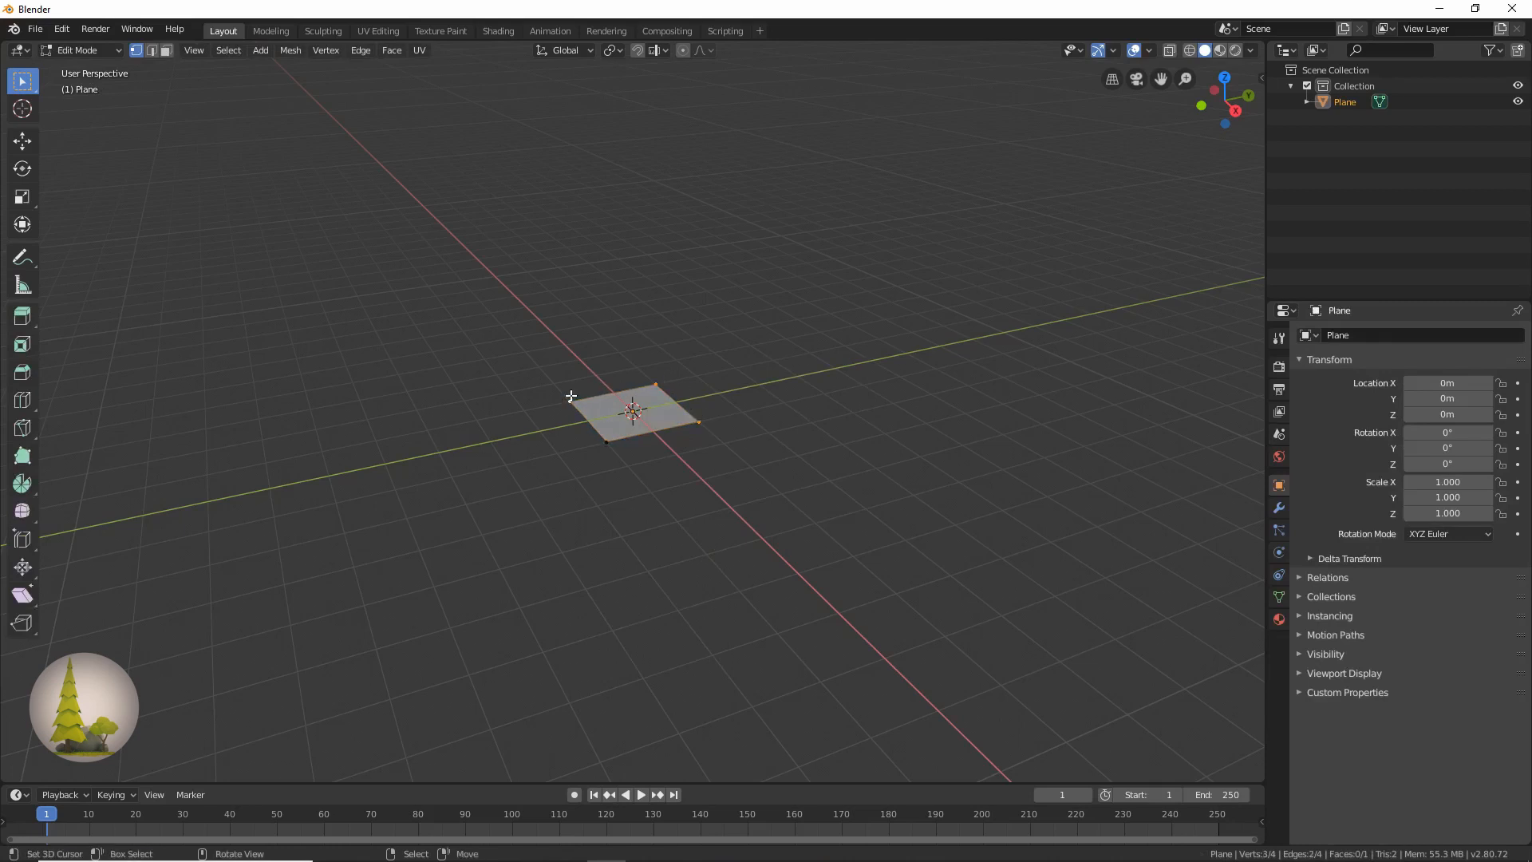
{"action": "key", "text": "X"}
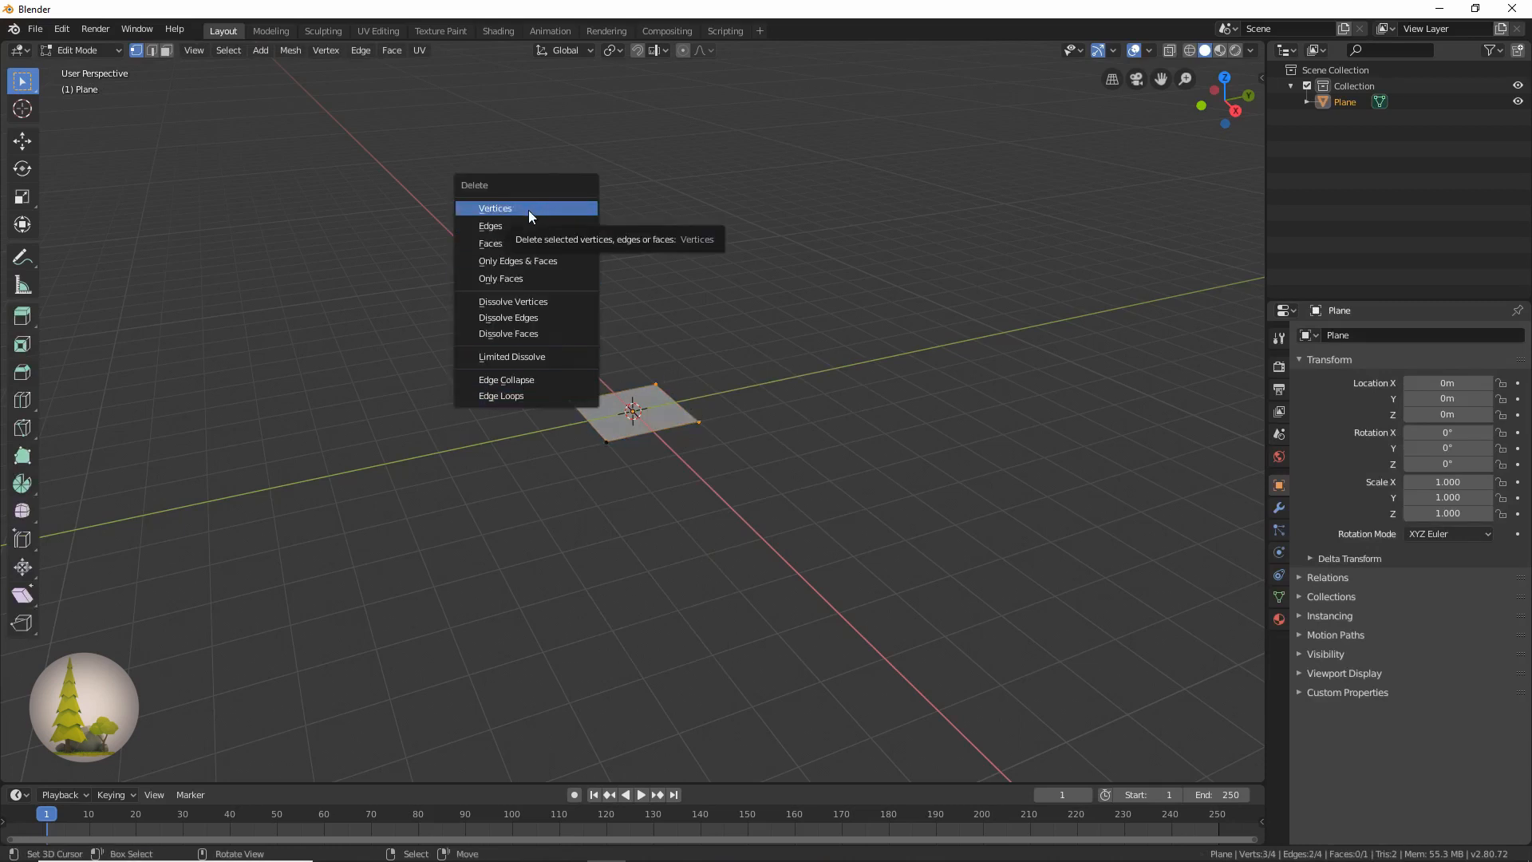
{"action": "left_click", "coordinate": [495, 208]}
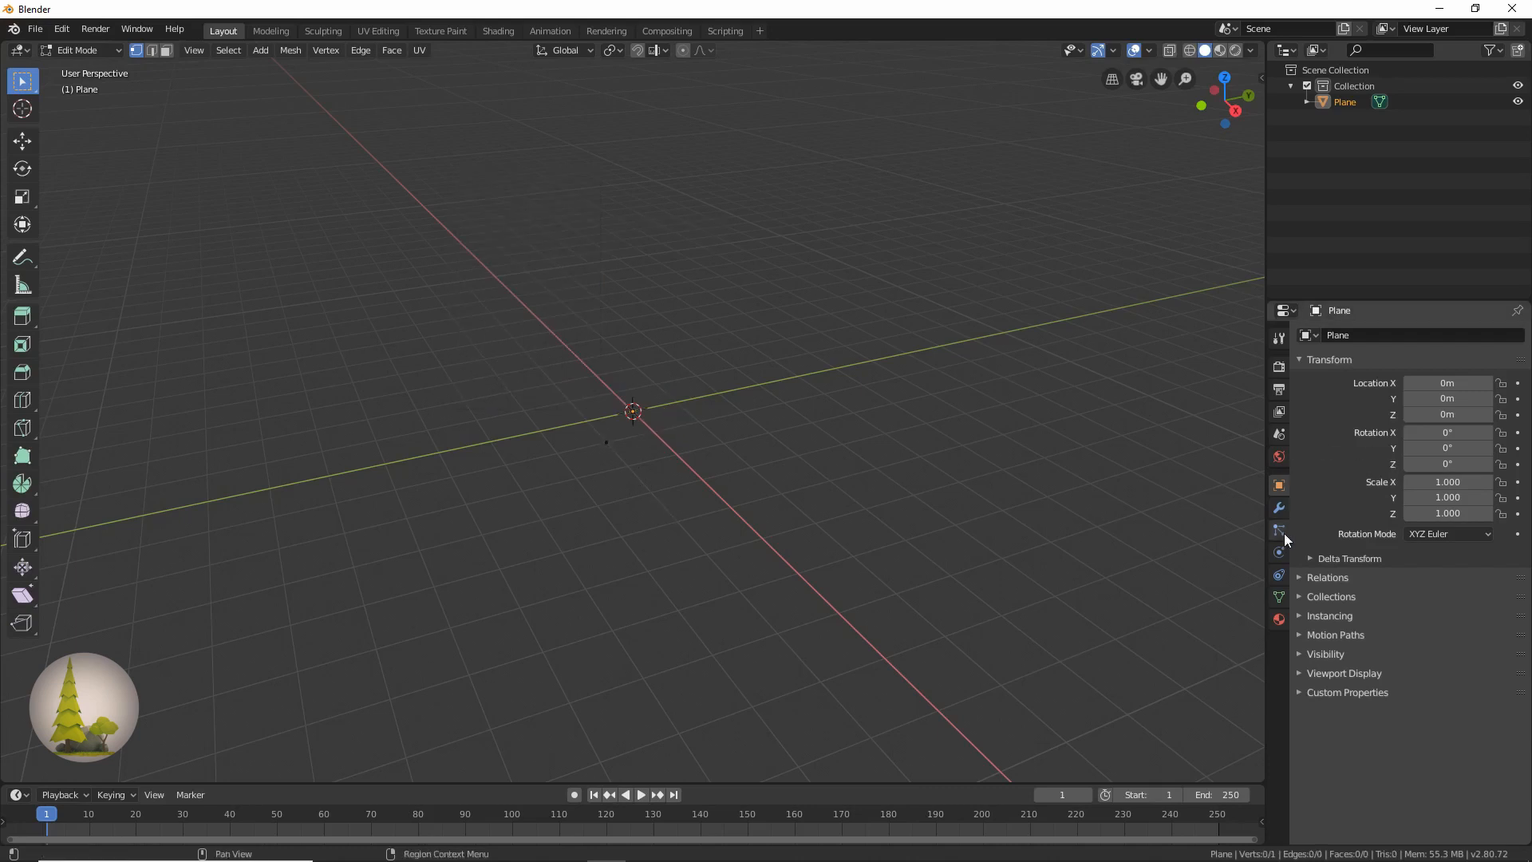
Stack a Skin modifier and a Subdivision Surface modifier on the single-vertex Plane
{"action": "left_click", "coordinate": [1280, 507]}
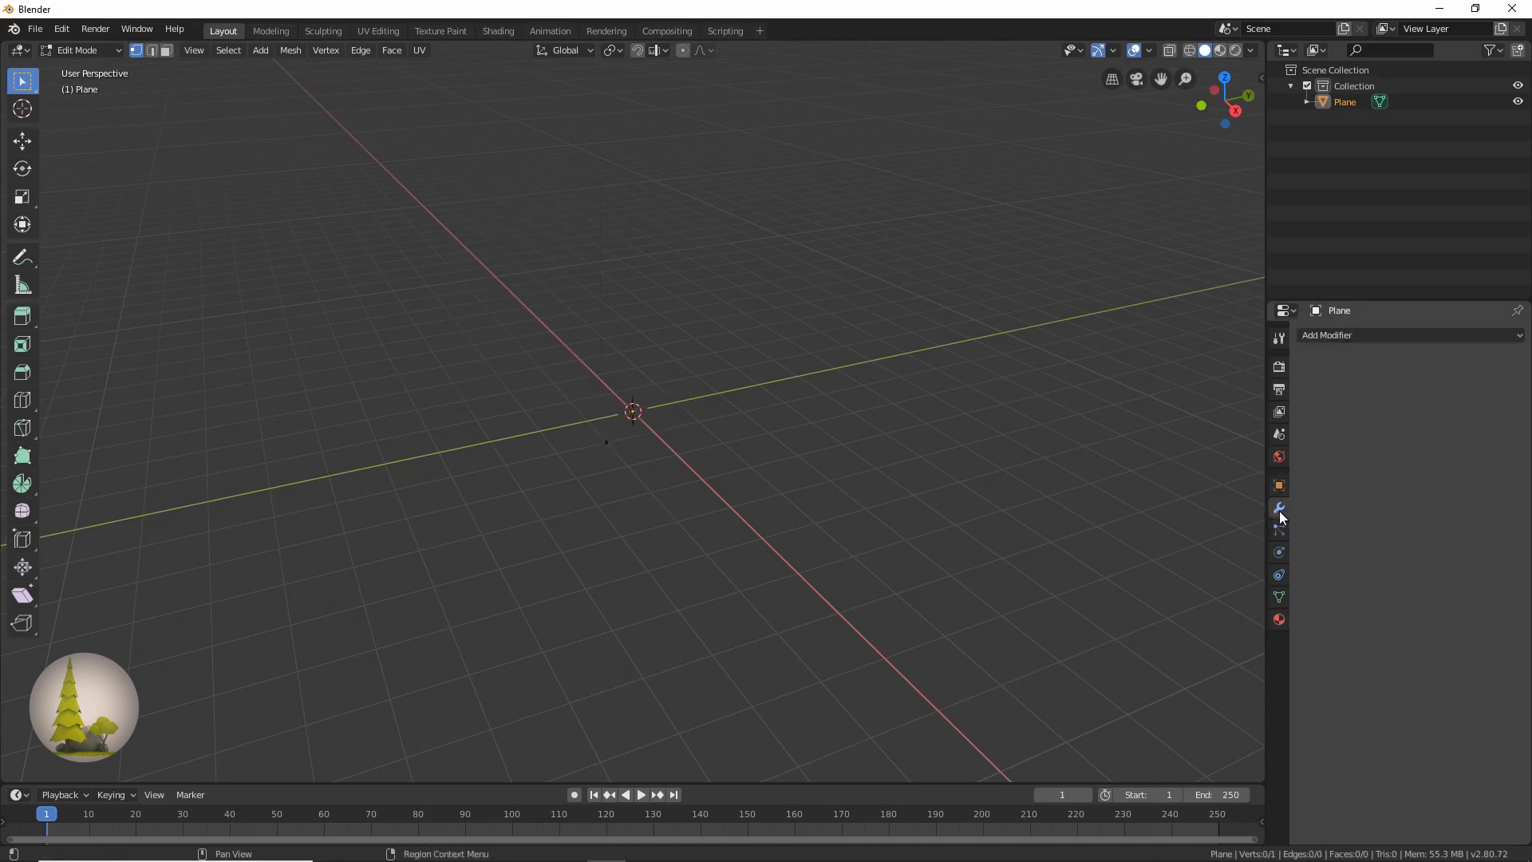
{"action": "left_click", "coordinate": [1408, 335]}
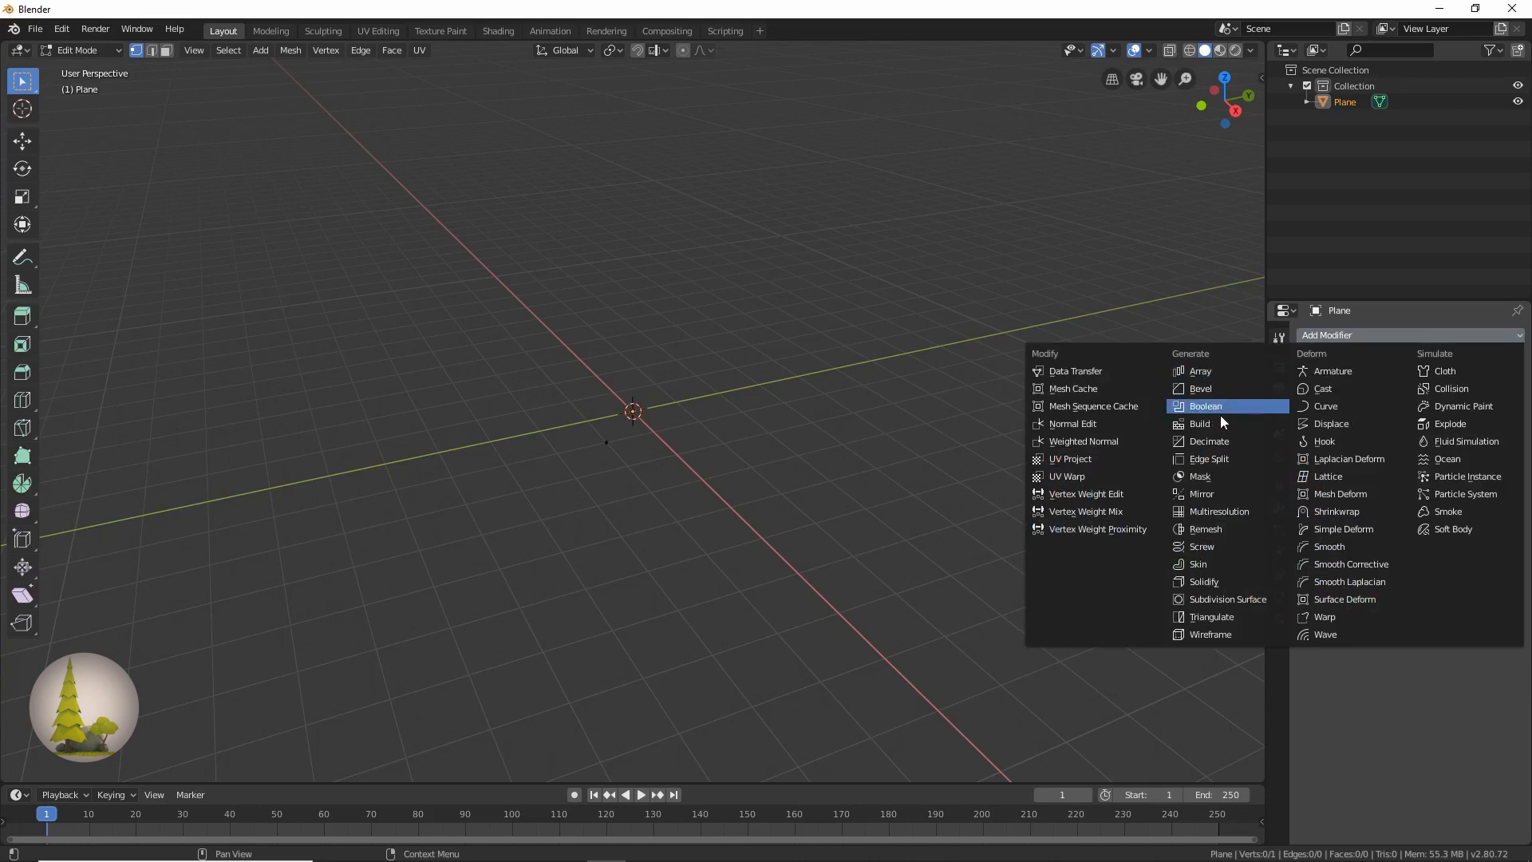
{"action": "mouse_move", "coordinate": [1202, 565]}
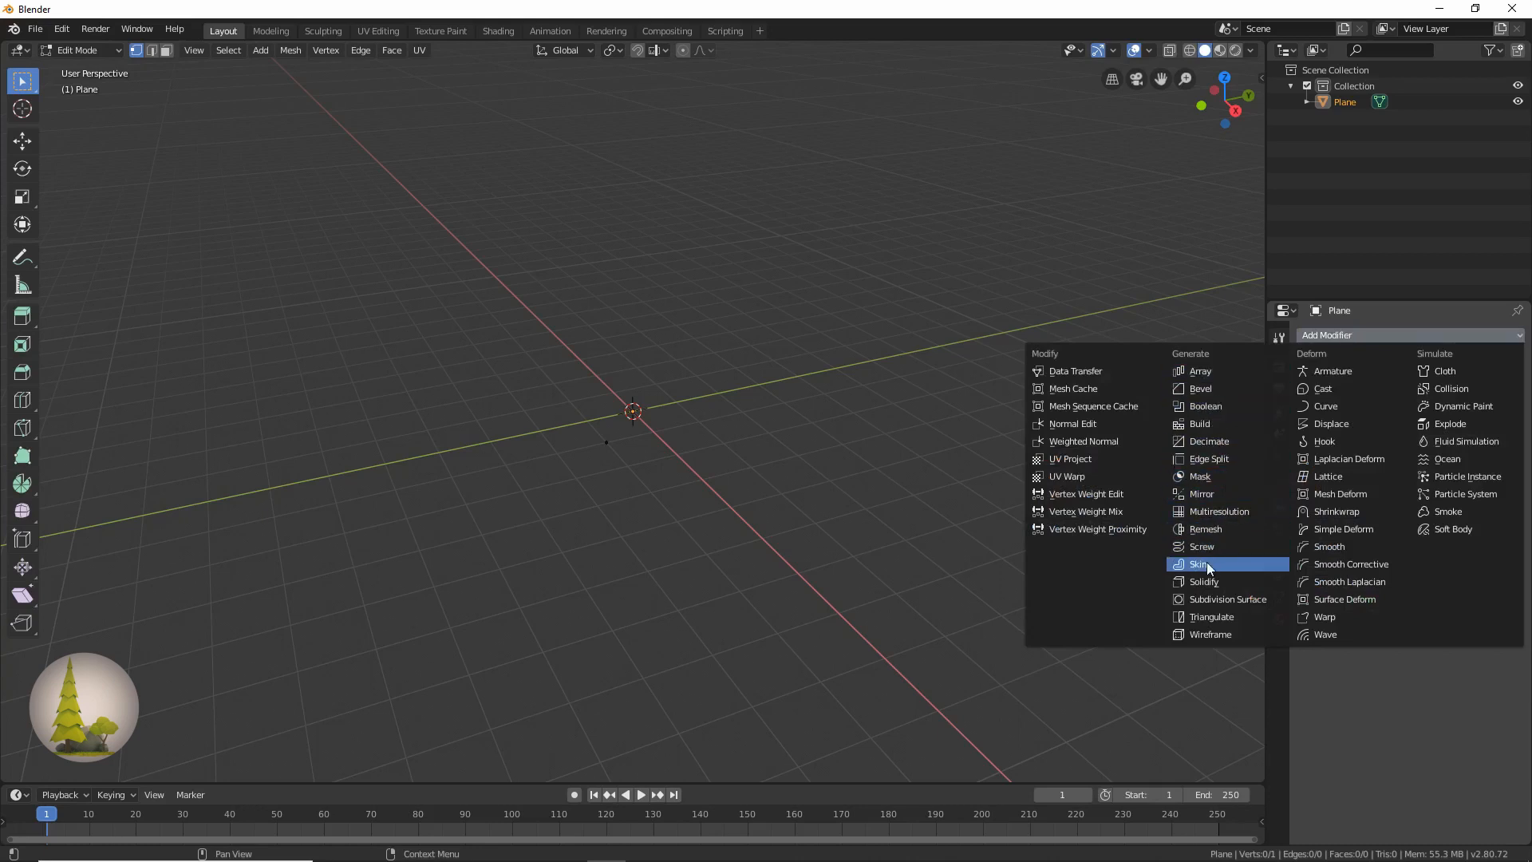
{"action": "left_click", "coordinate": [1198, 563]}
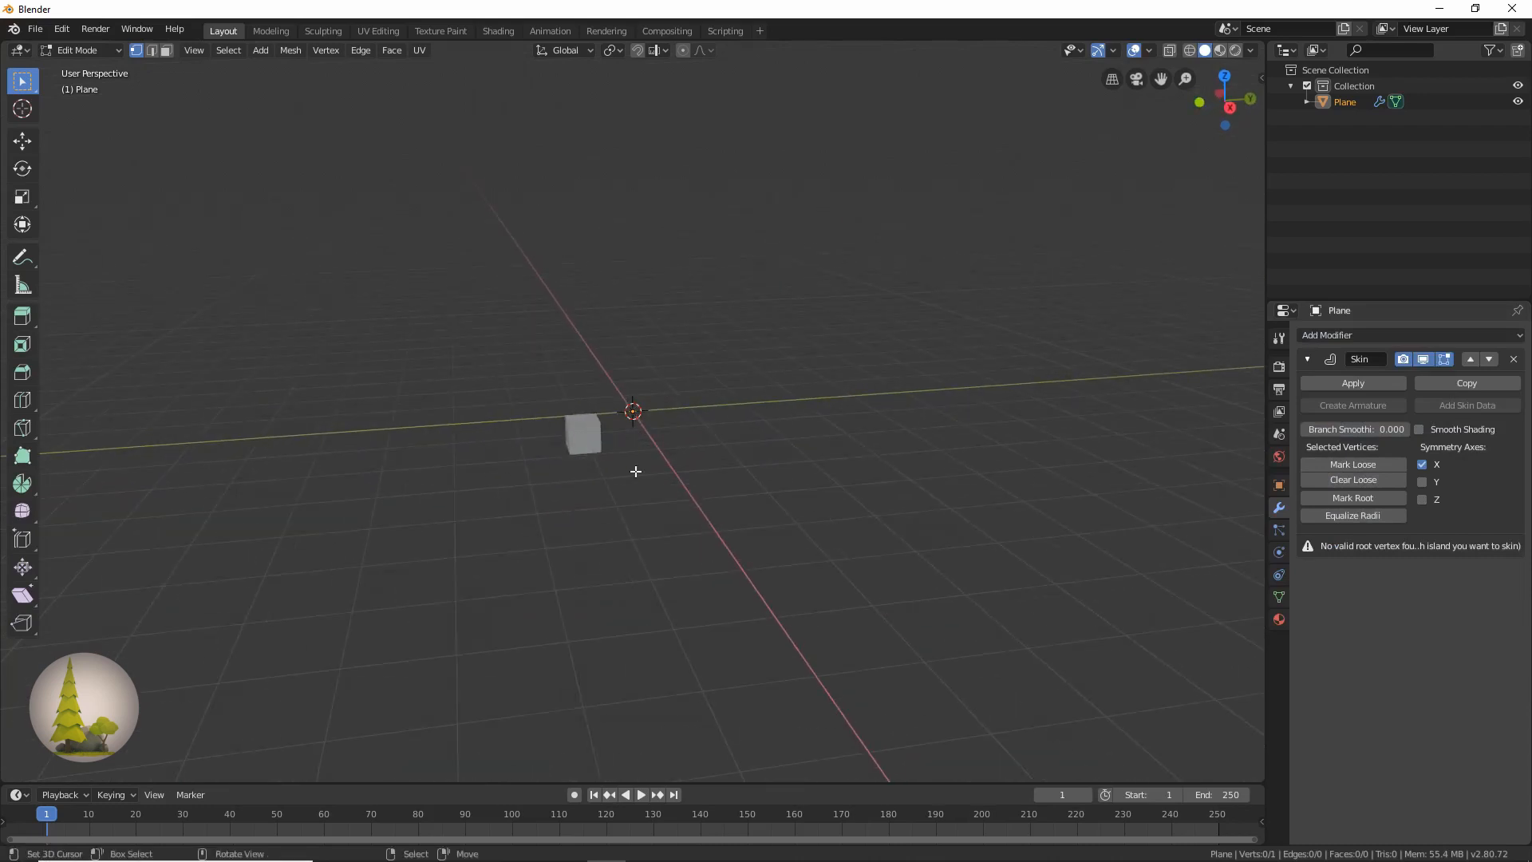
{"action": "left_click", "coordinate": [1358, 335]}
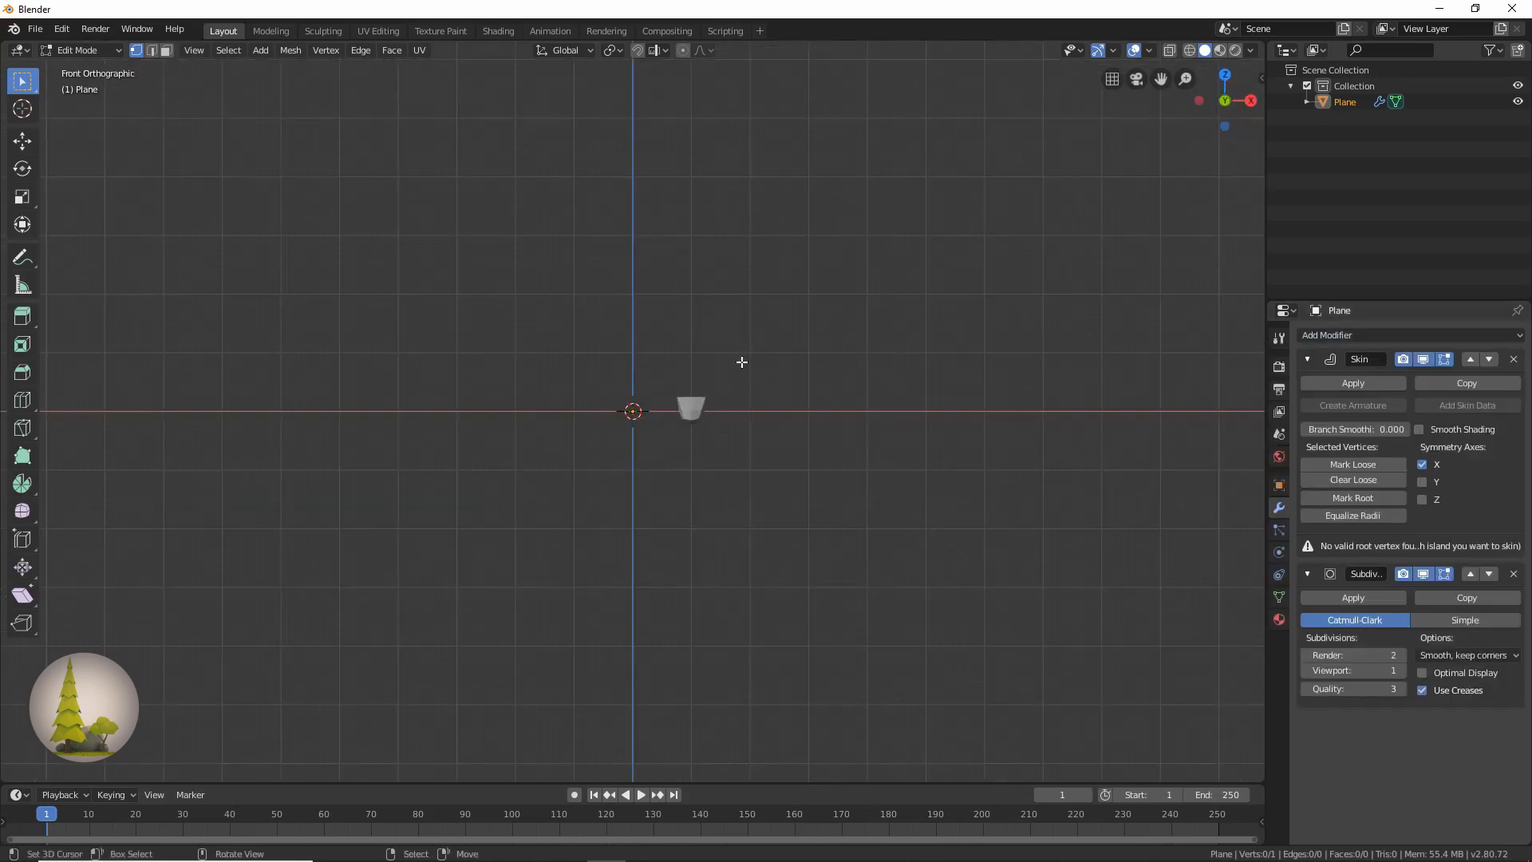
Extrude the skinned vertex up into a trunk that forks into two angled branches, a Y shape
{"action": "key", "text": "Tab"}
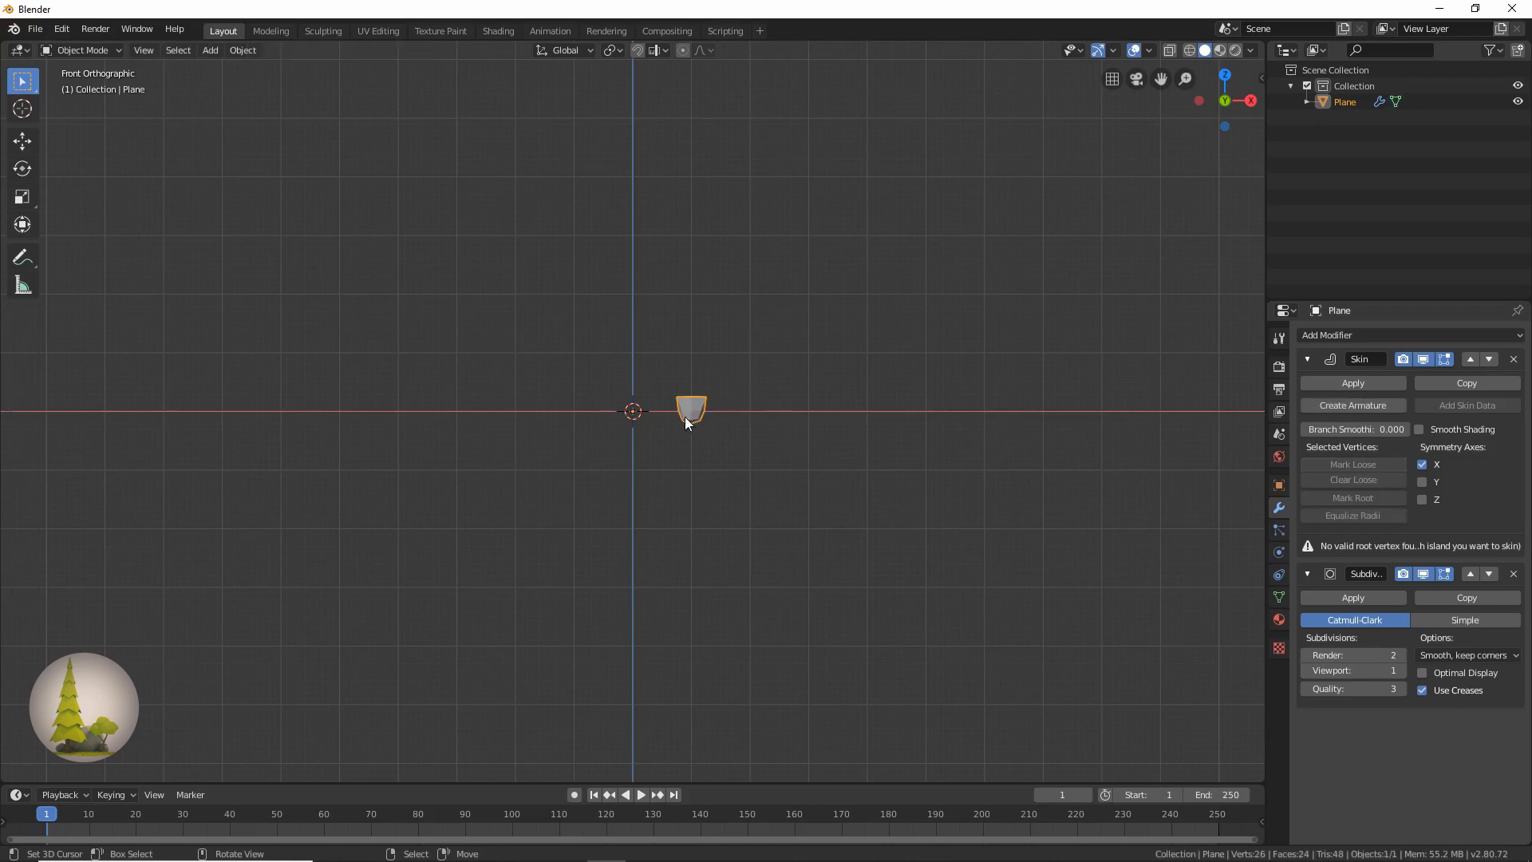
{"action": "key", "text": "Tab"}
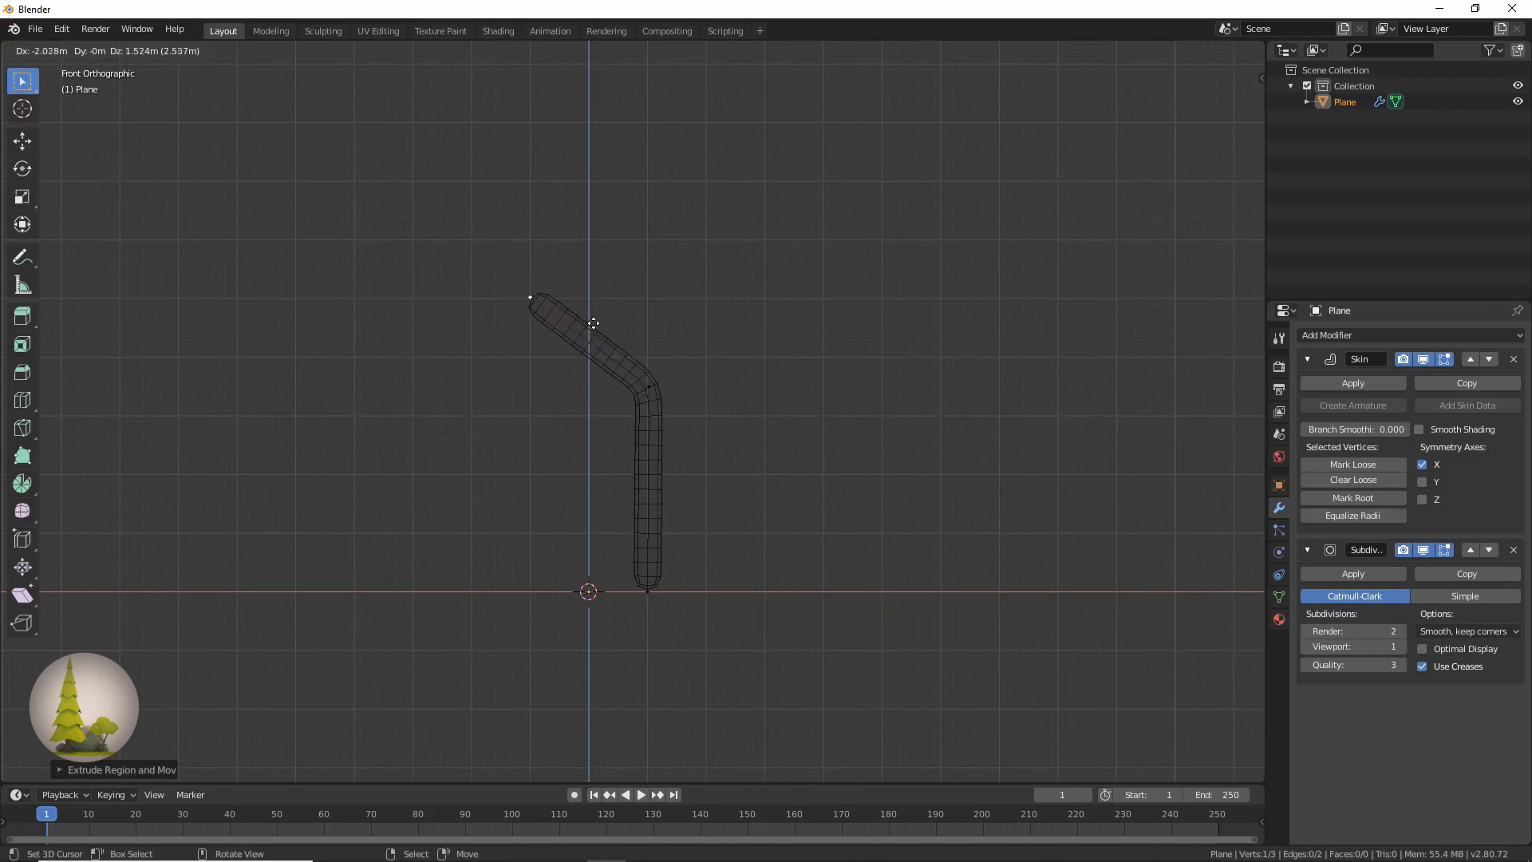
{"action": "left_click_drag", "start_coordinate": [594, 322], "coordinate": [763, 318]}
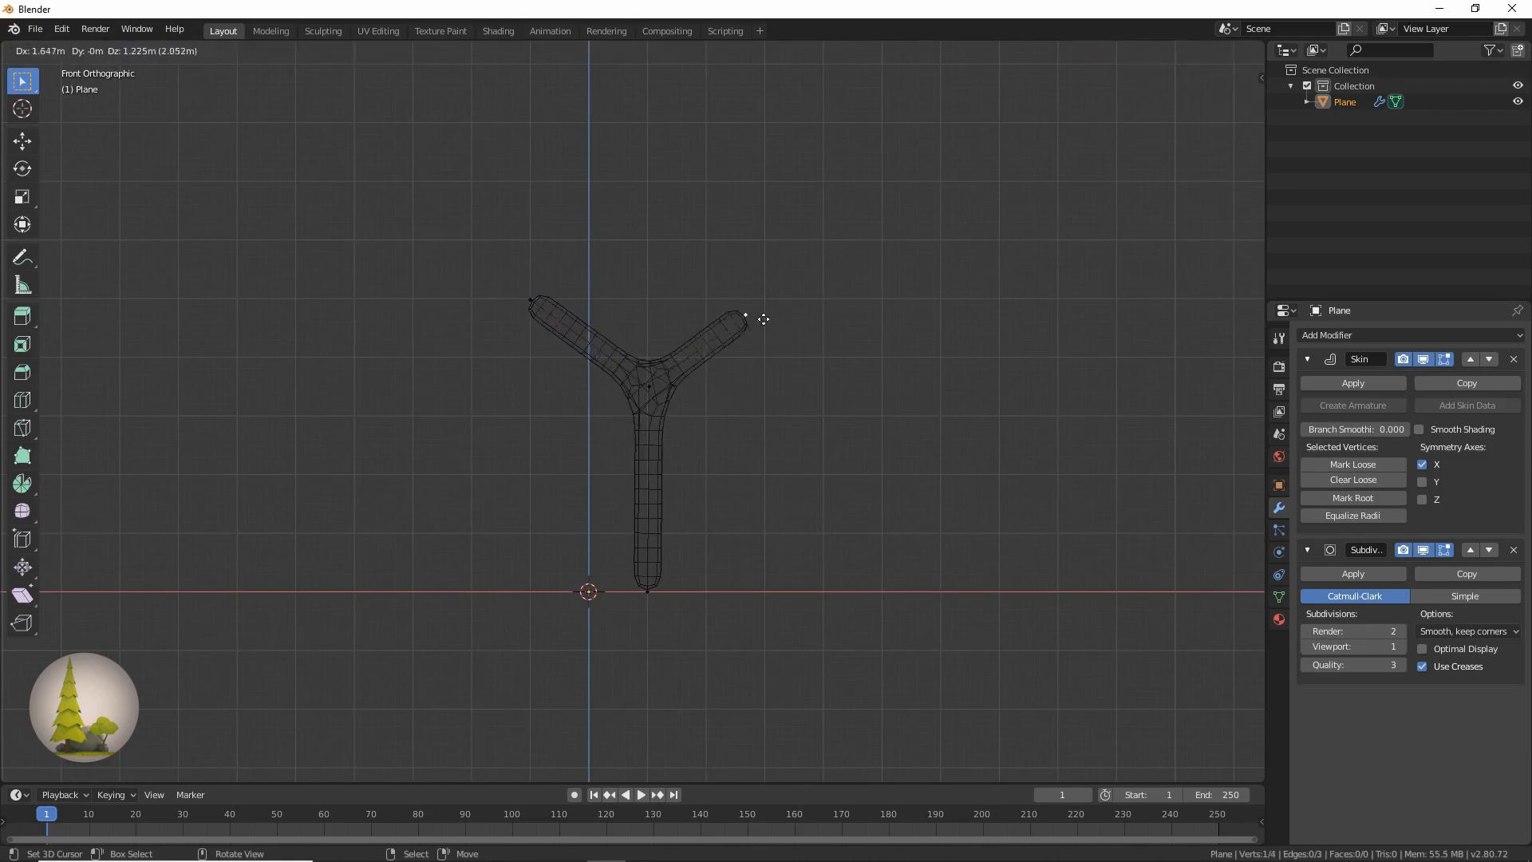
{"action": "left_click_drag", "start_coordinate": [745, 316], "coordinate": [776, 260]}
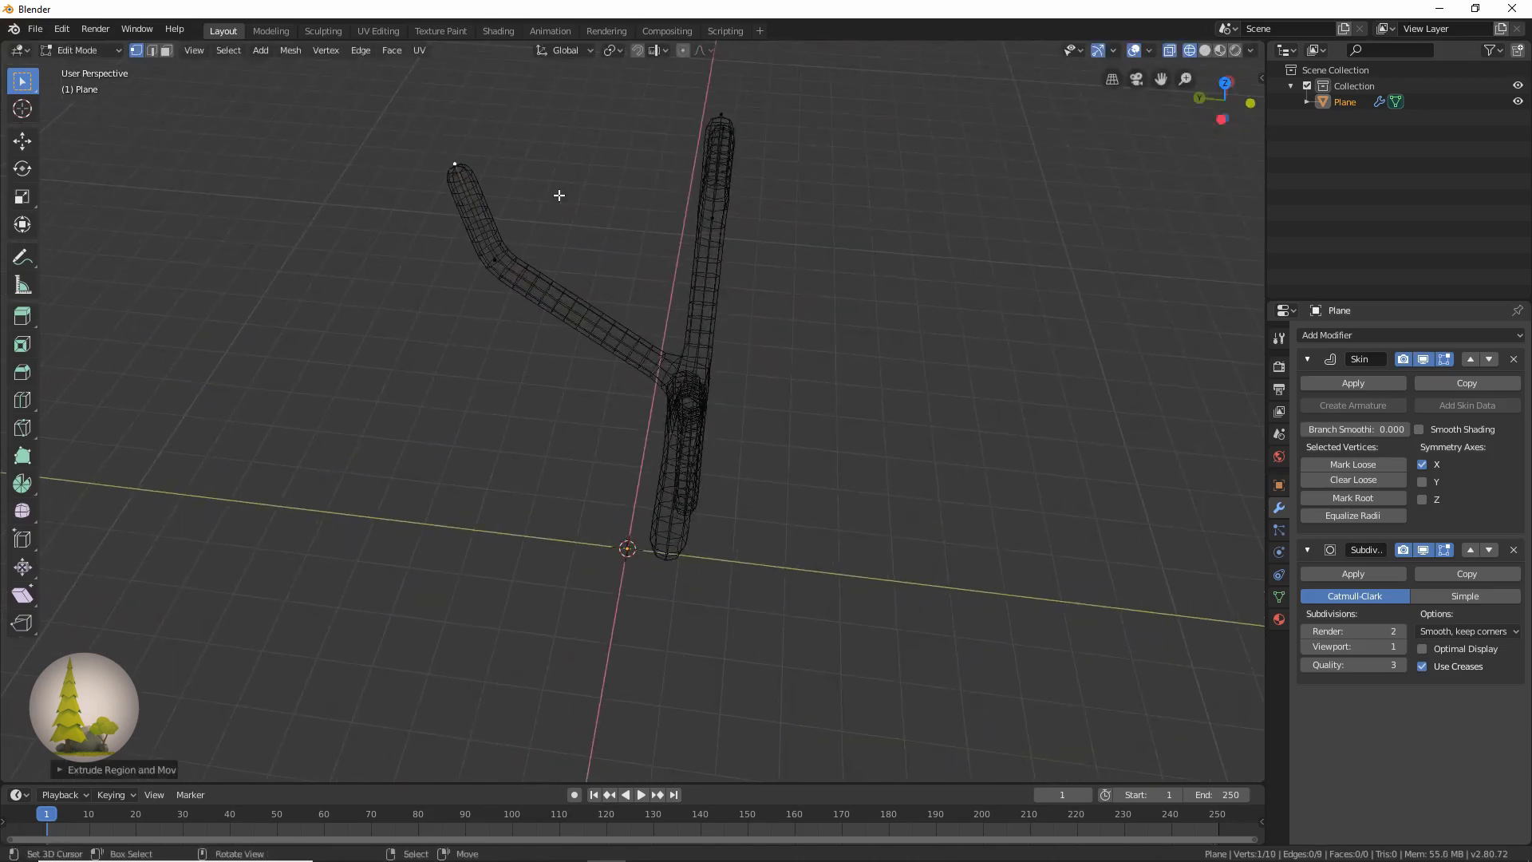
Extrude extra limbs off both main branches and reposition their tips into a multi-branched frame
{"action": "left_click_drag", "start_coordinate": [454, 164], "coordinate": [336, 276]}
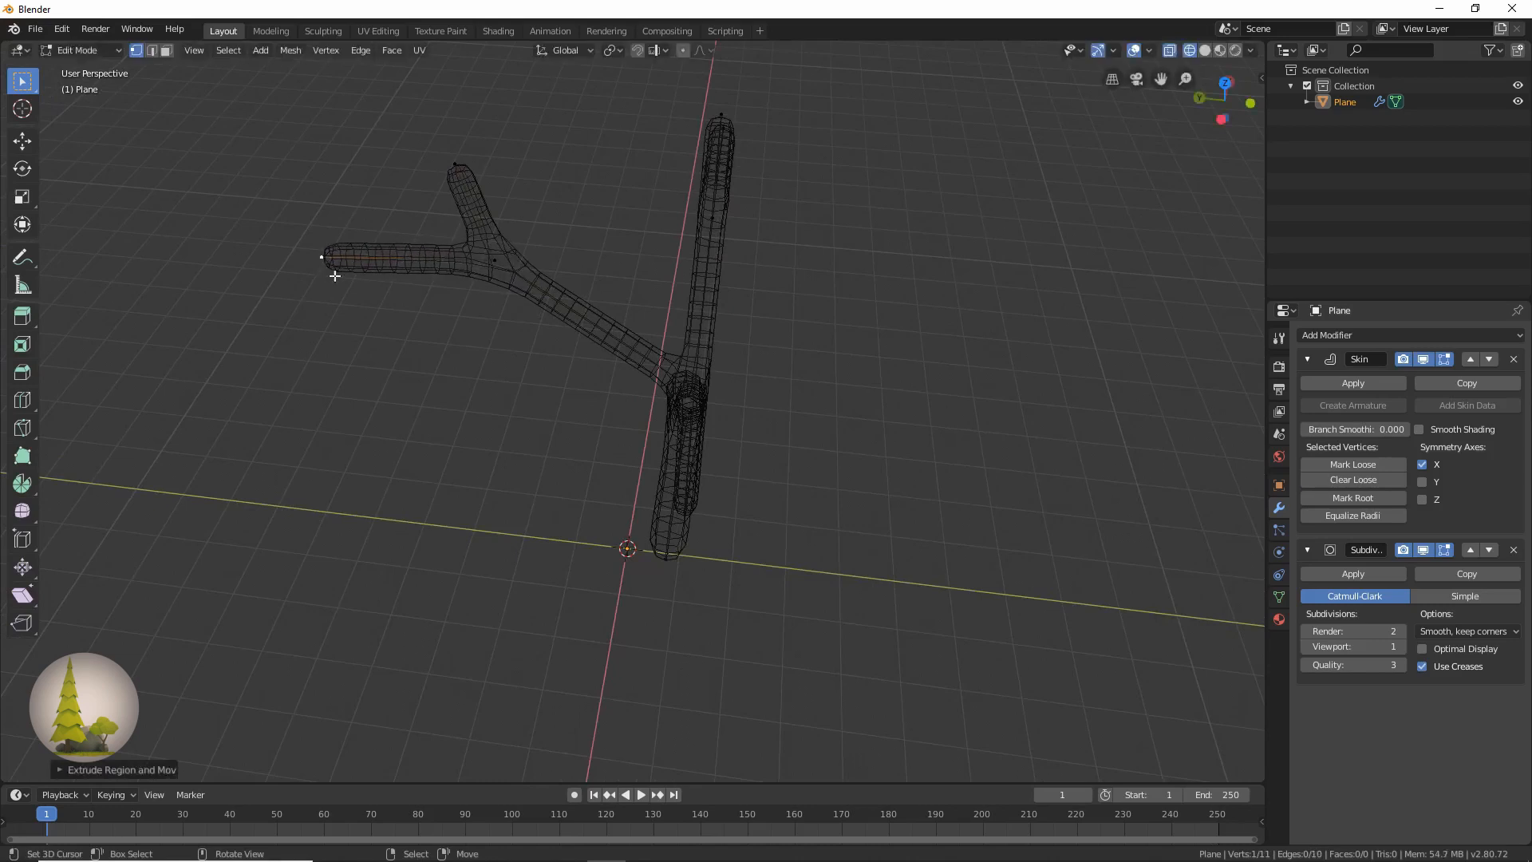
{"action": "left_click_drag", "start_coordinate": [685, 391], "coordinate": [903, 328]}
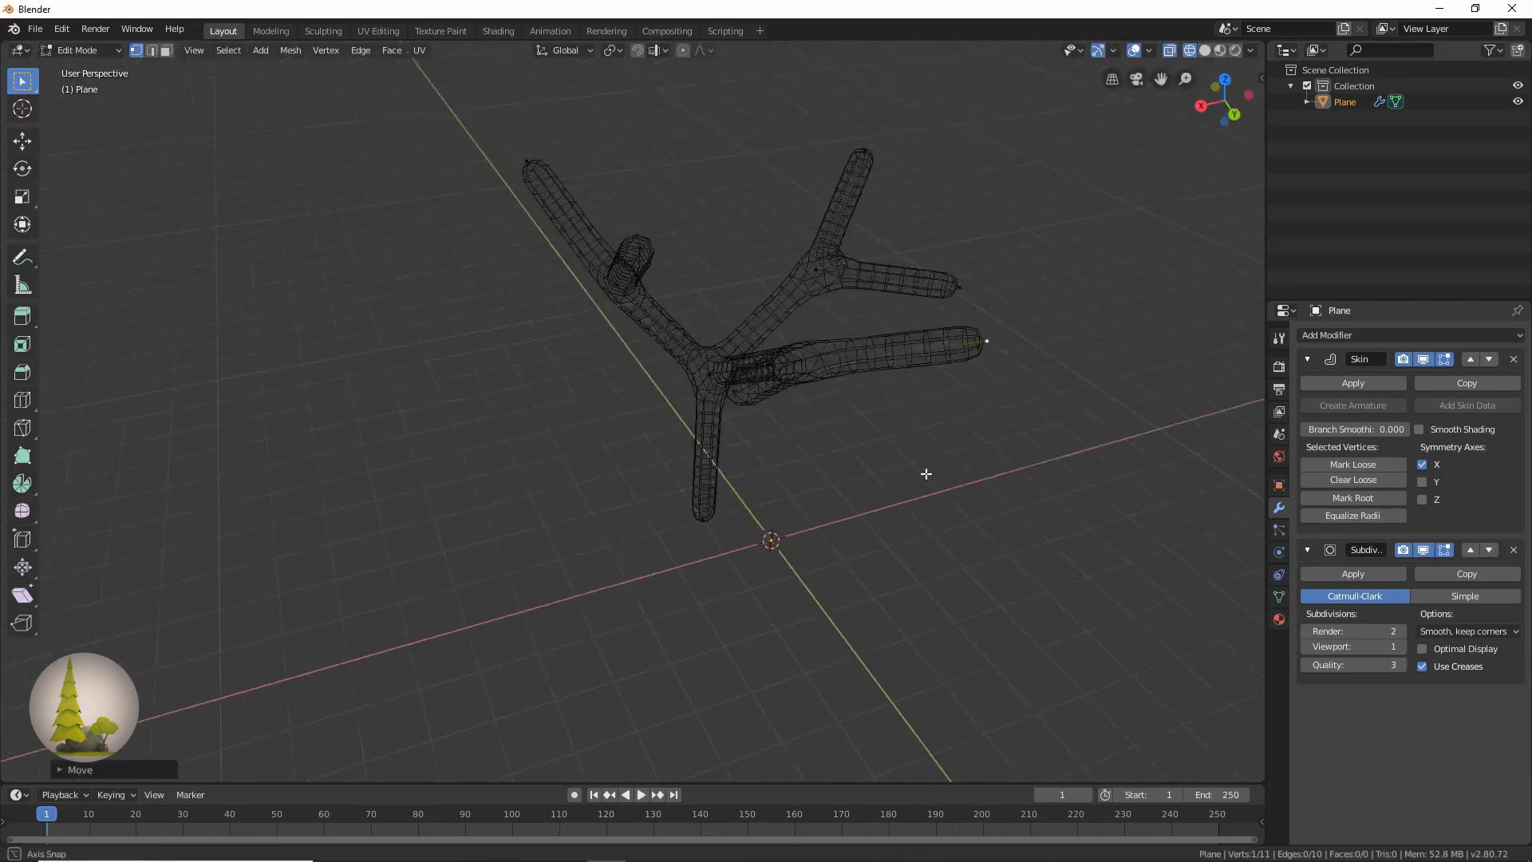
{"action": "left_click_drag", "start_coordinate": [926, 474], "coordinate": [889, 463]}
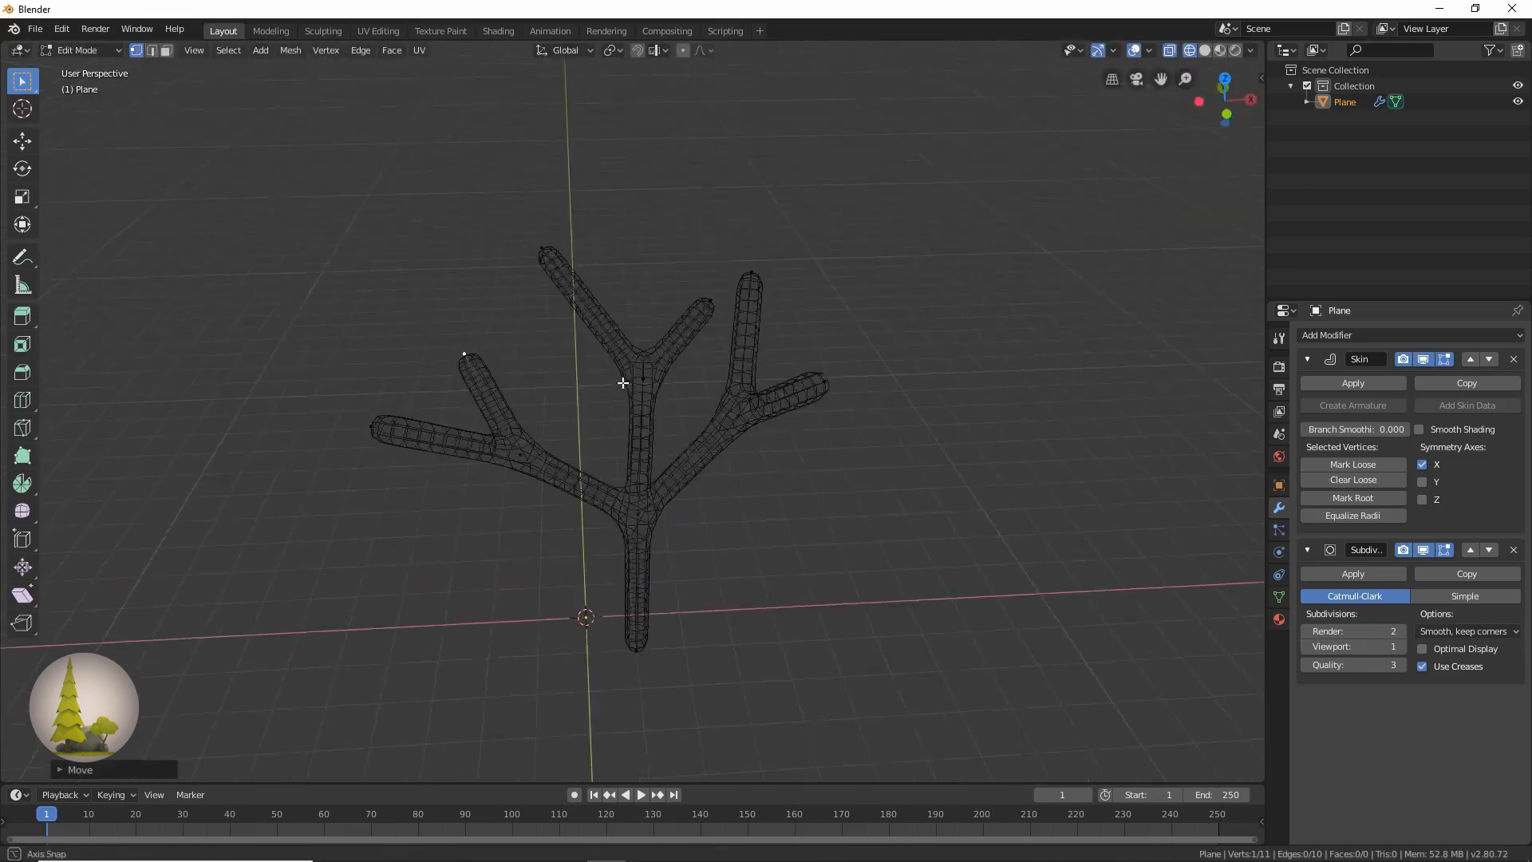
{"action": "left_click_drag", "start_coordinate": [622, 382], "coordinate": [692, 427]}
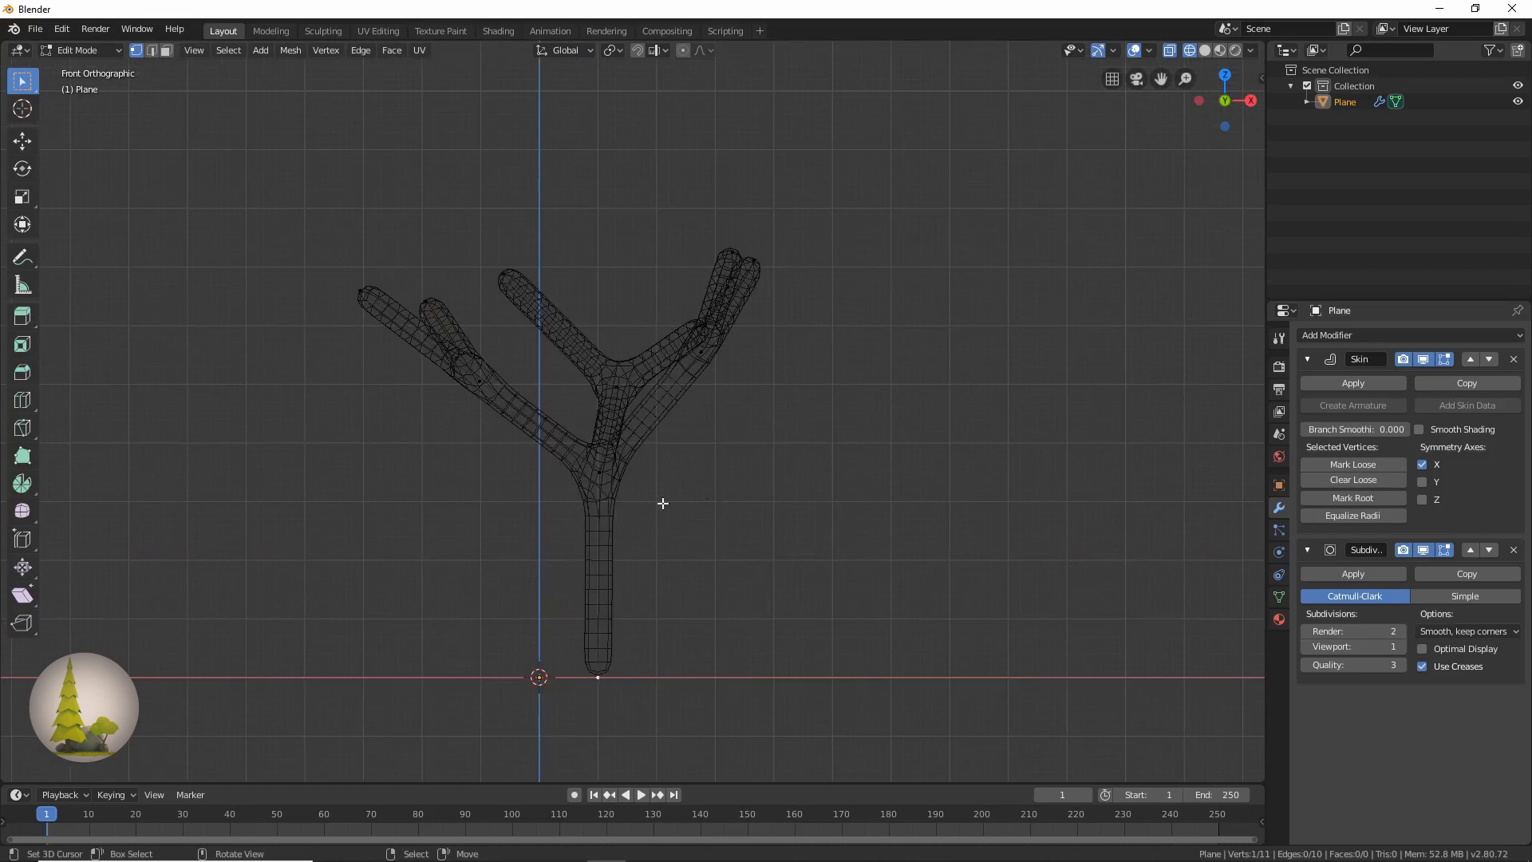
{"action": "mouse_move", "coordinate": [664, 609]}
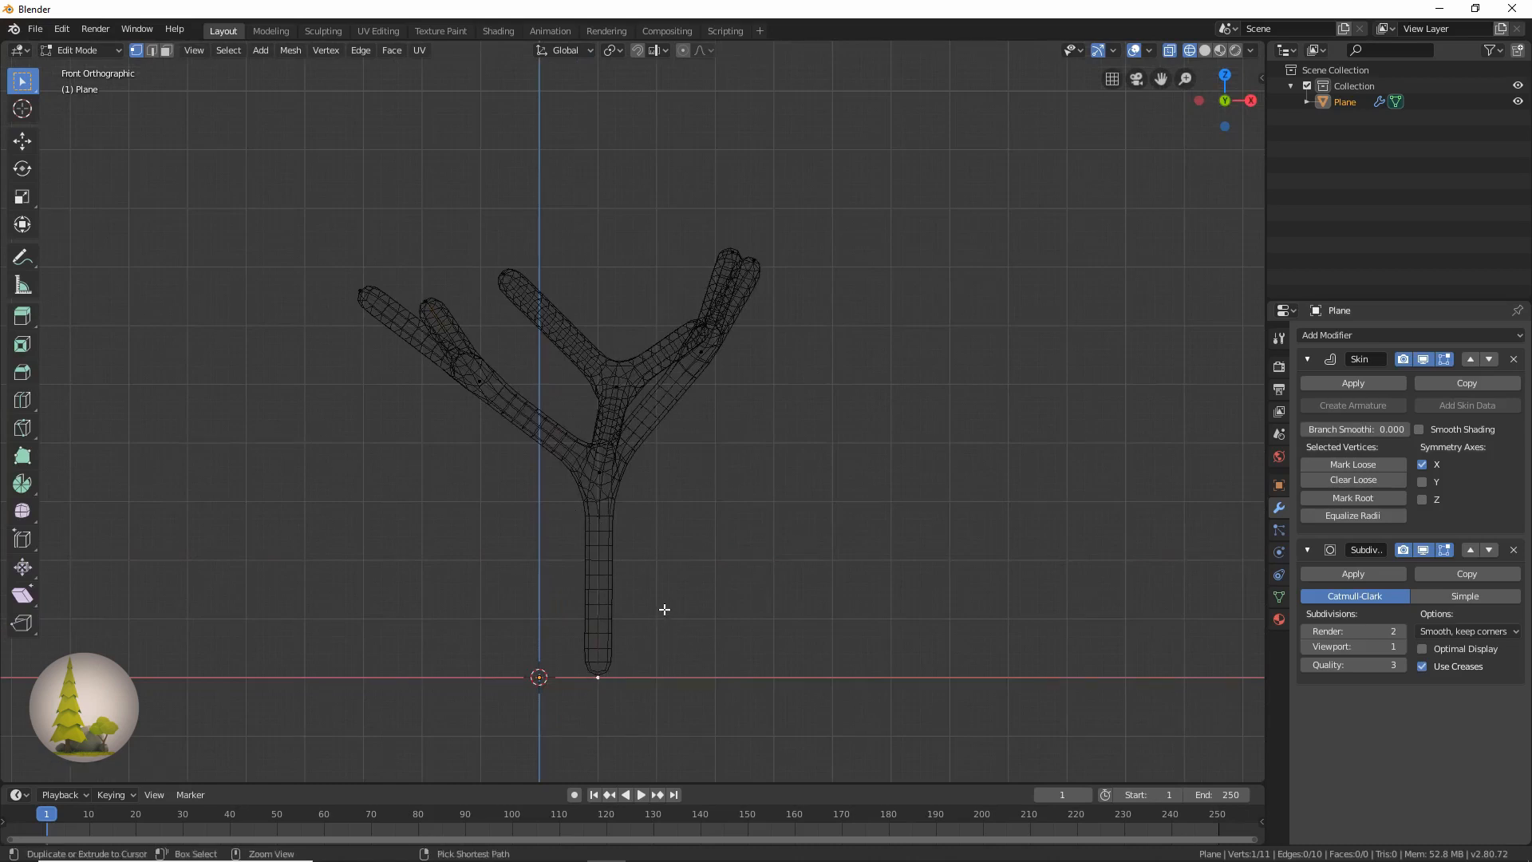
Extrude further branches from the trunk and upper limbs, spreading the tips out in depth
{"action": "key", "text": "s"}
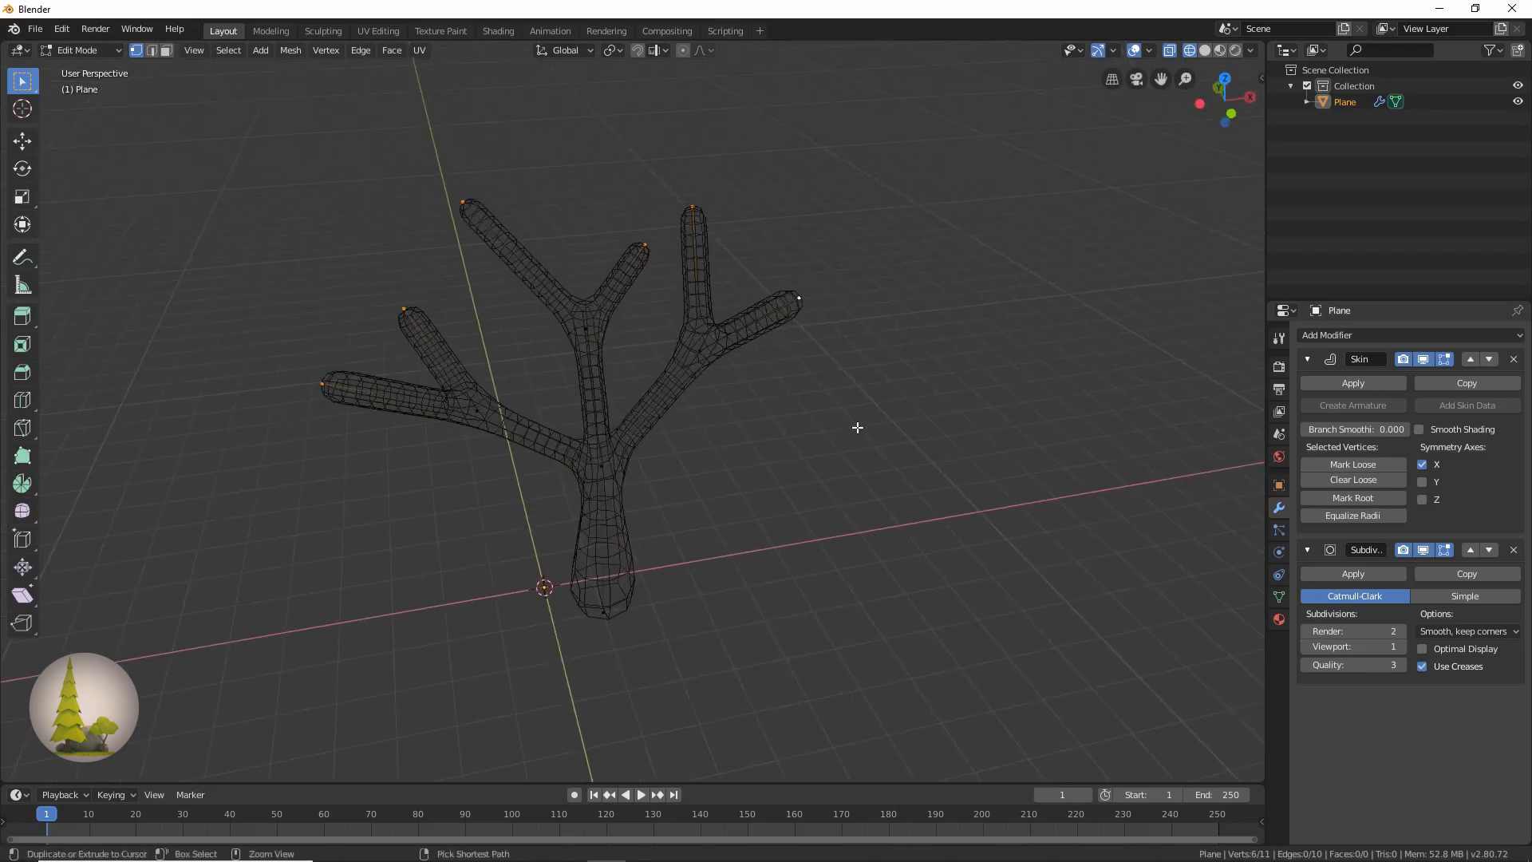
{"action": "key", "text": "s"}
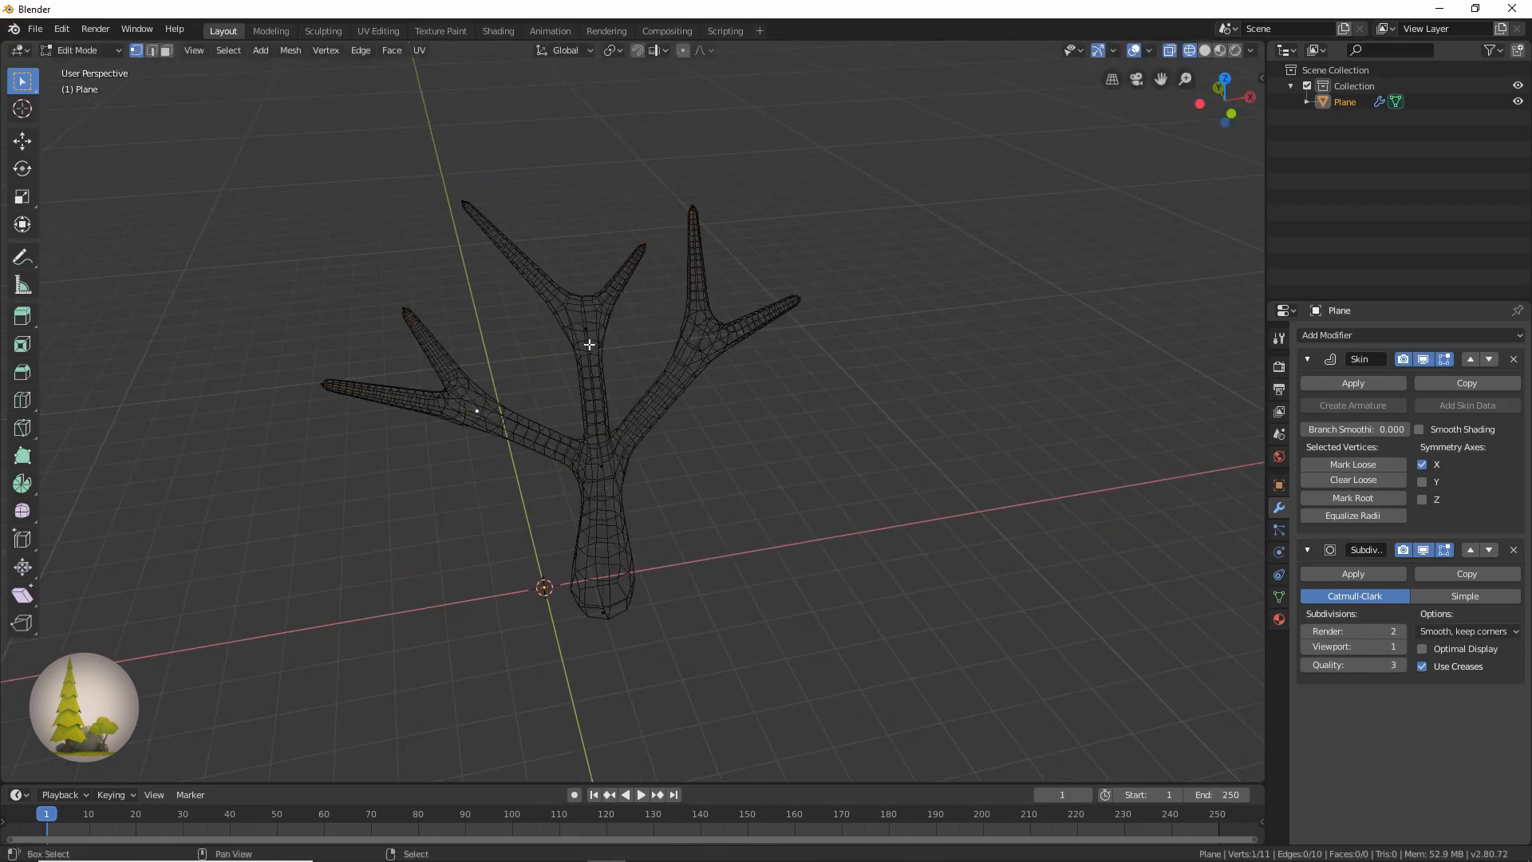
{"action": "left_click_drag", "start_coordinate": [586, 391], "coordinate": [664, 400]}
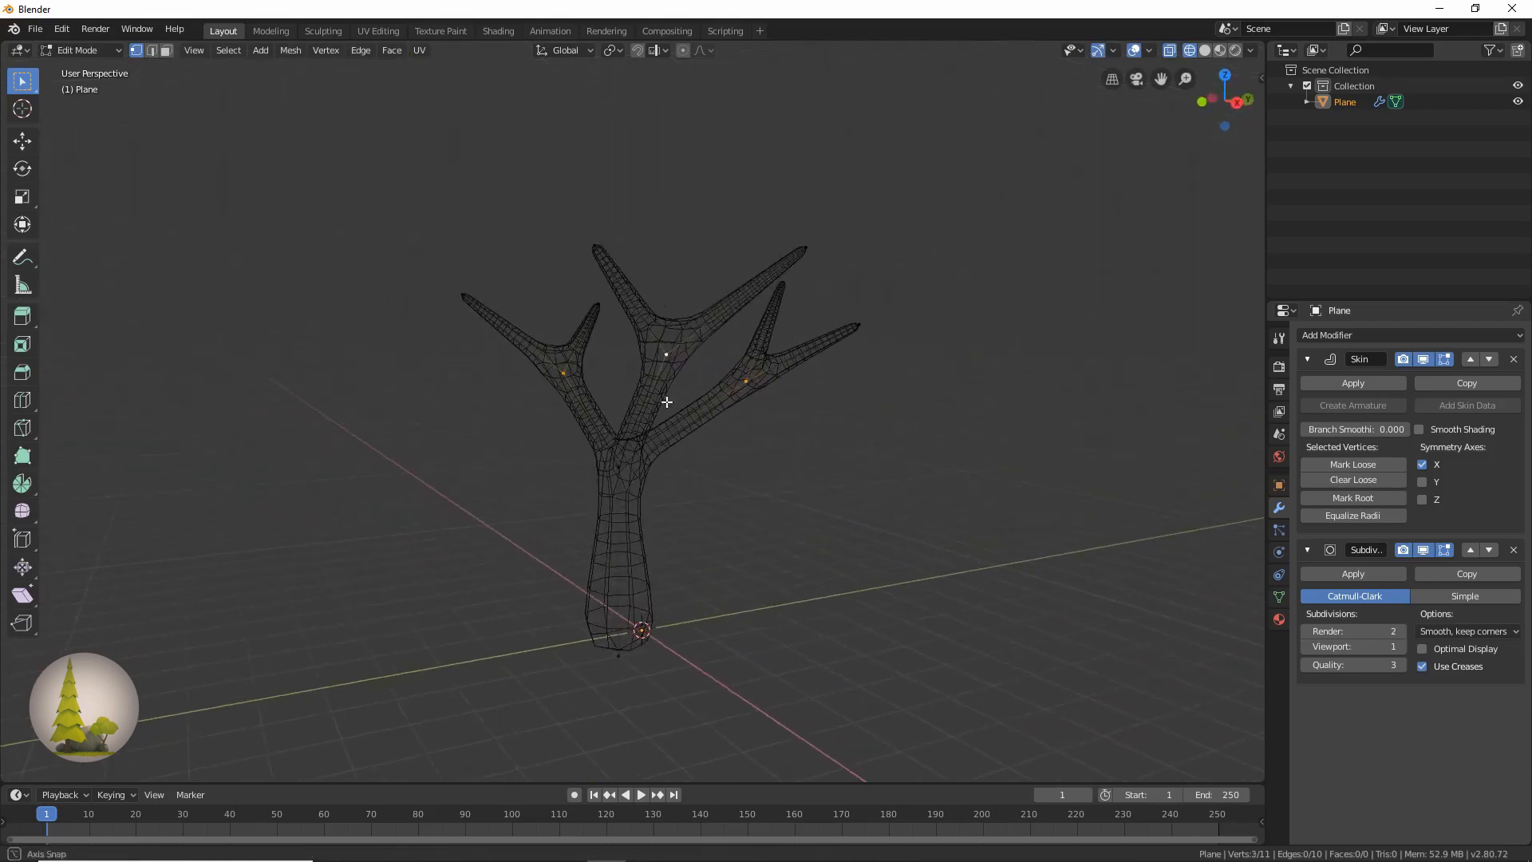
{"action": "key", "text": "s"}
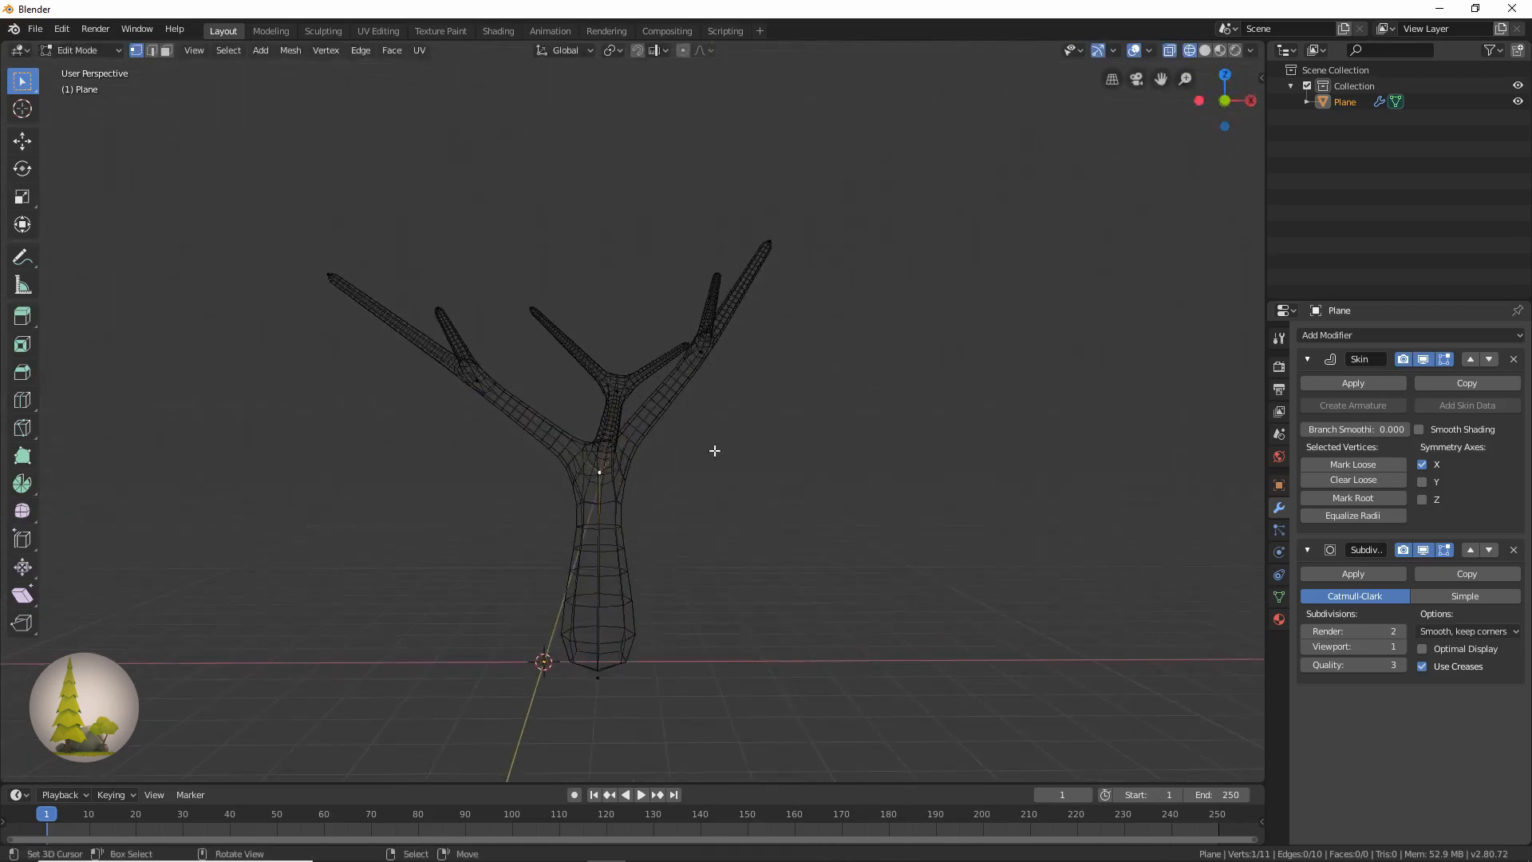
{"action": "key", "text": "s"}
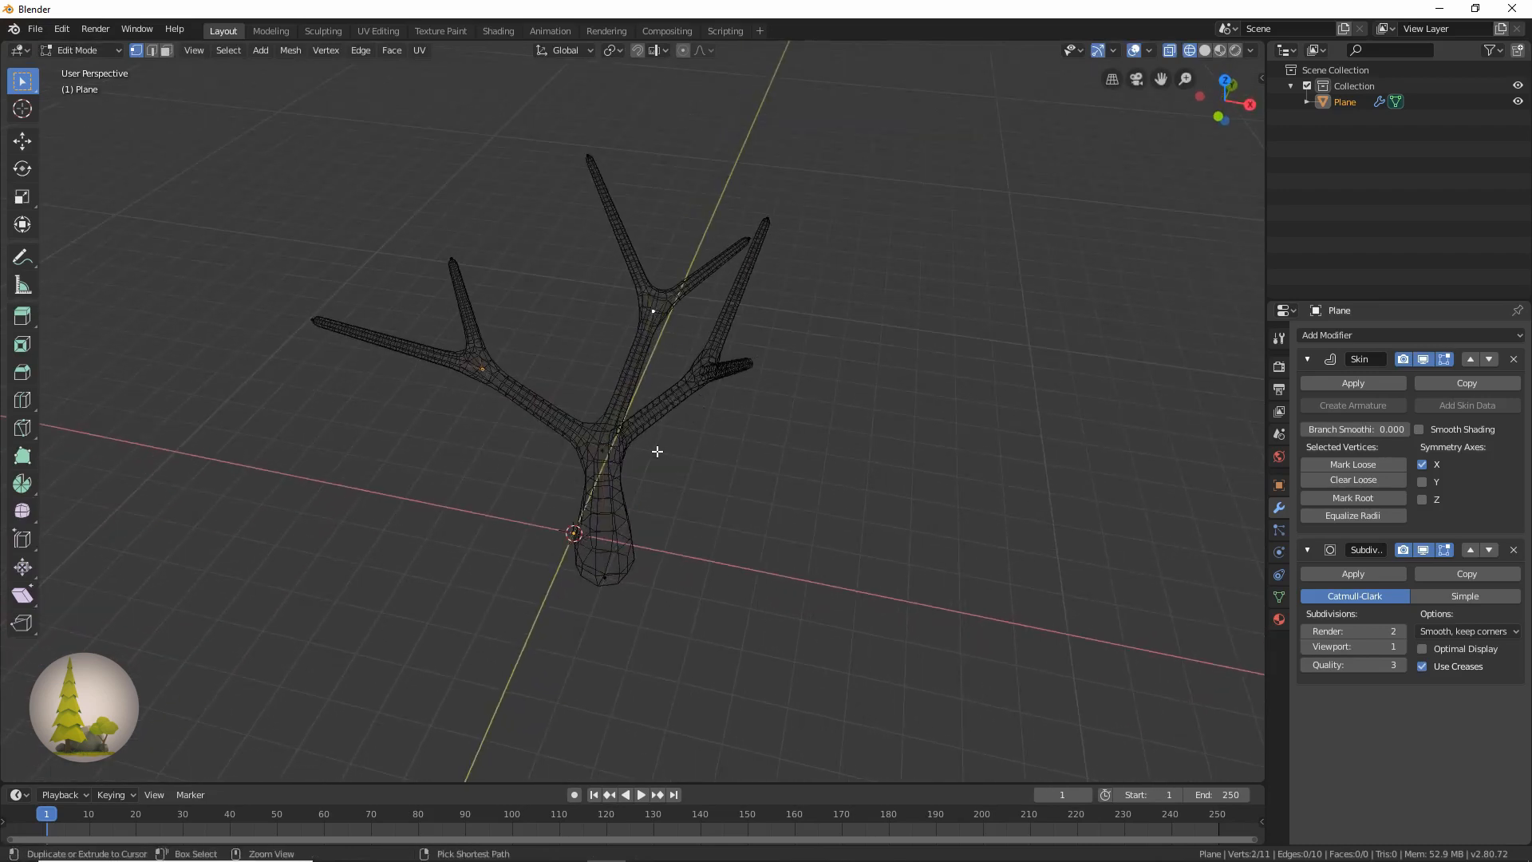
{"action": "left_click_drag", "start_coordinate": [655, 451], "coordinate": [722, 459]}
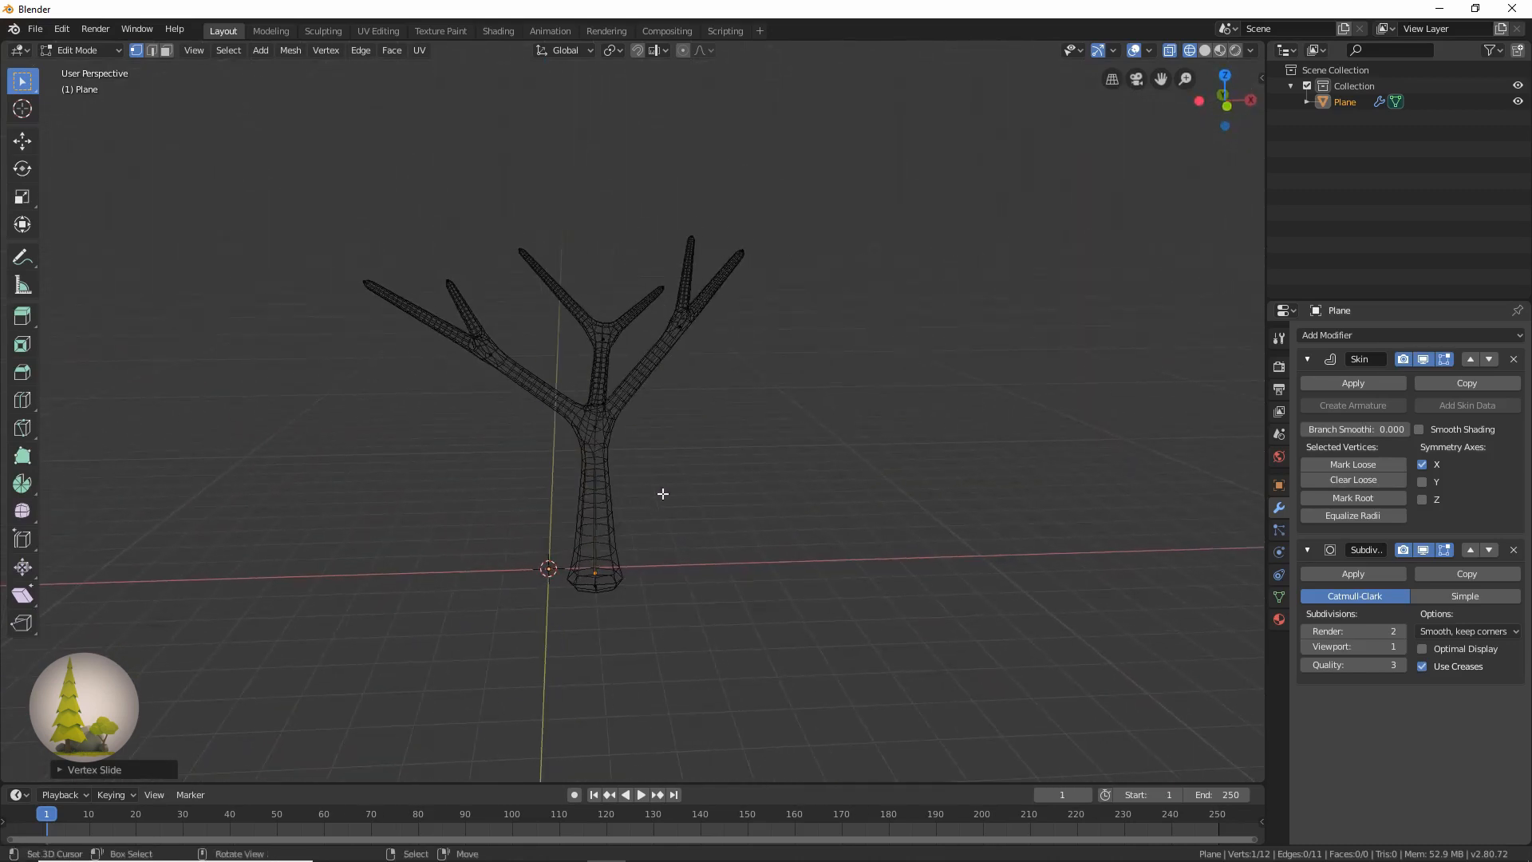
Add a loop cut across a branch, adjust vertices, check the shaded trunk and leave Edit Mode
{"action": "key", "text": "KP_1"}
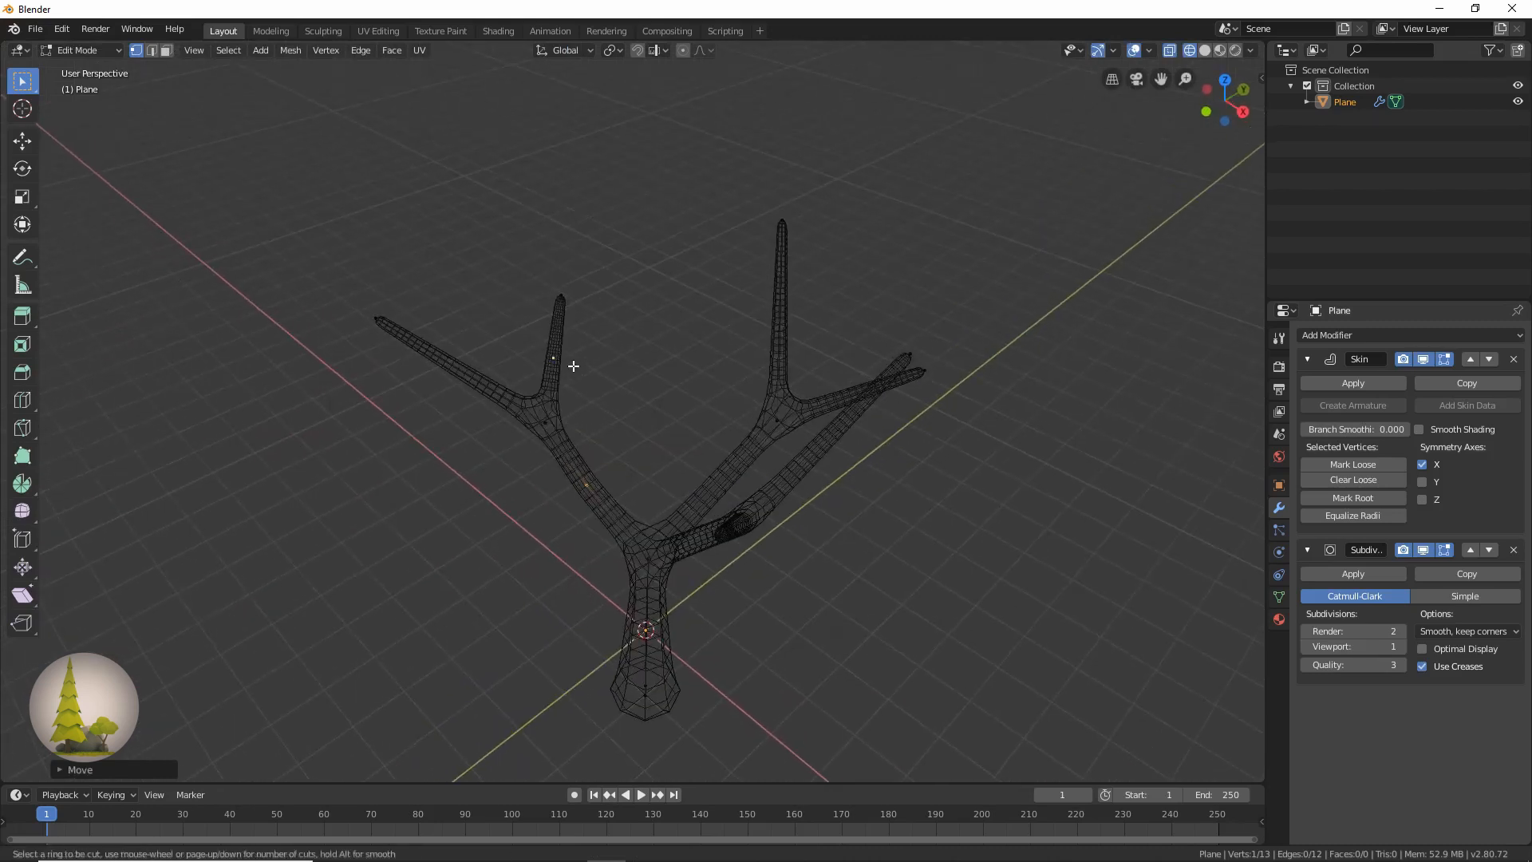
{"action": "left_click", "coordinate": [477, 367]}
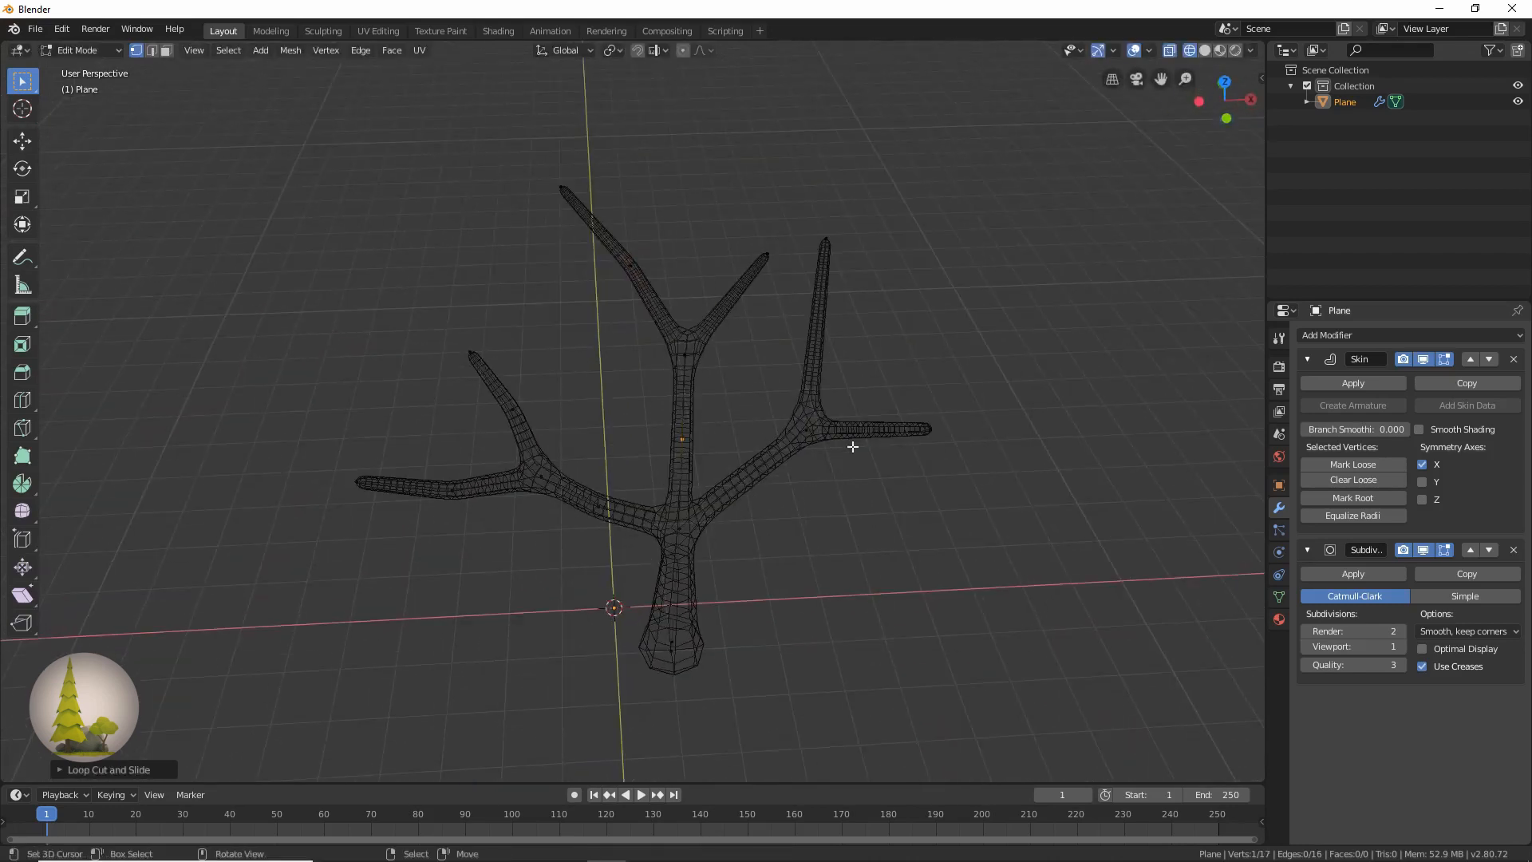
{"action": "left_click_drag", "start_coordinate": [852, 447], "coordinate": [739, 423]}
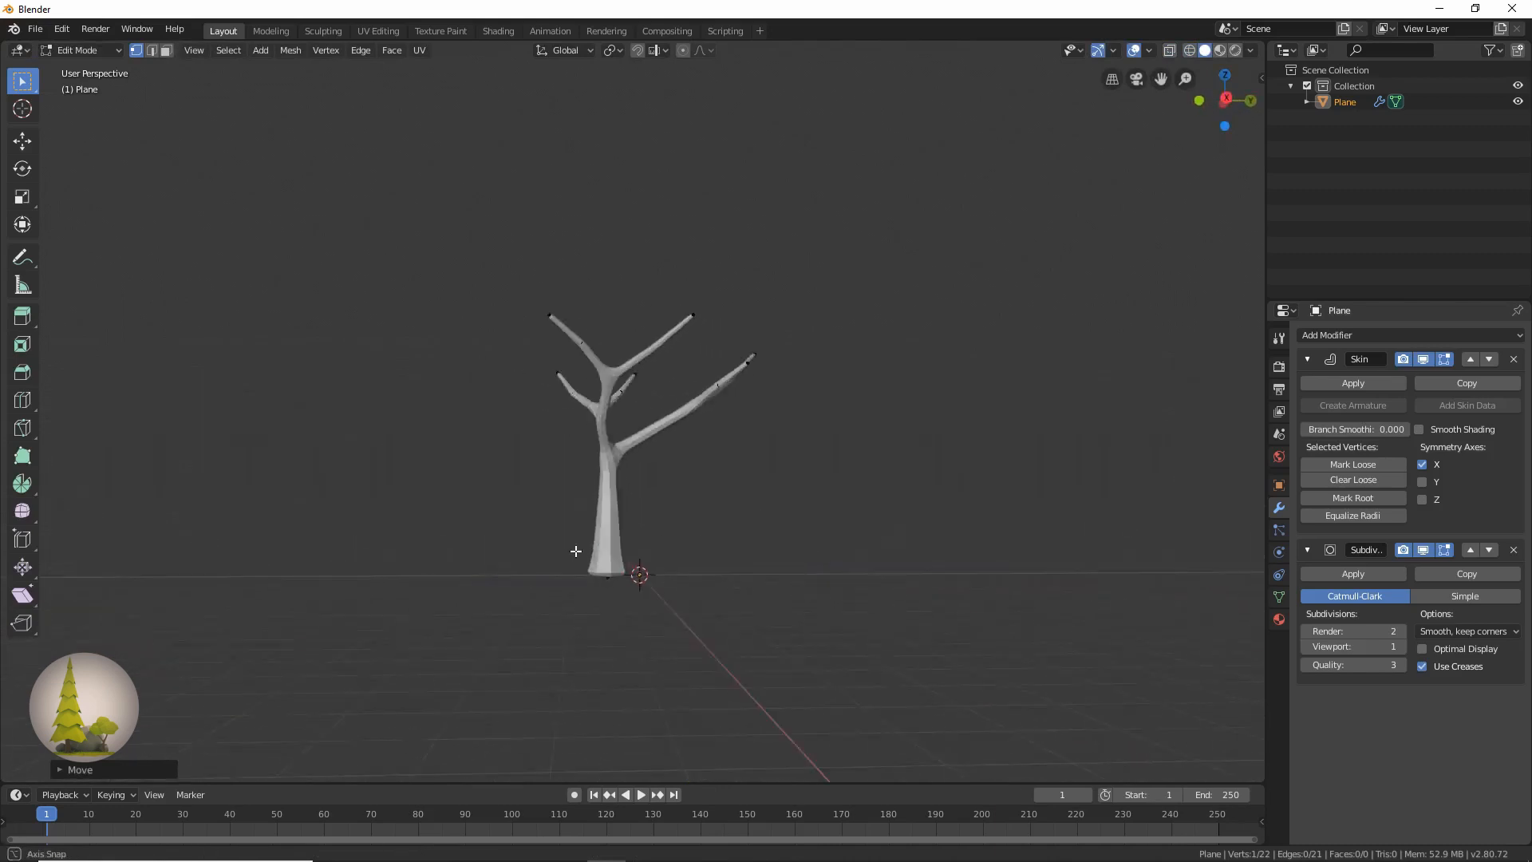
{"action": "left_click_drag", "start_coordinate": [576, 551], "coordinate": [959, 576]}
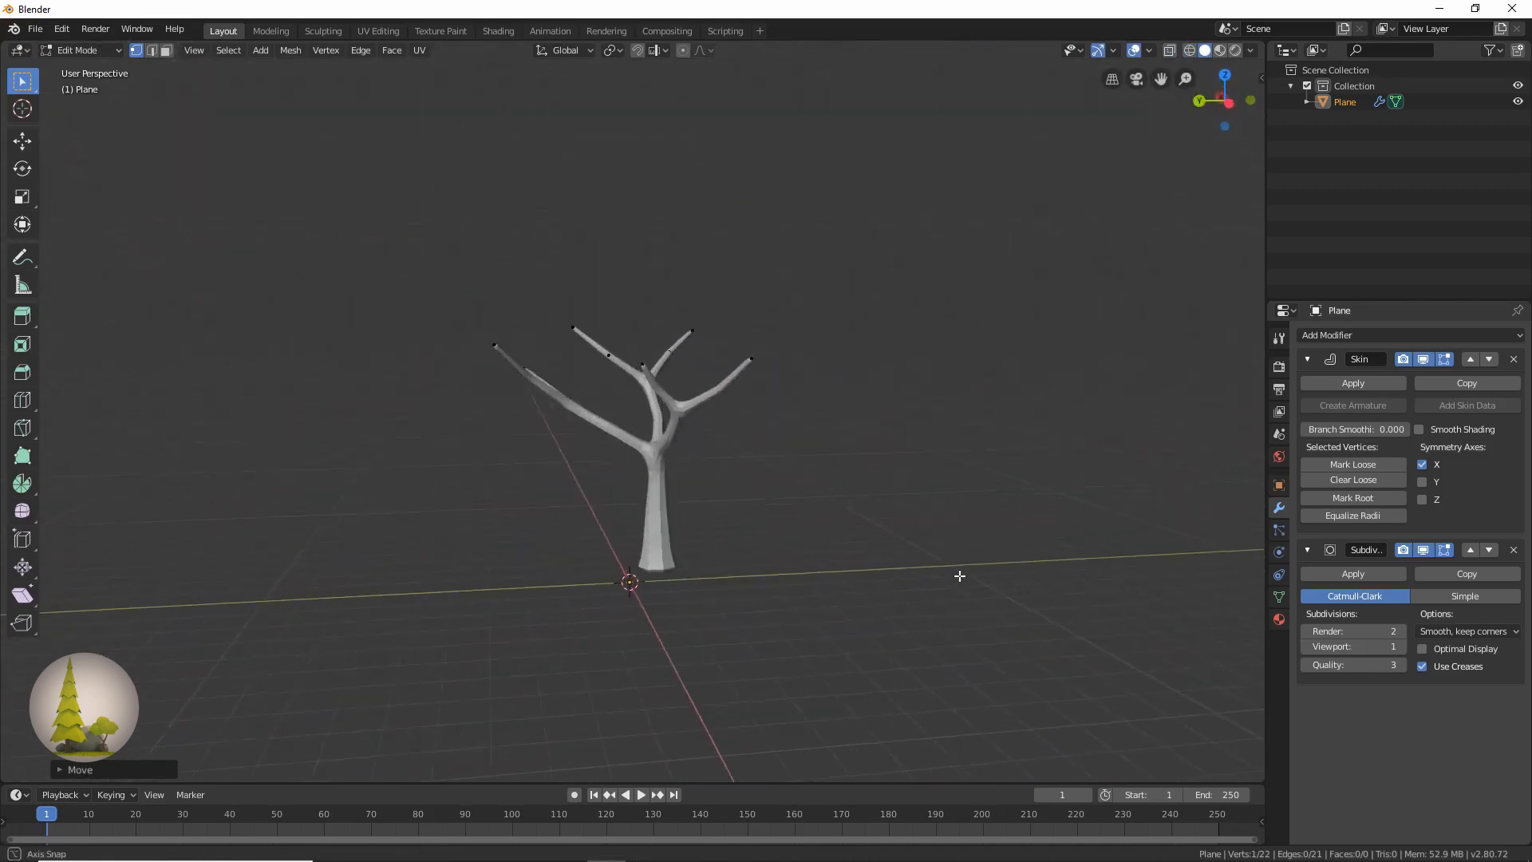
{"action": "left_click_drag", "start_coordinate": [959, 576], "coordinate": [746, 608]}
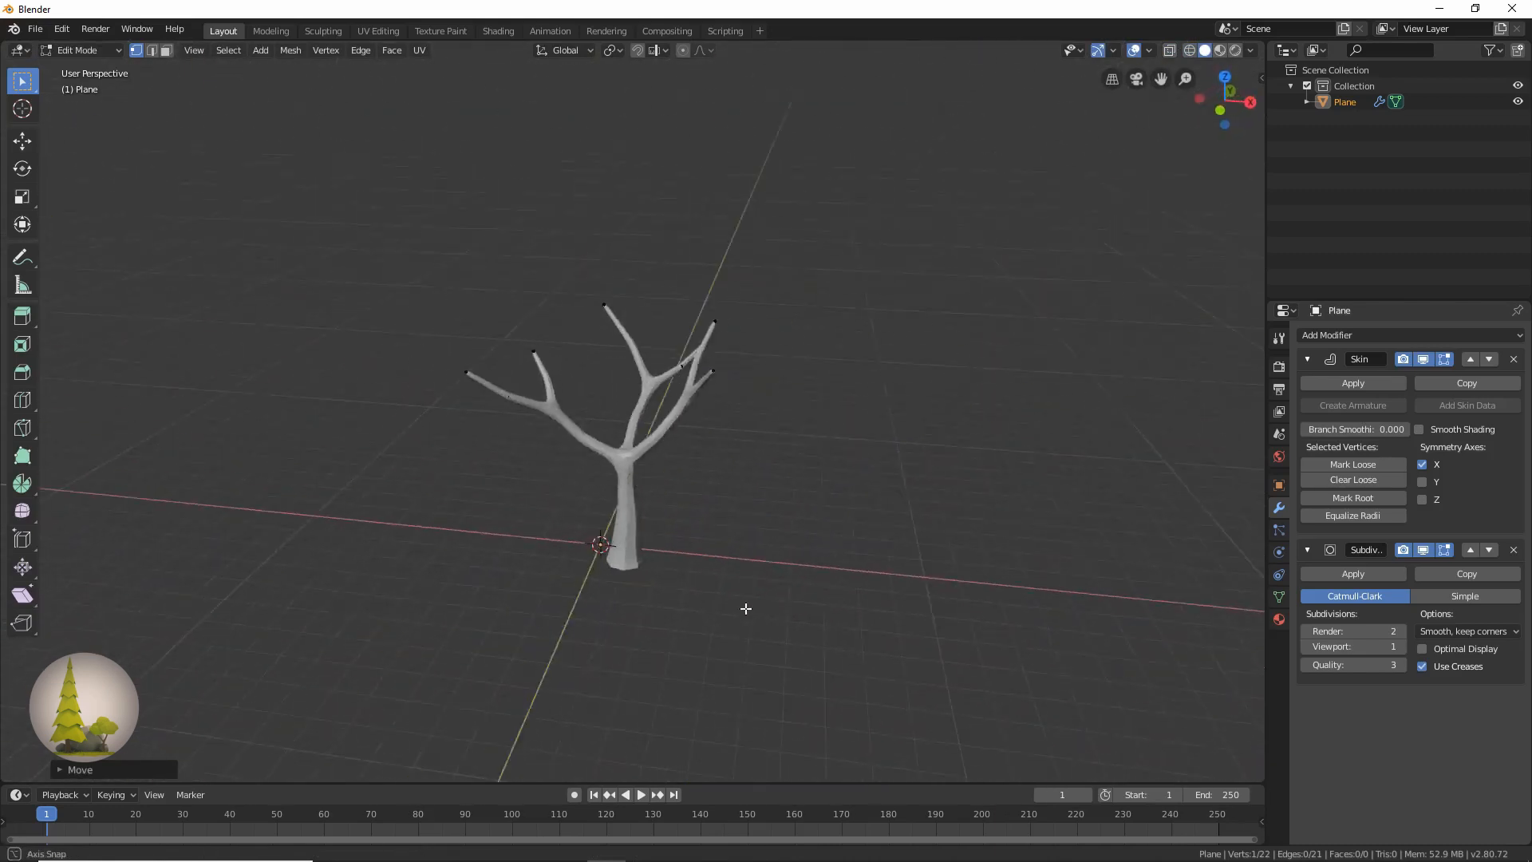
{"action": "key", "text": "Tab"}
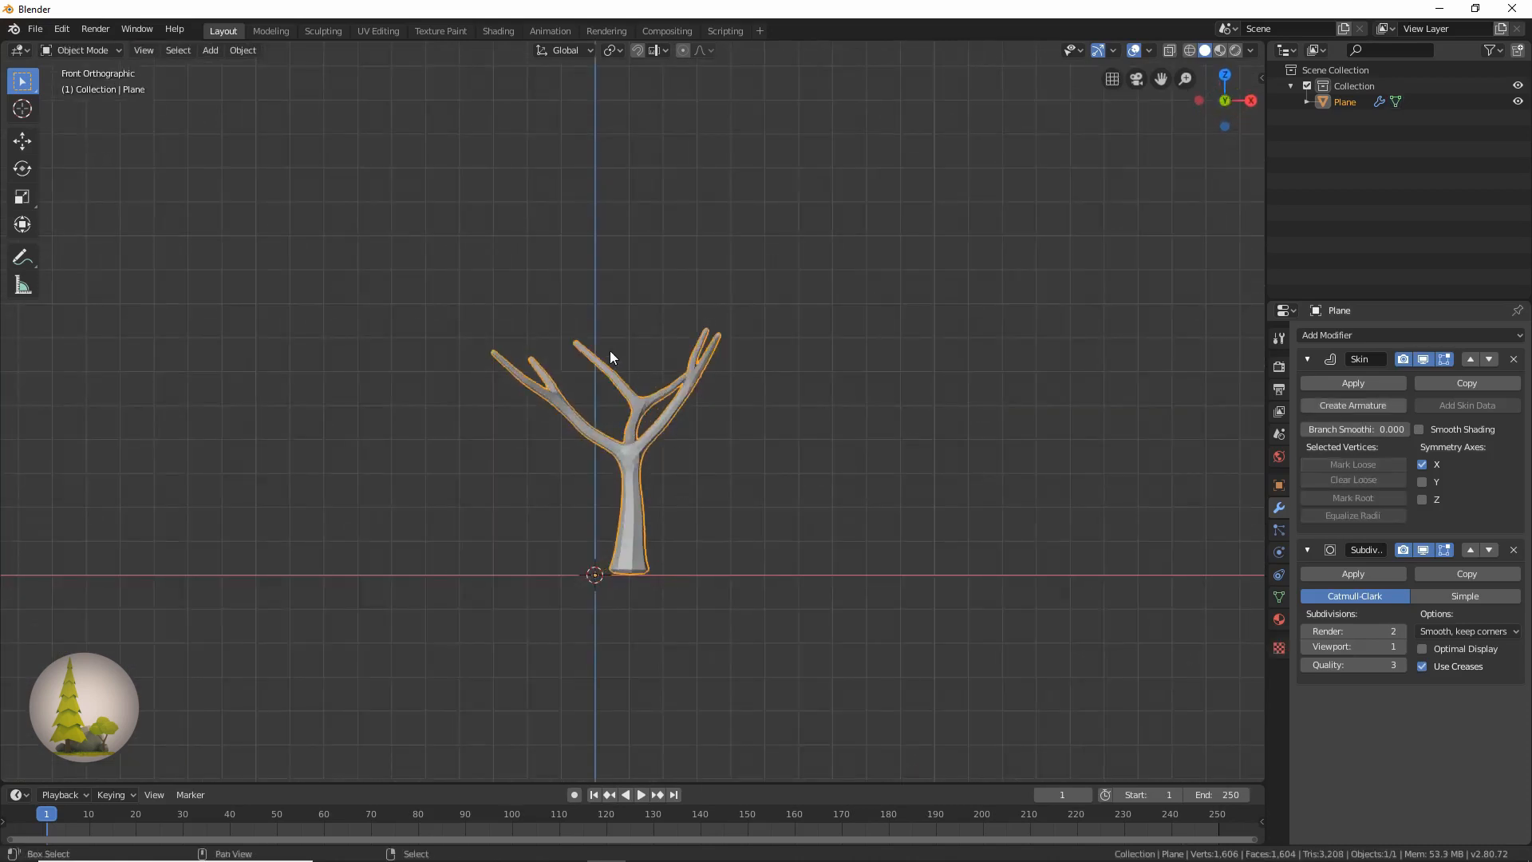
Add an Ico Sphere above the tree and duplicate it into three spheres placed side by side
{"action": "left_click", "coordinate": [211, 49]}
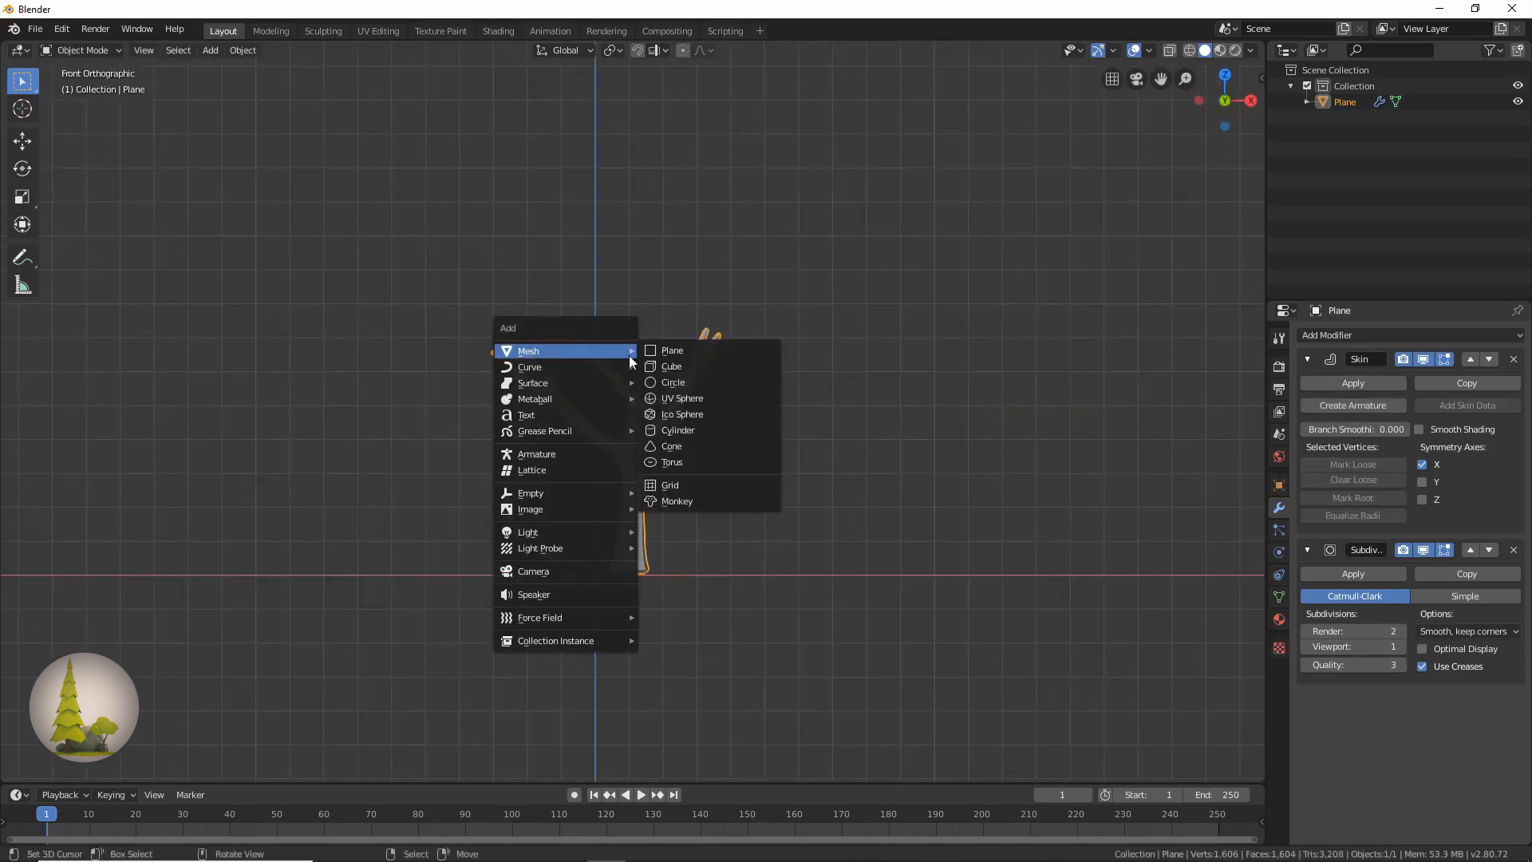
{"action": "mouse_move", "coordinate": [683, 414]}
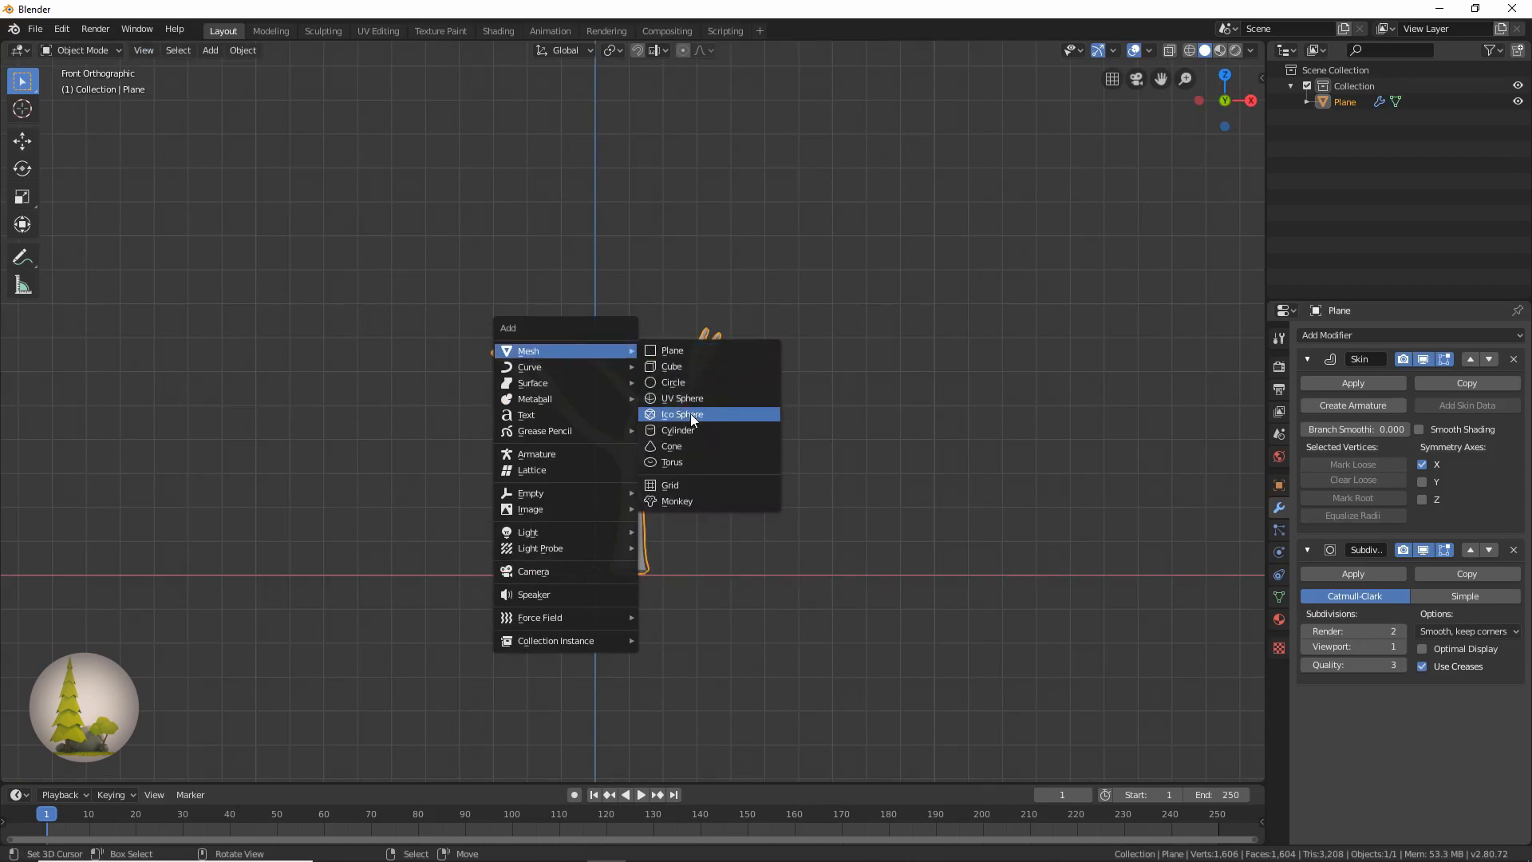
{"action": "left_click", "coordinate": [683, 413]}
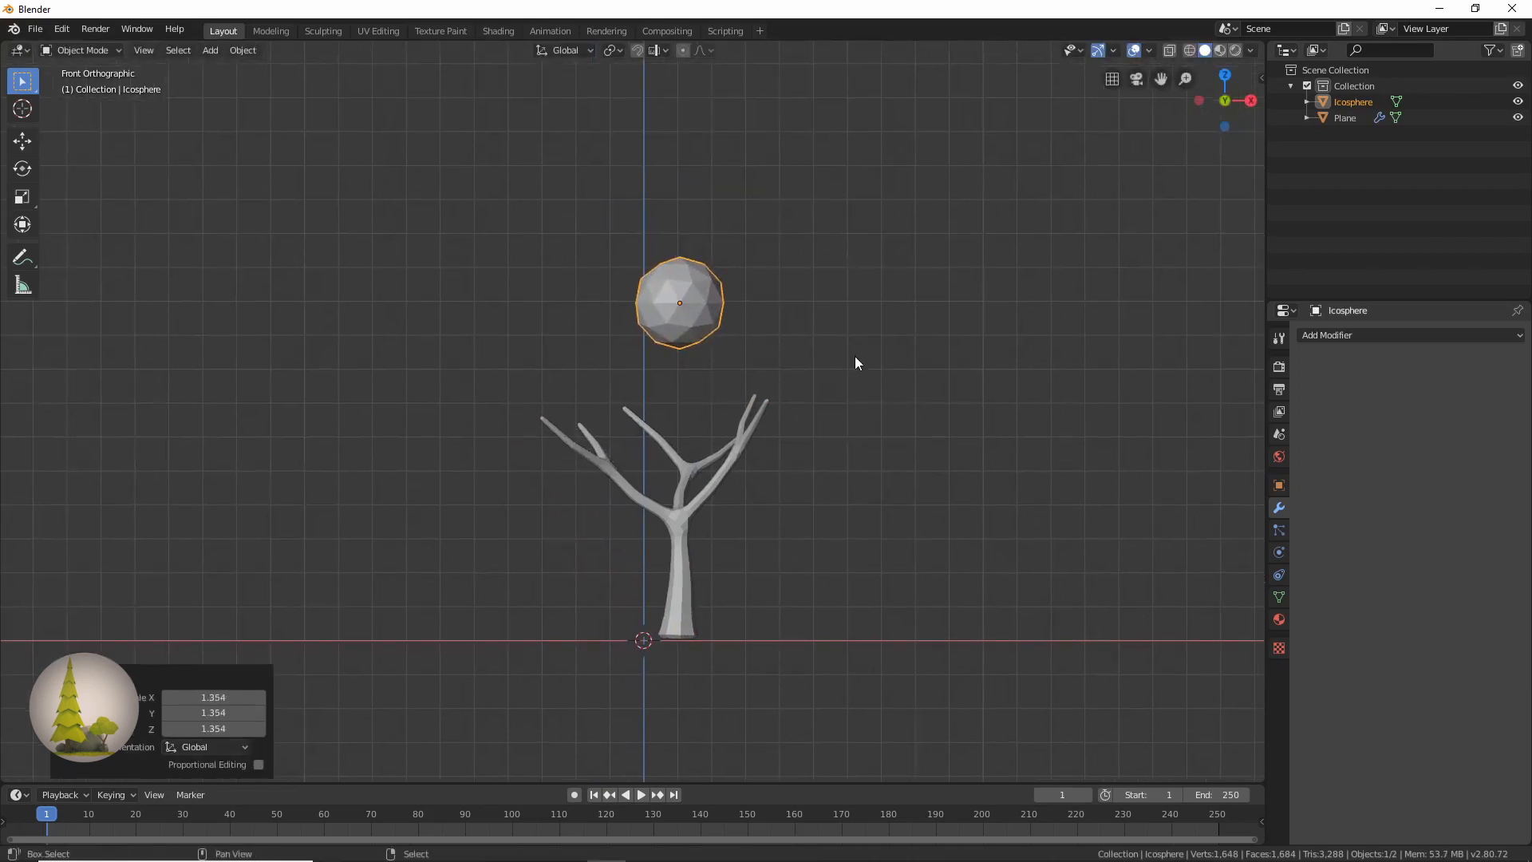
{"action": "left_click_drag", "start_coordinate": [680, 303], "coordinate": [576, 300]}
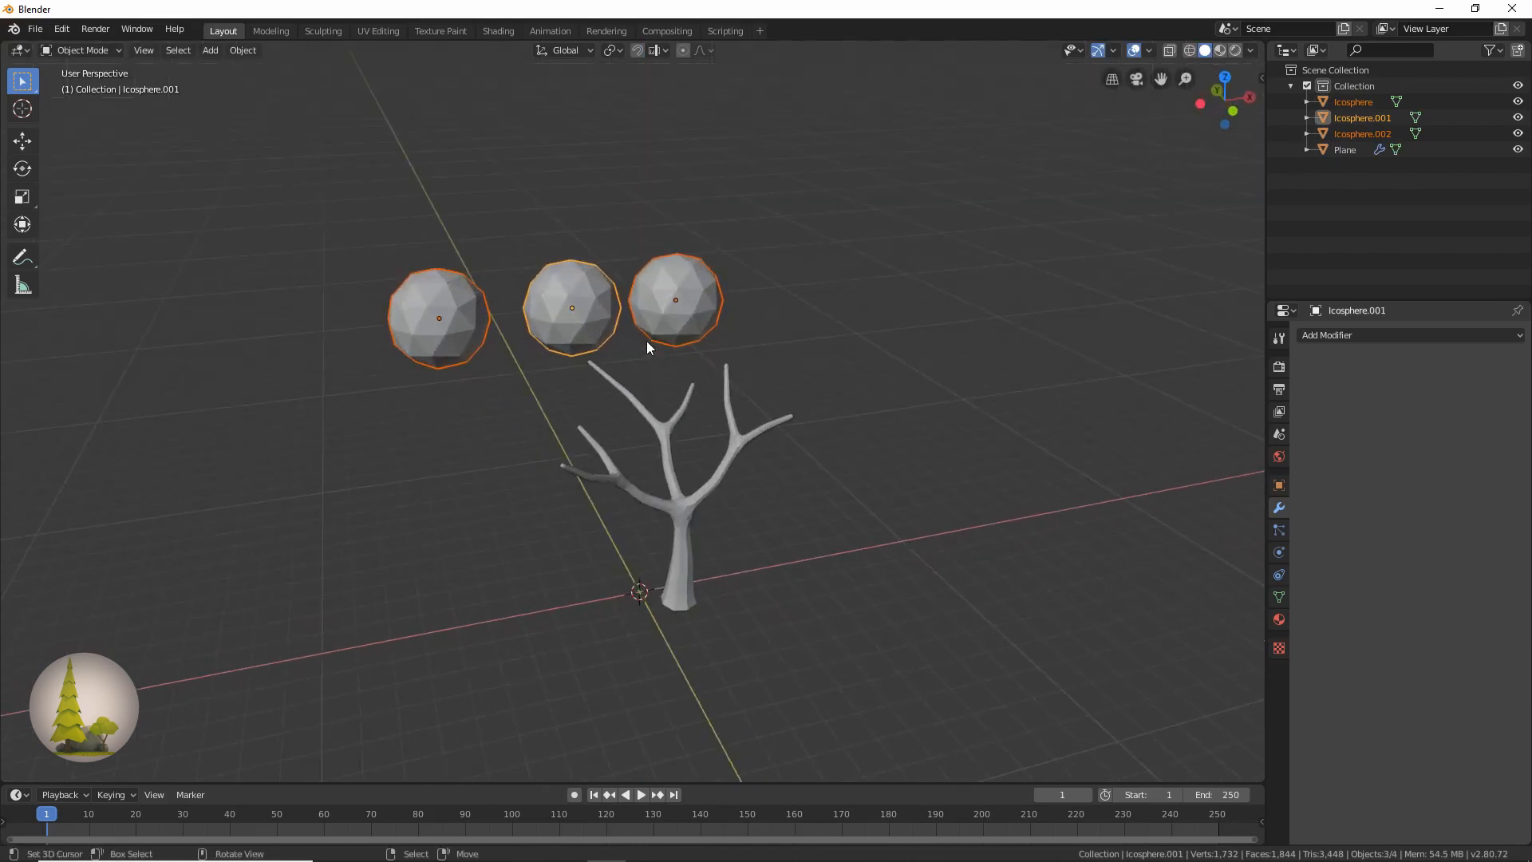
Edit the joined spheres and apply Mesh > Transform > Randomize to roughen their vertices
{"action": "key", "text": "Tab"}
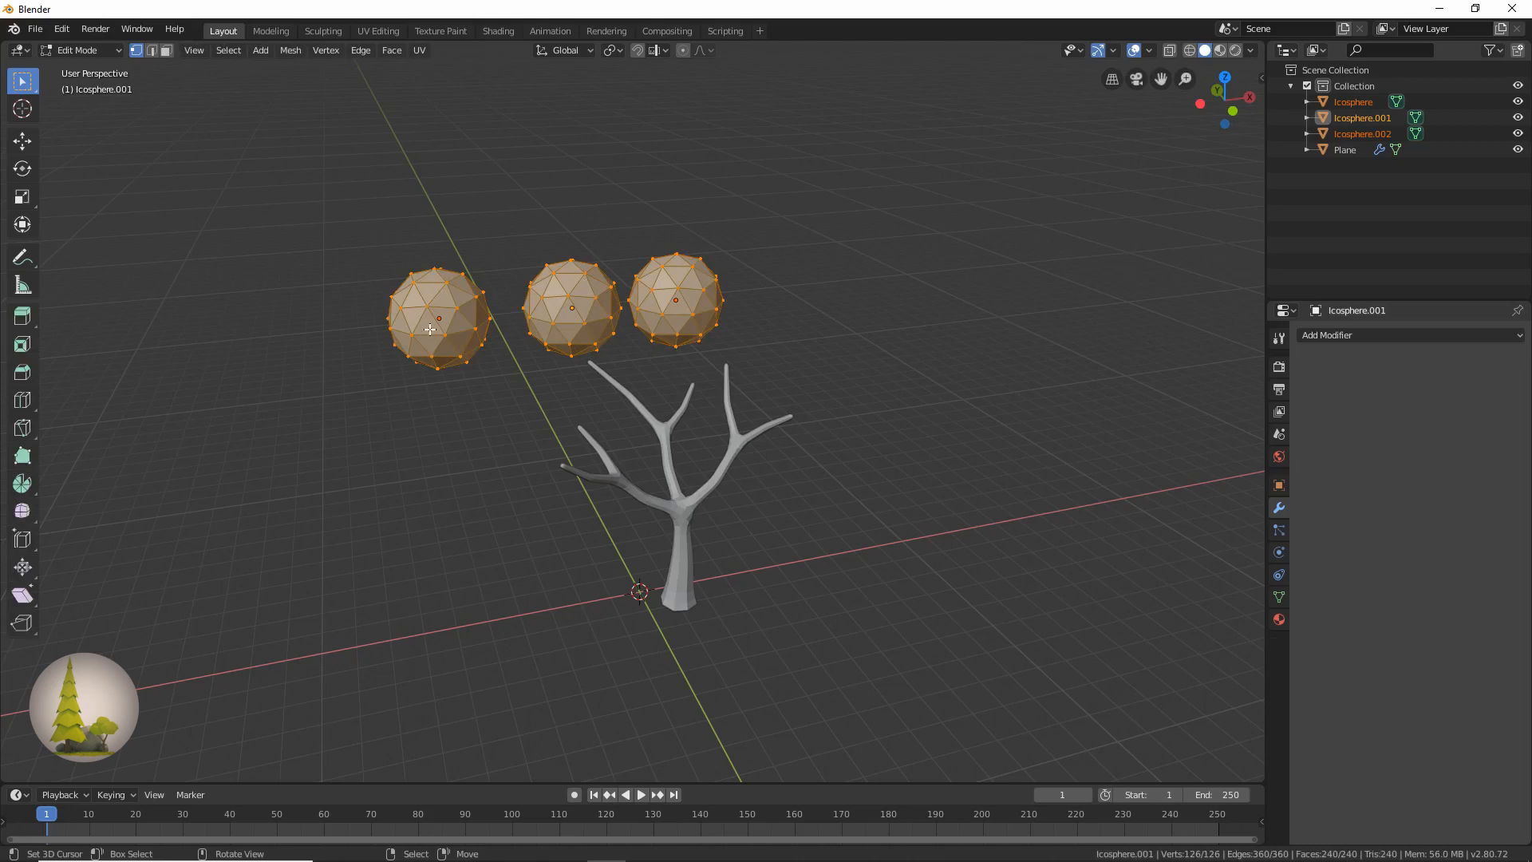
{"action": "mouse_move", "coordinate": [489, 234]}
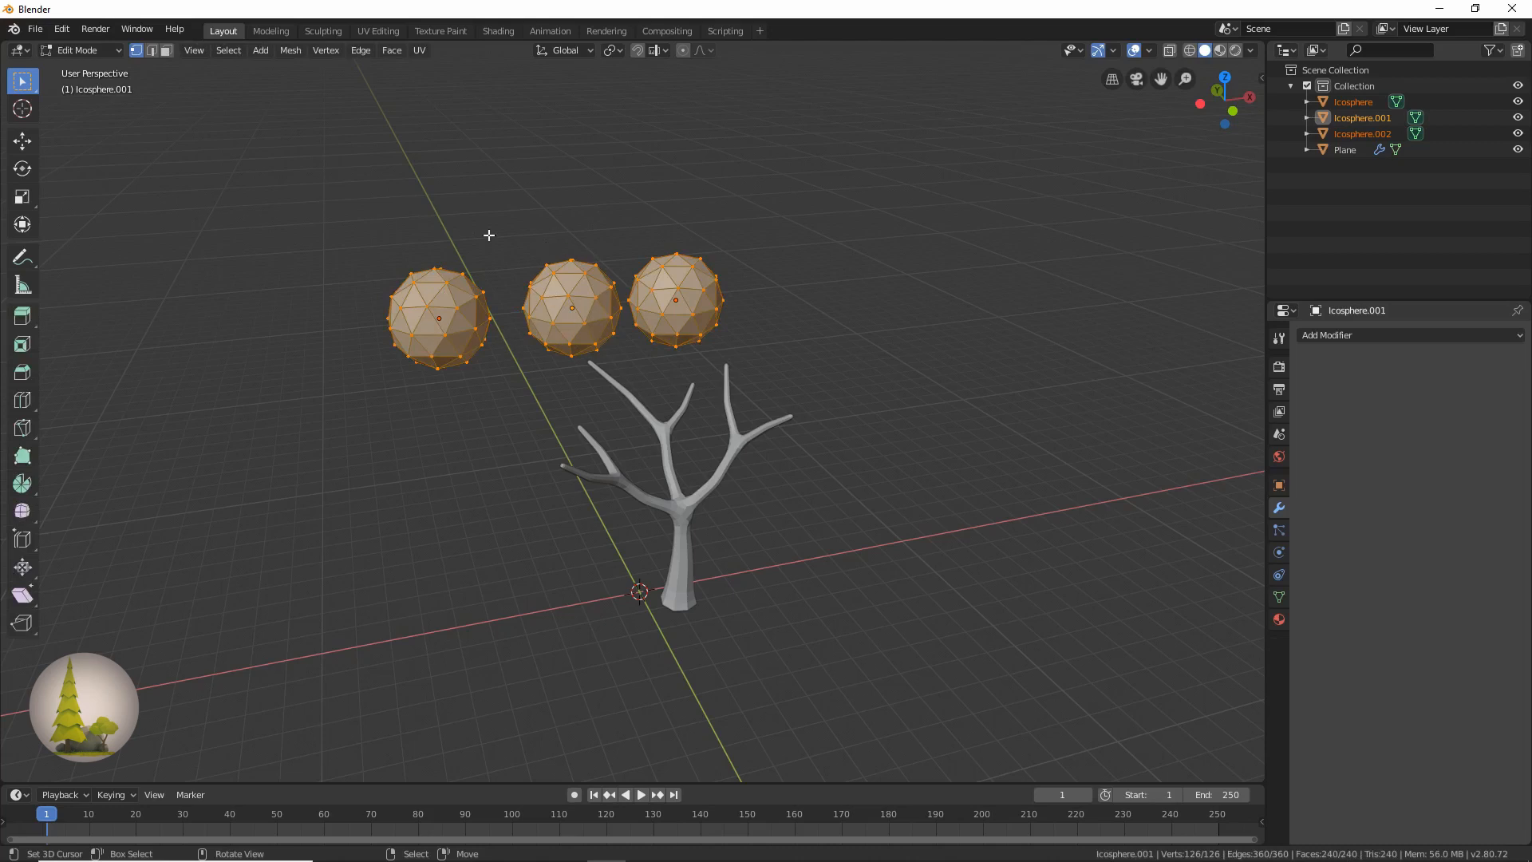
{"action": "mouse_move", "coordinate": [291, 50]}
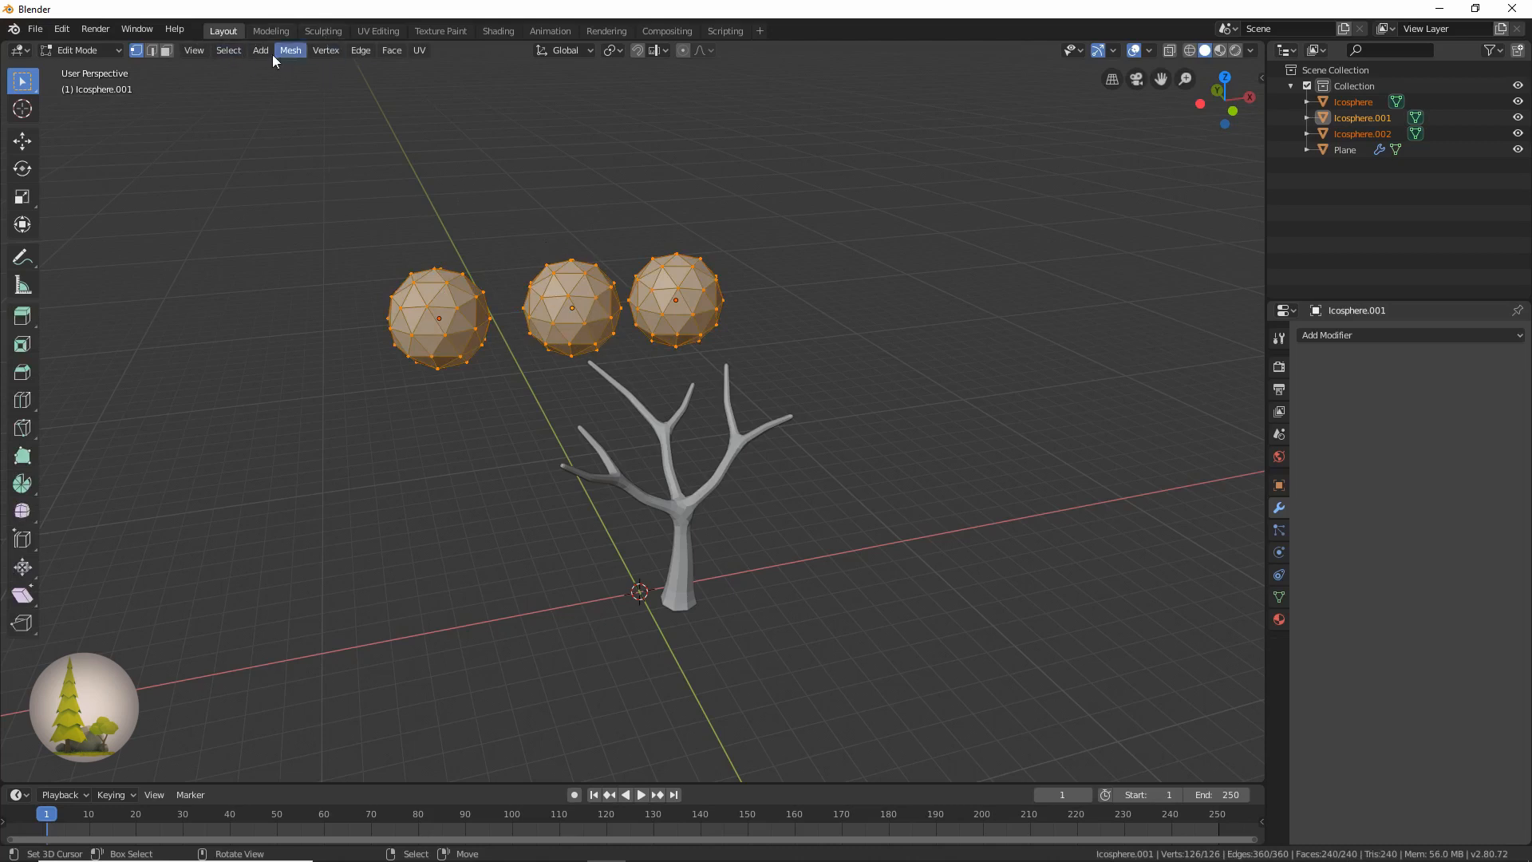
{"action": "left_click", "coordinate": [291, 49]}
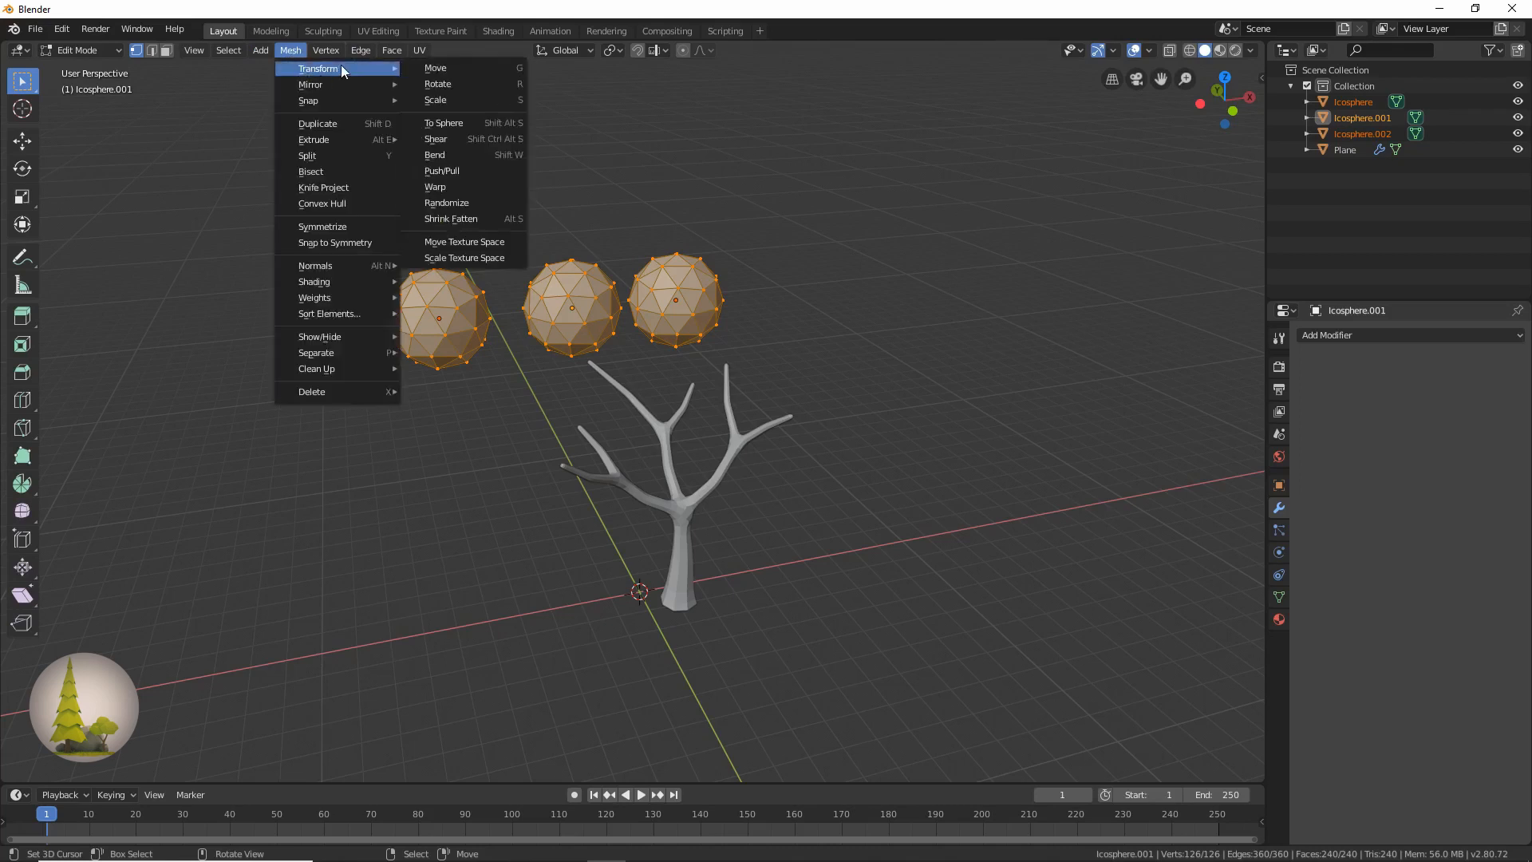
{"action": "left_click", "coordinate": [446, 202]}
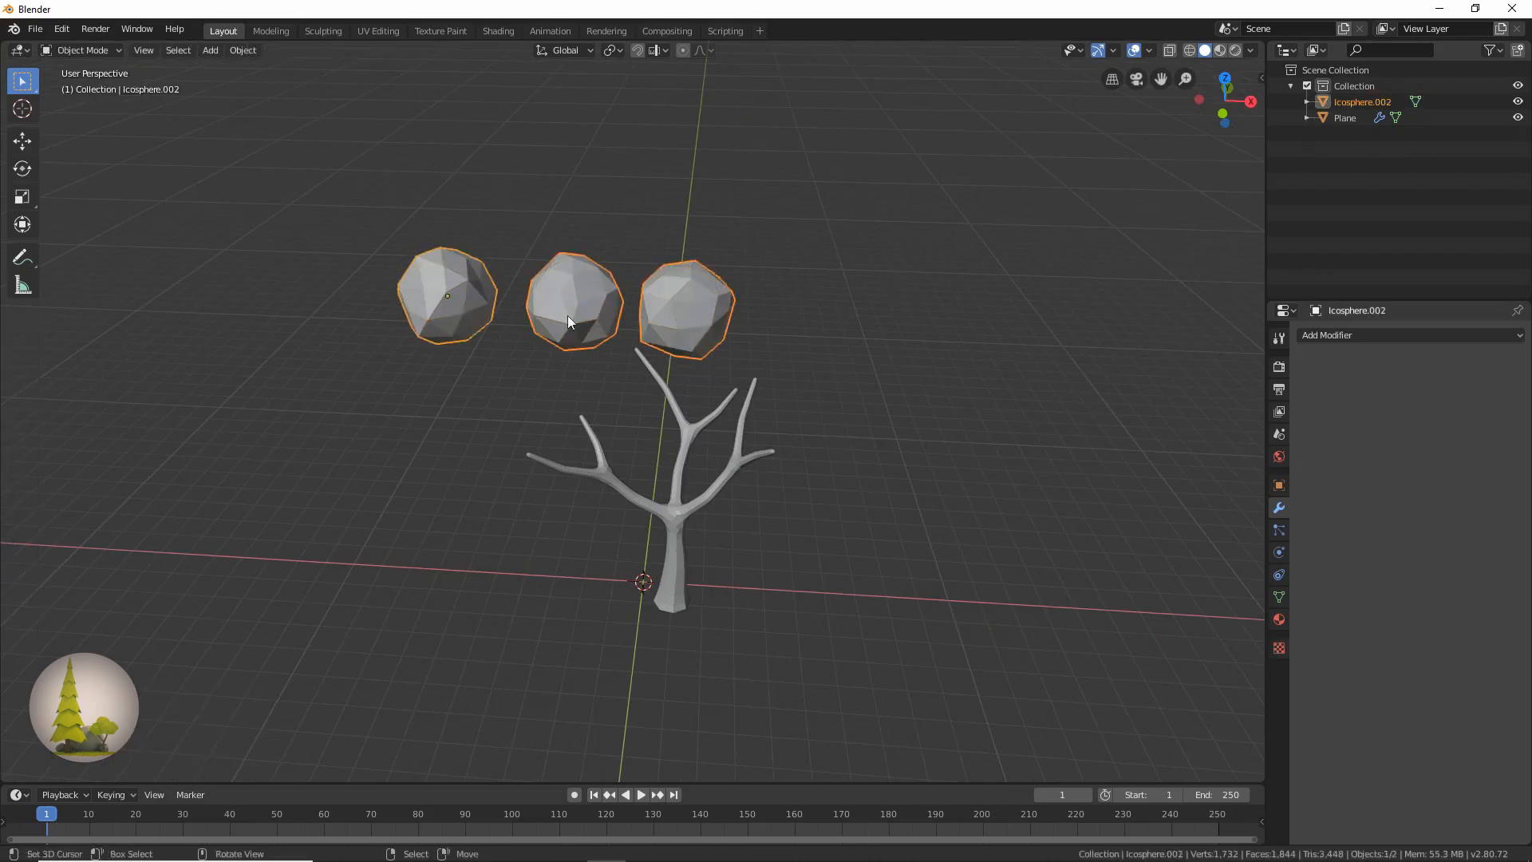
Duplicate and move sphere islands of varying sizes so blobs cluster over the branch tips
{"action": "key", "text": "Tab"}
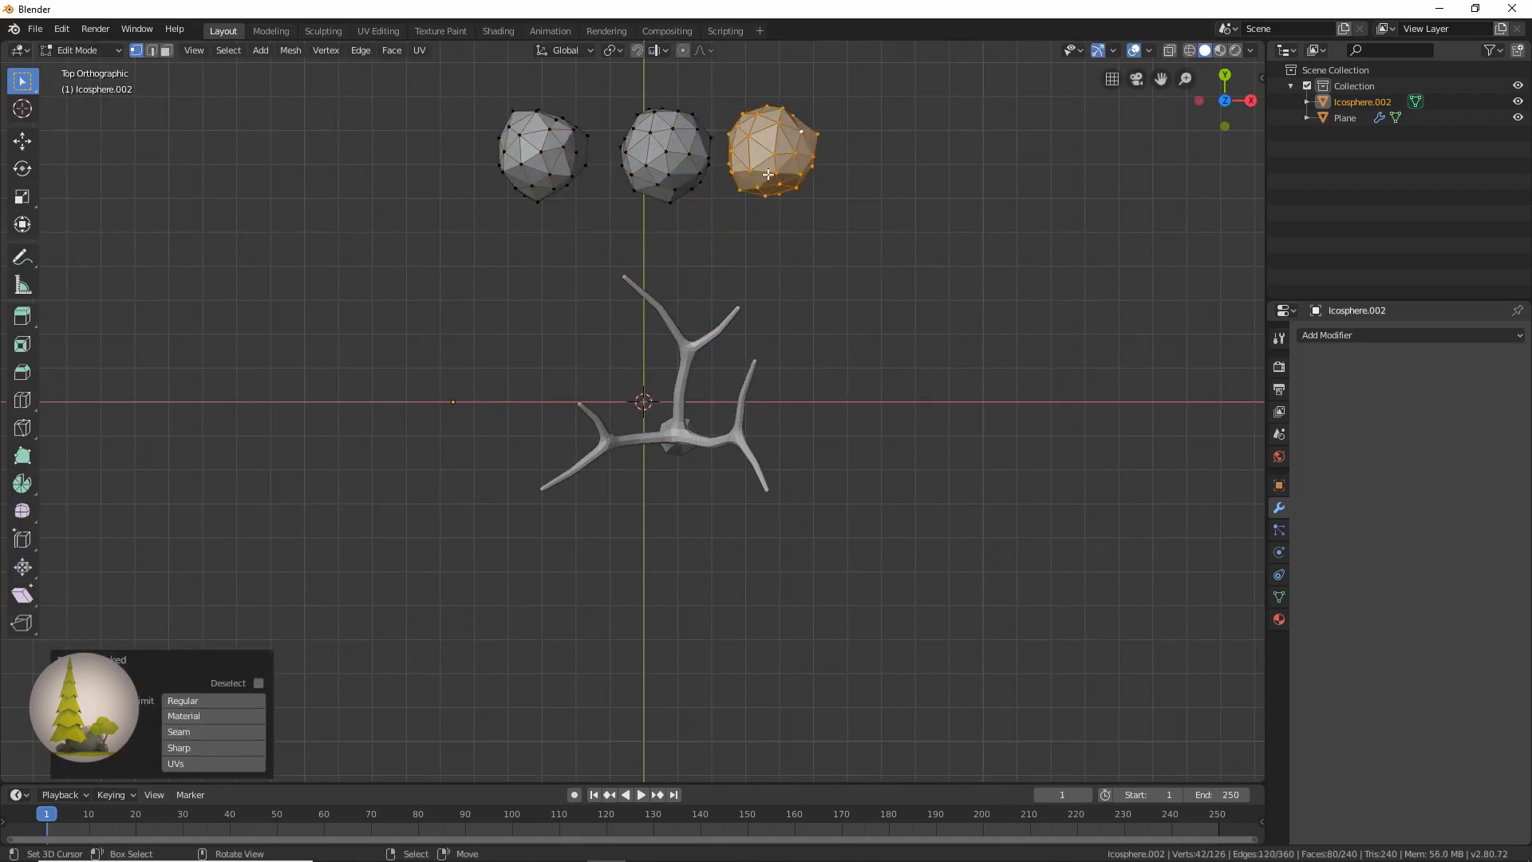
{"action": "left_click_drag", "start_coordinate": [769, 151], "coordinate": [622, 289]}
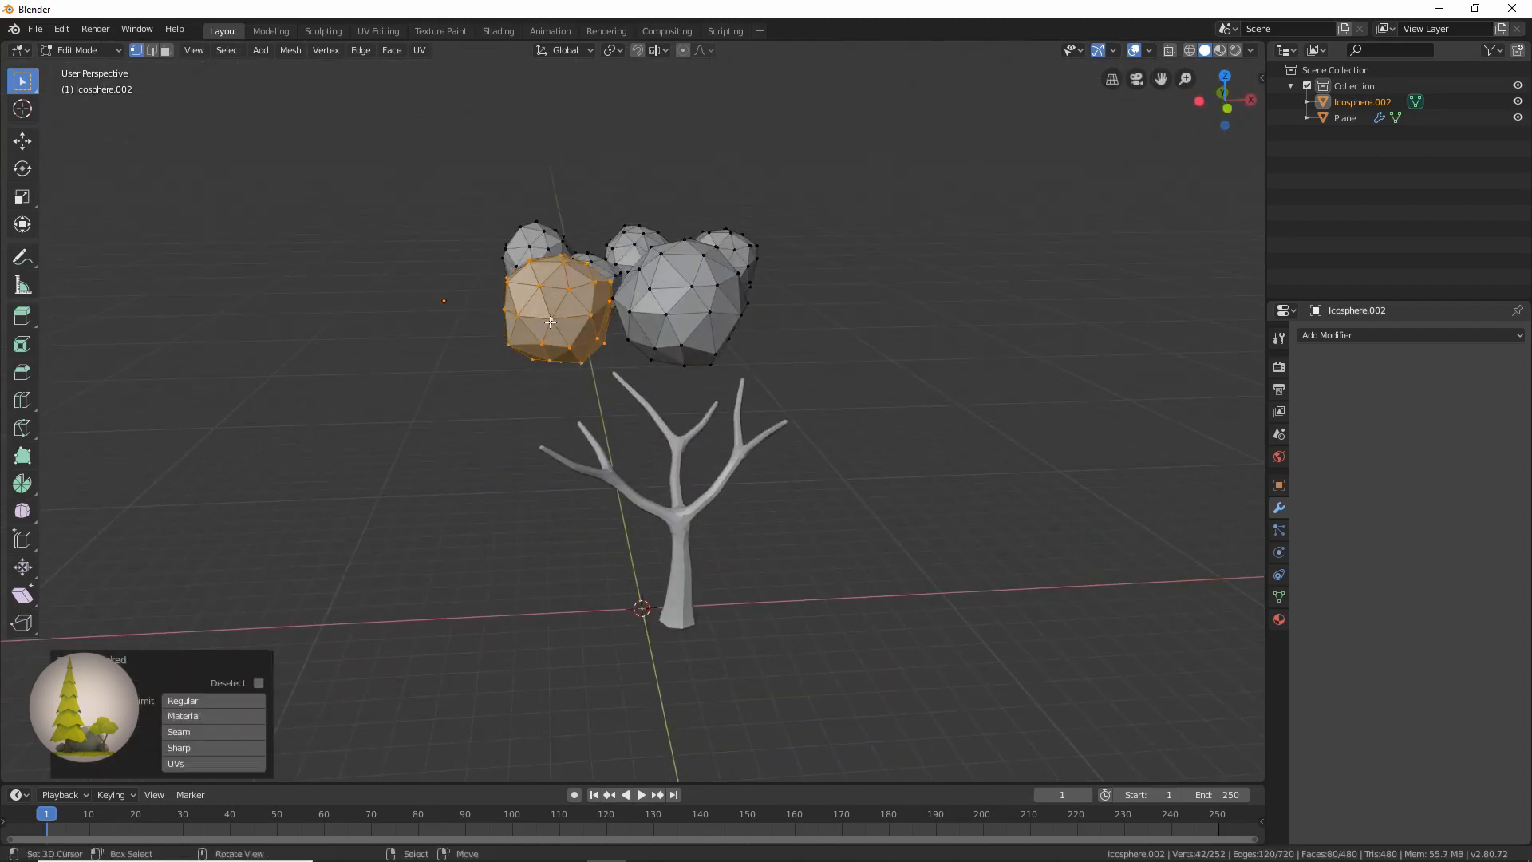
{"action": "left_click_drag", "start_coordinate": [551, 323], "coordinate": [548, 424]}
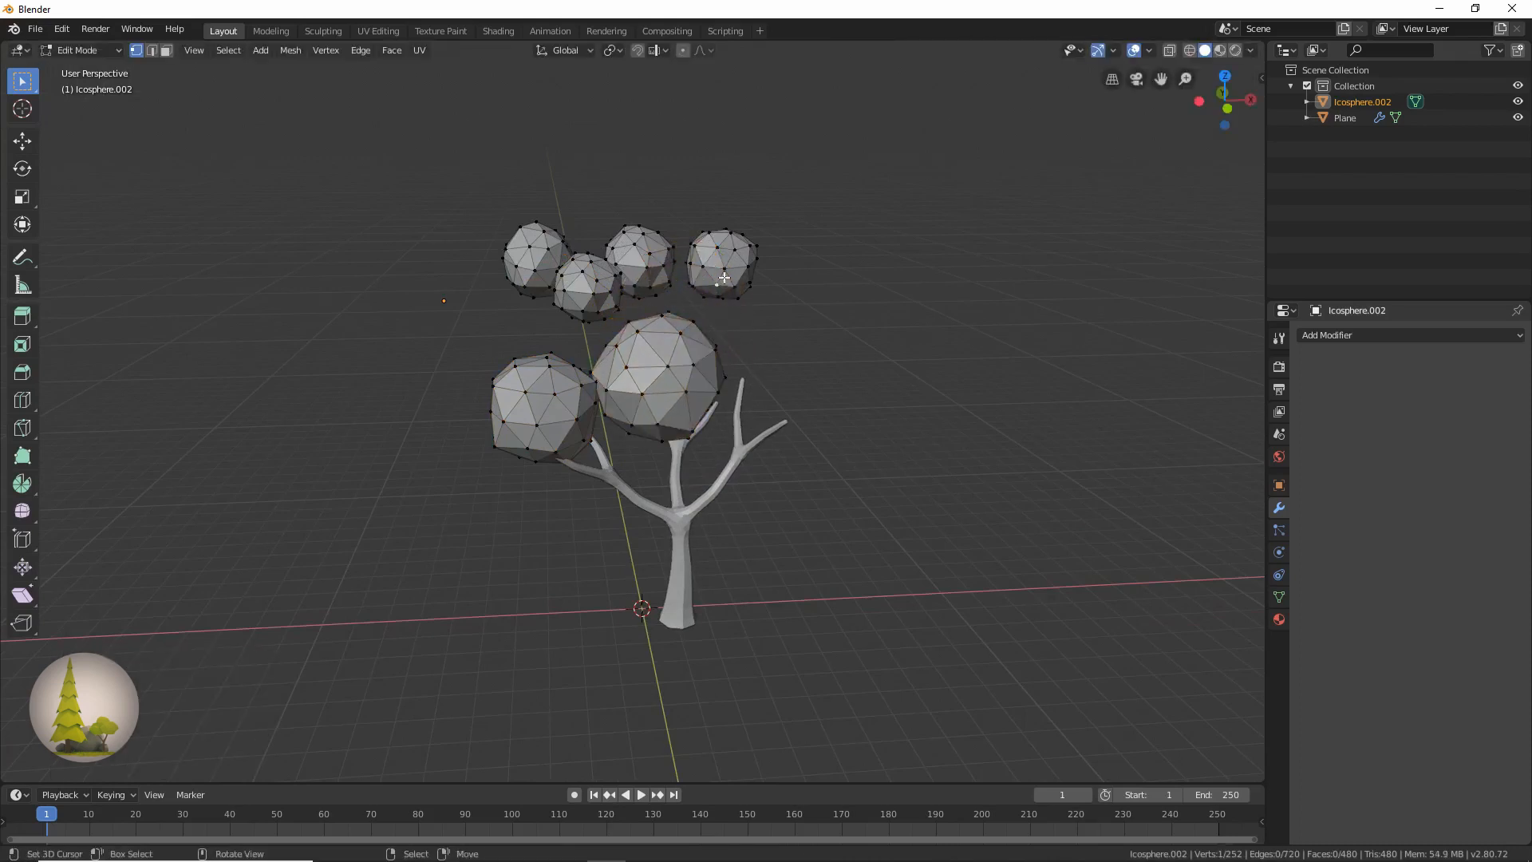
{"action": "left_click", "coordinate": [725, 277]}
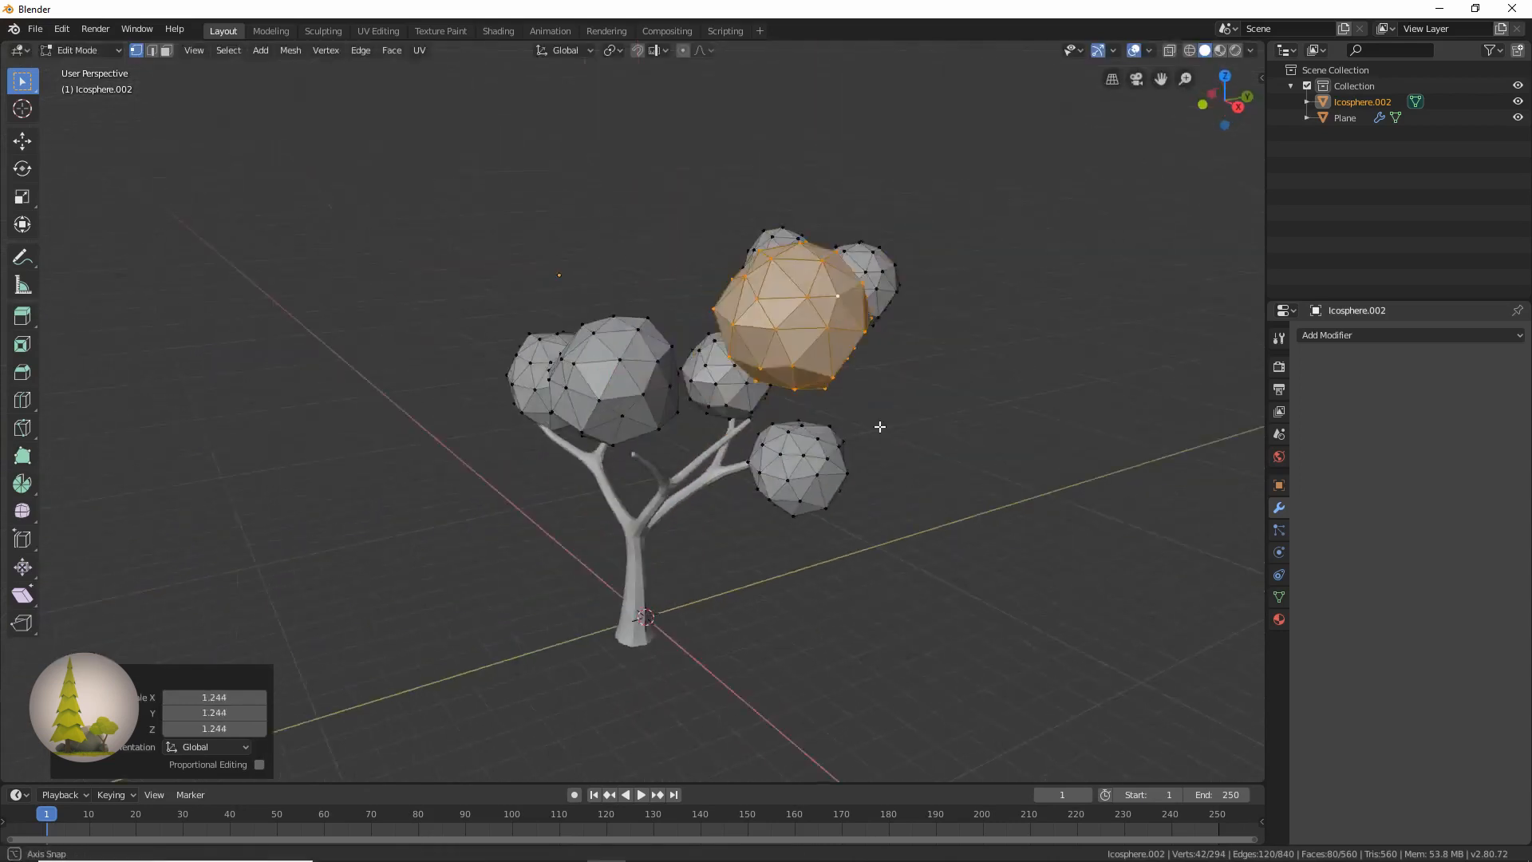
Move the icospheres onto the branches to form a rounded canopy, checking from all sides, then finish editing
{"action": "left_click_drag", "start_coordinate": [879, 428], "coordinate": [713, 524]}
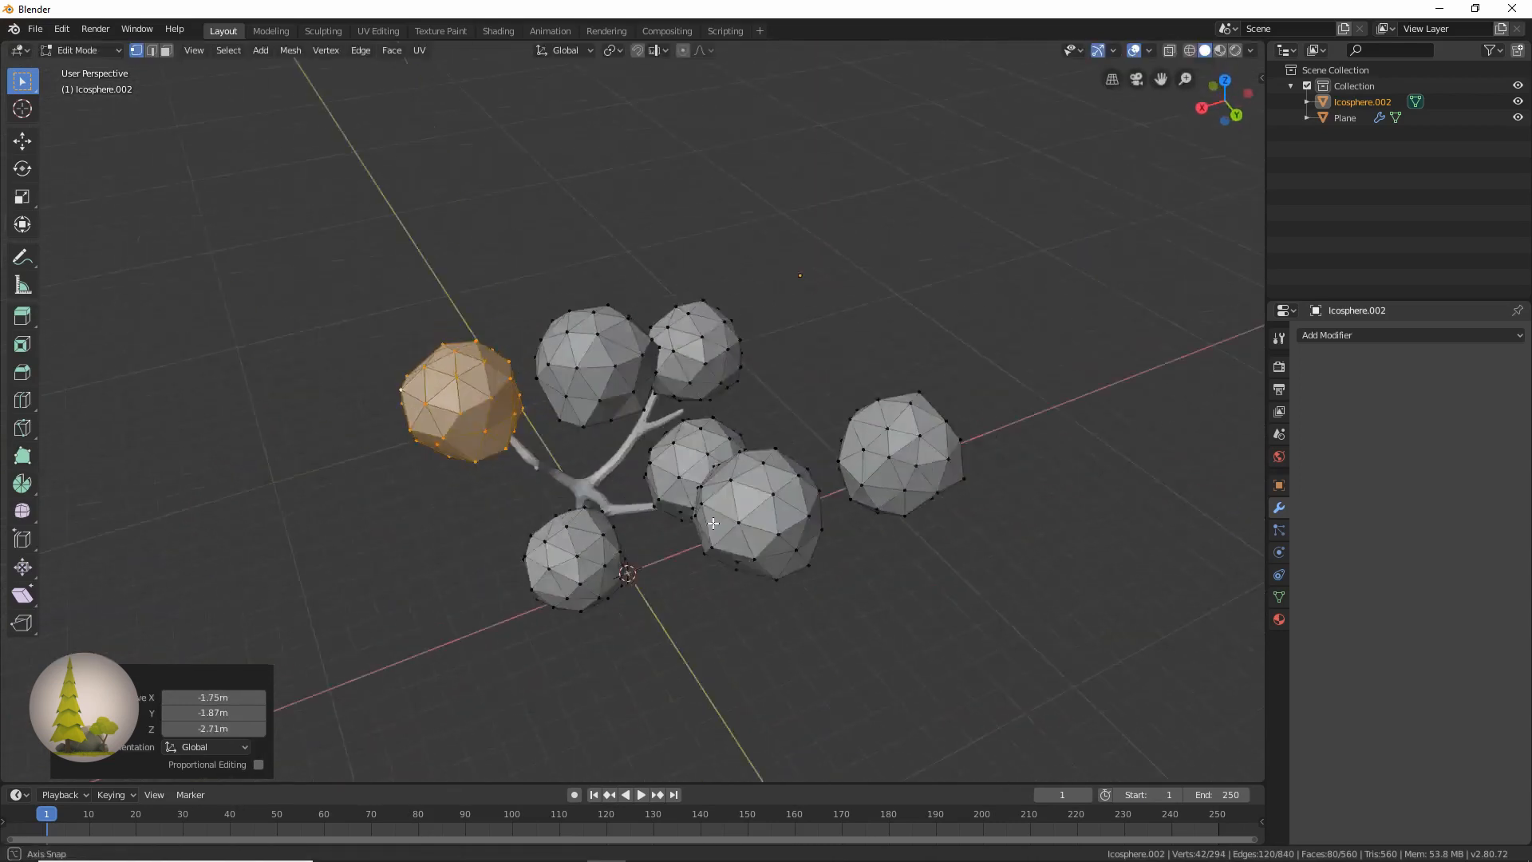
{"action": "left_click_drag", "start_coordinate": [713, 523], "coordinate": [899, 555]}
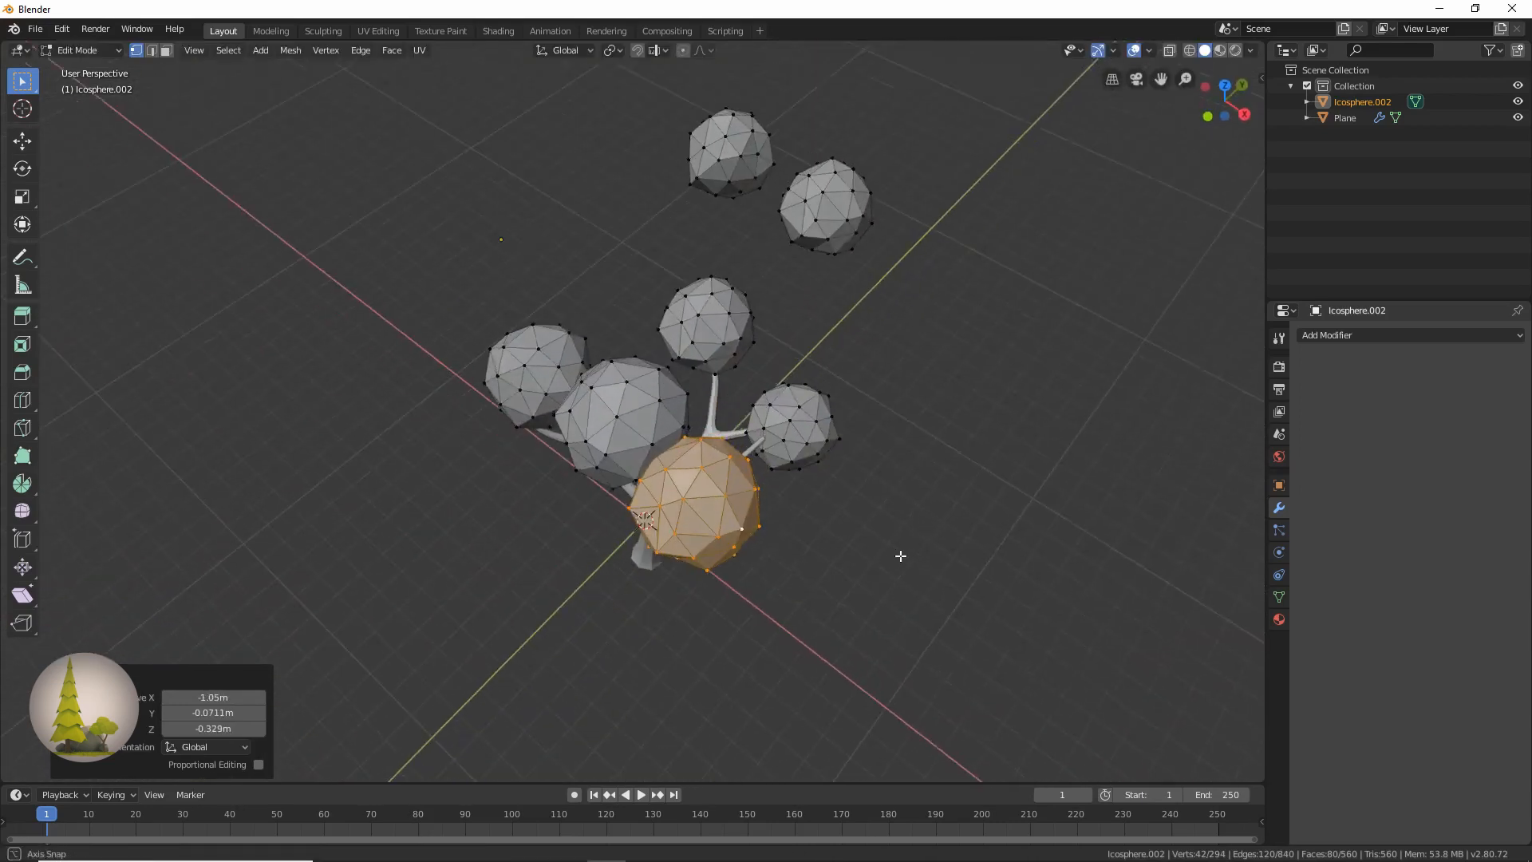
{"action": "left_click_drag", "start_coordinate": [694, 517], "coordinate": [649, 543]}
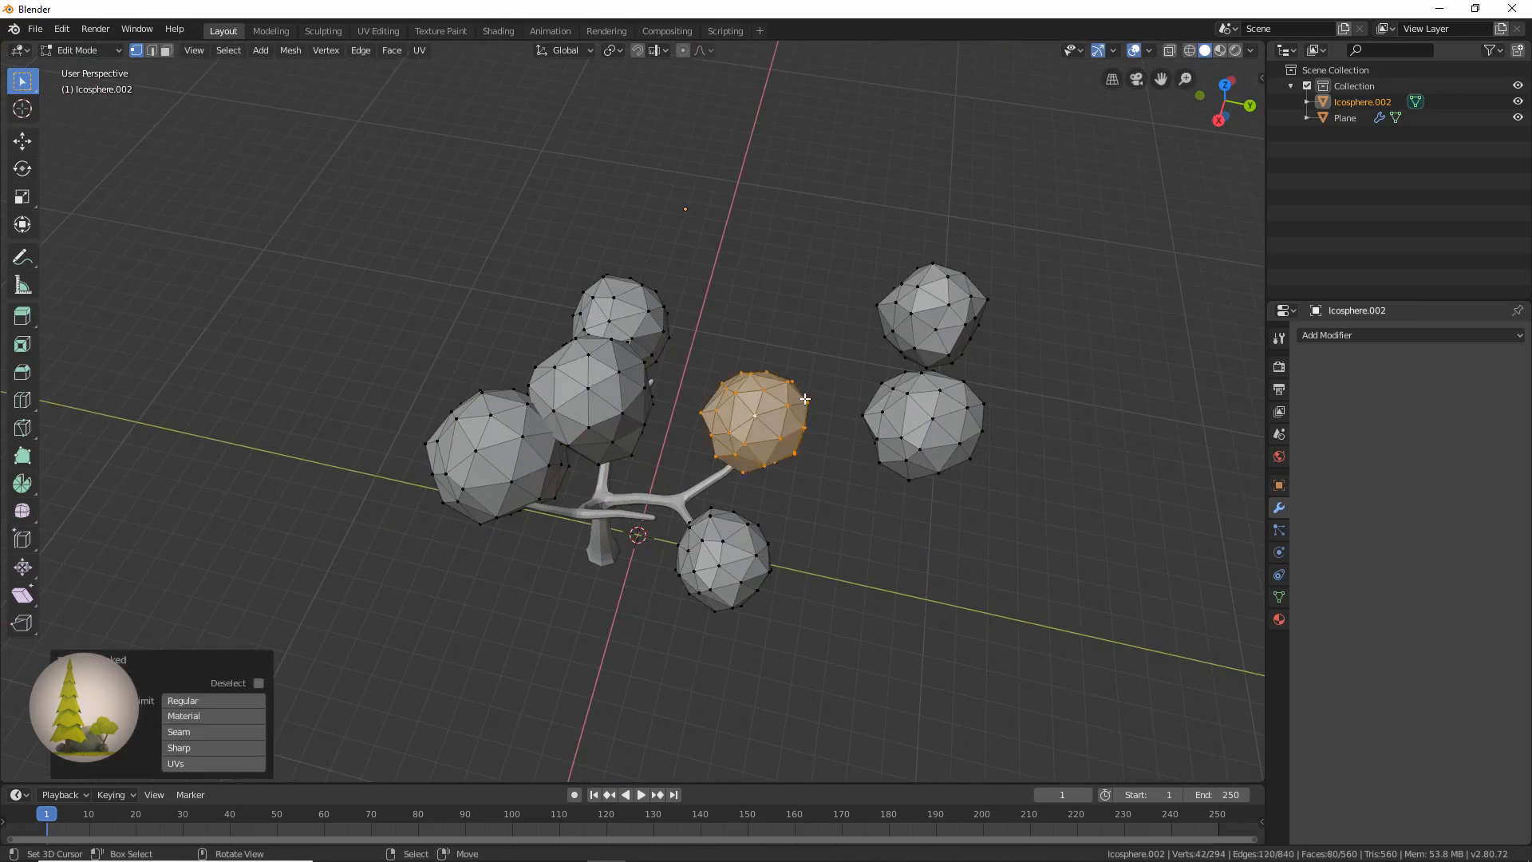
{"action": "mouse_move", "coordinate": [803, 450]}
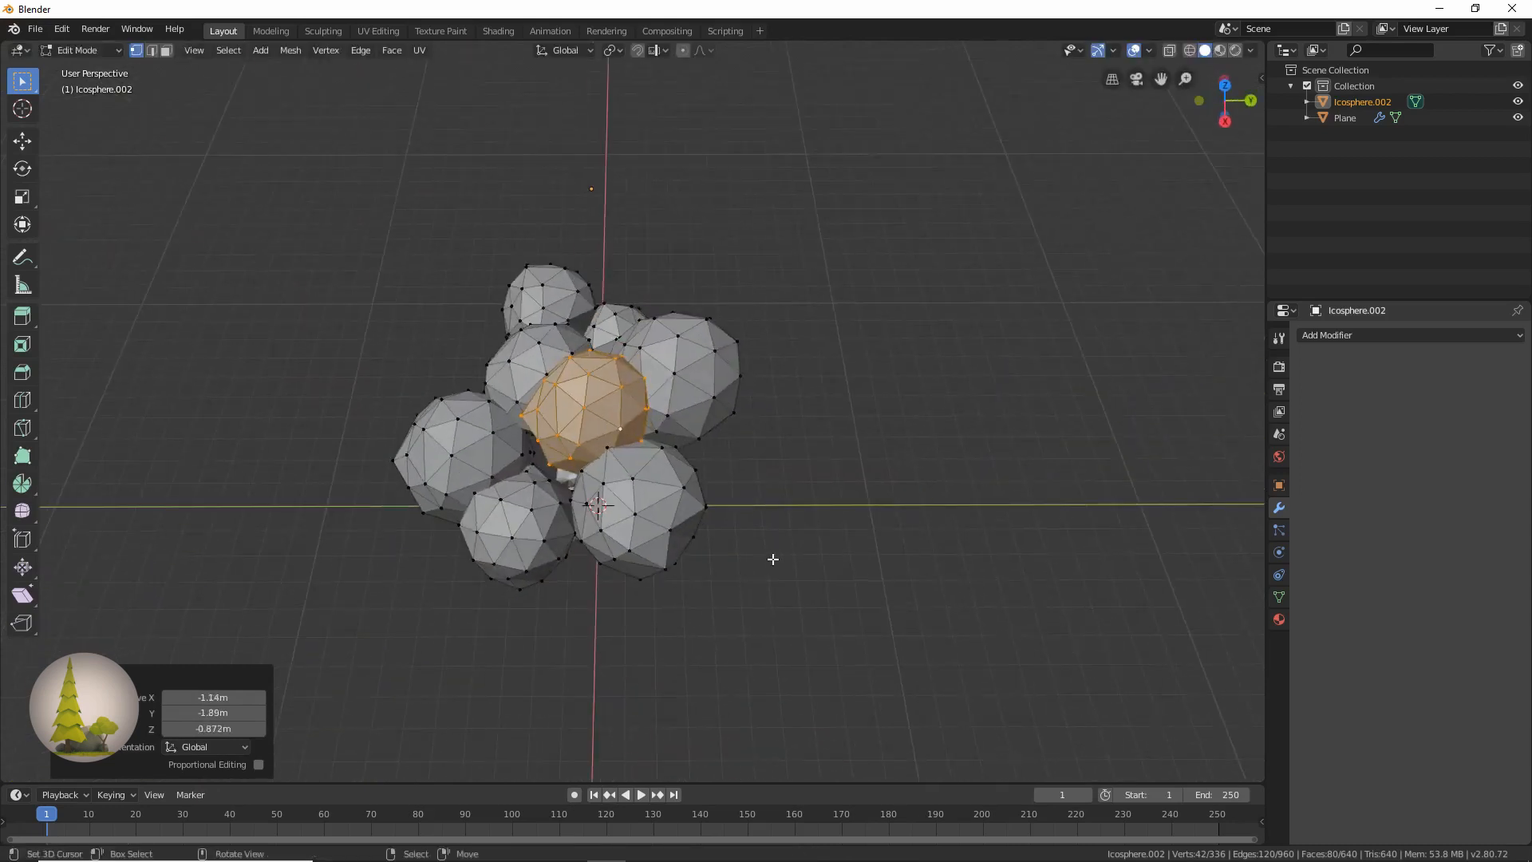
{"action": "left_click_drag", "start_coordinate": [772, 557], "coordinate": [680, 434]}
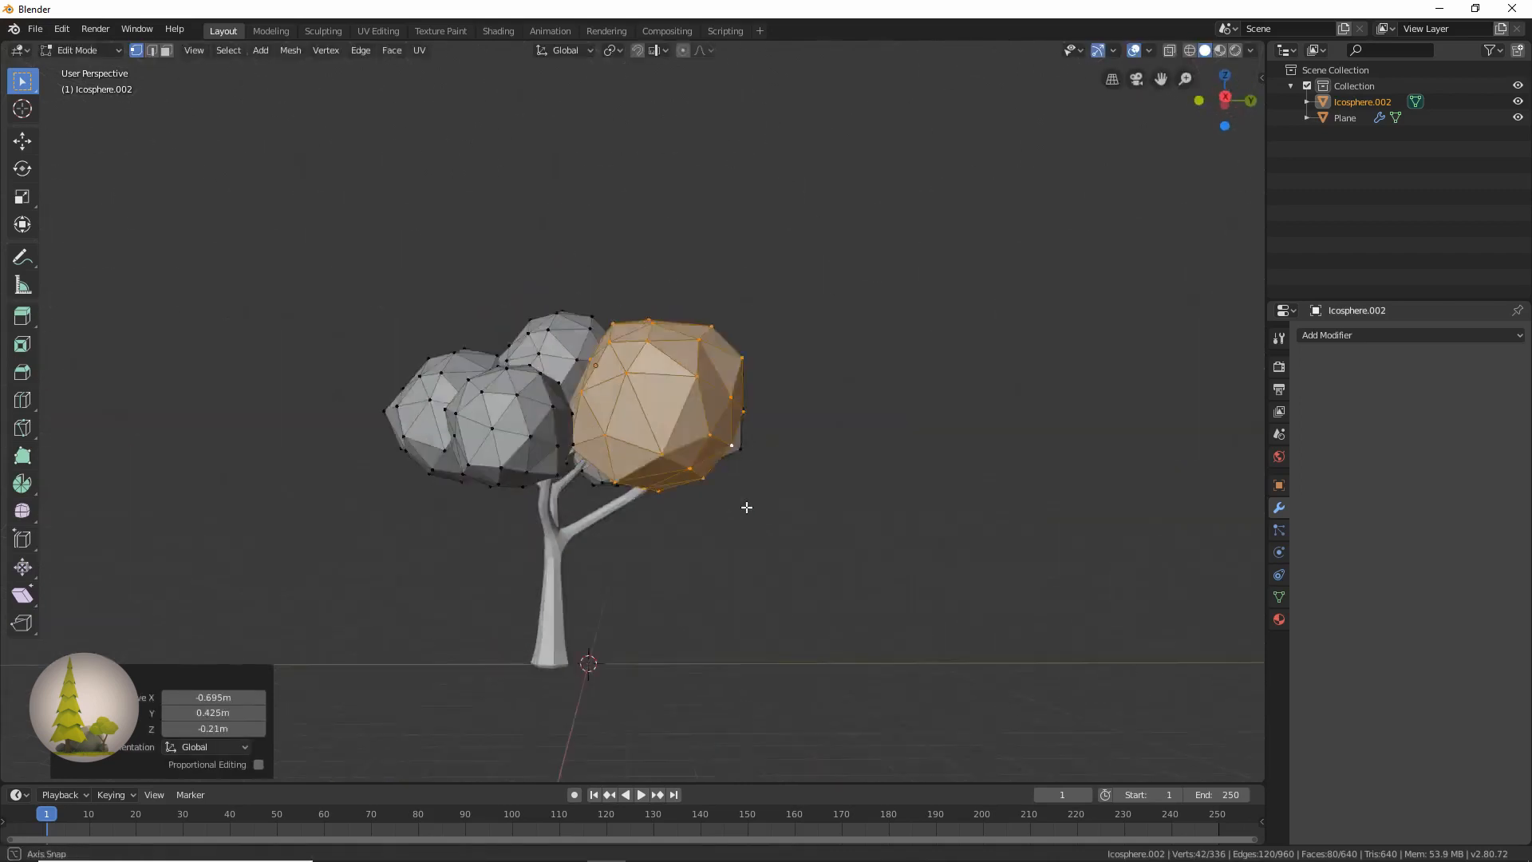
{"action": "left_click_drag", "start_coordinate": [747, 507], "coordinate": [920, 554]}
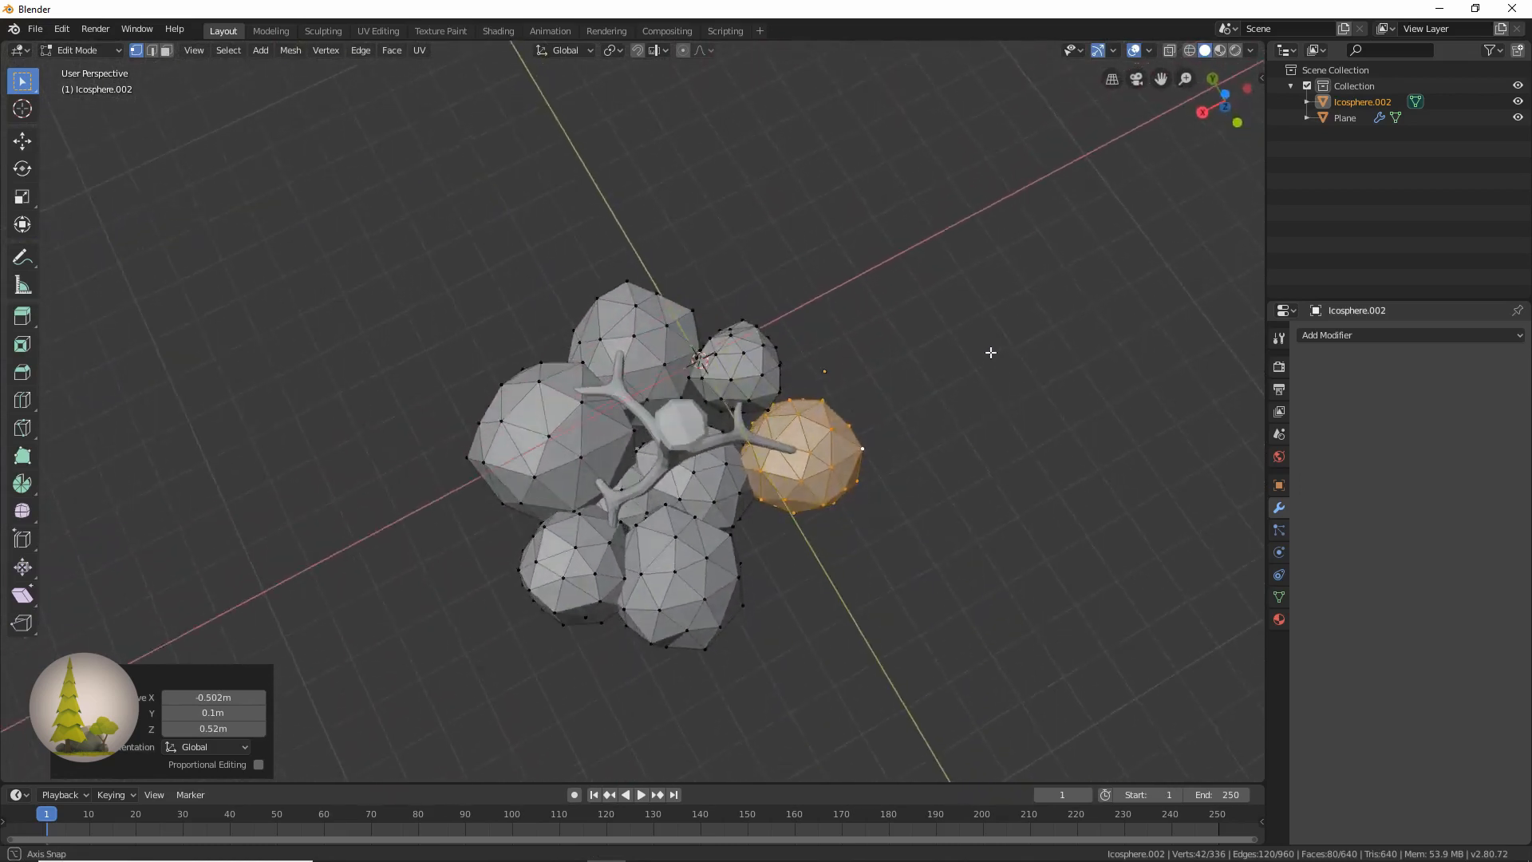
{"action": "left_click_drag", "start_coordinate": [989, 353], "coordinate": [739, 687]}
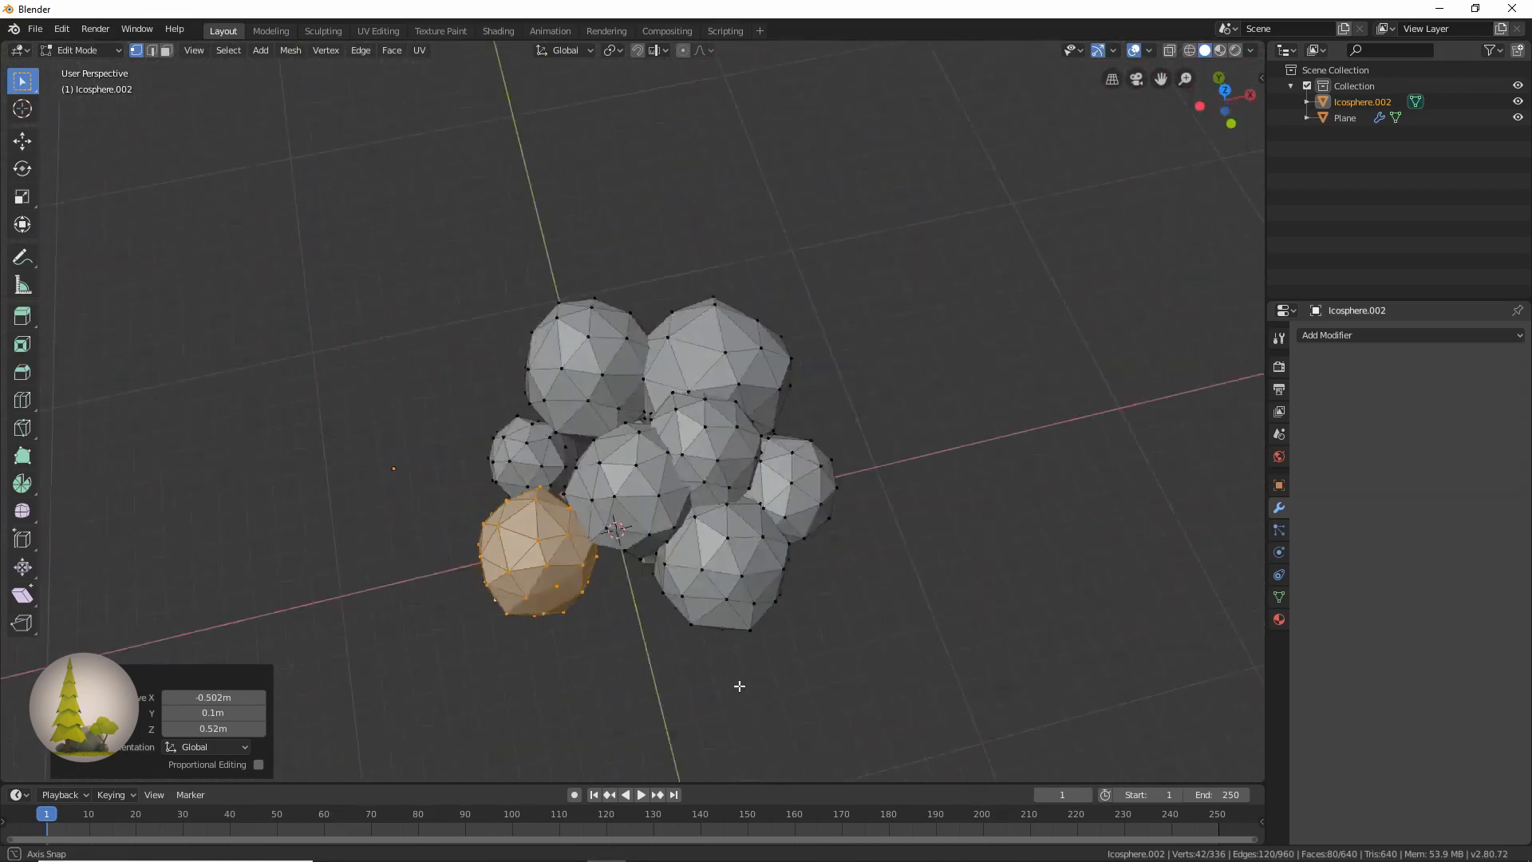
{"action": "key", "text": "Tab"}
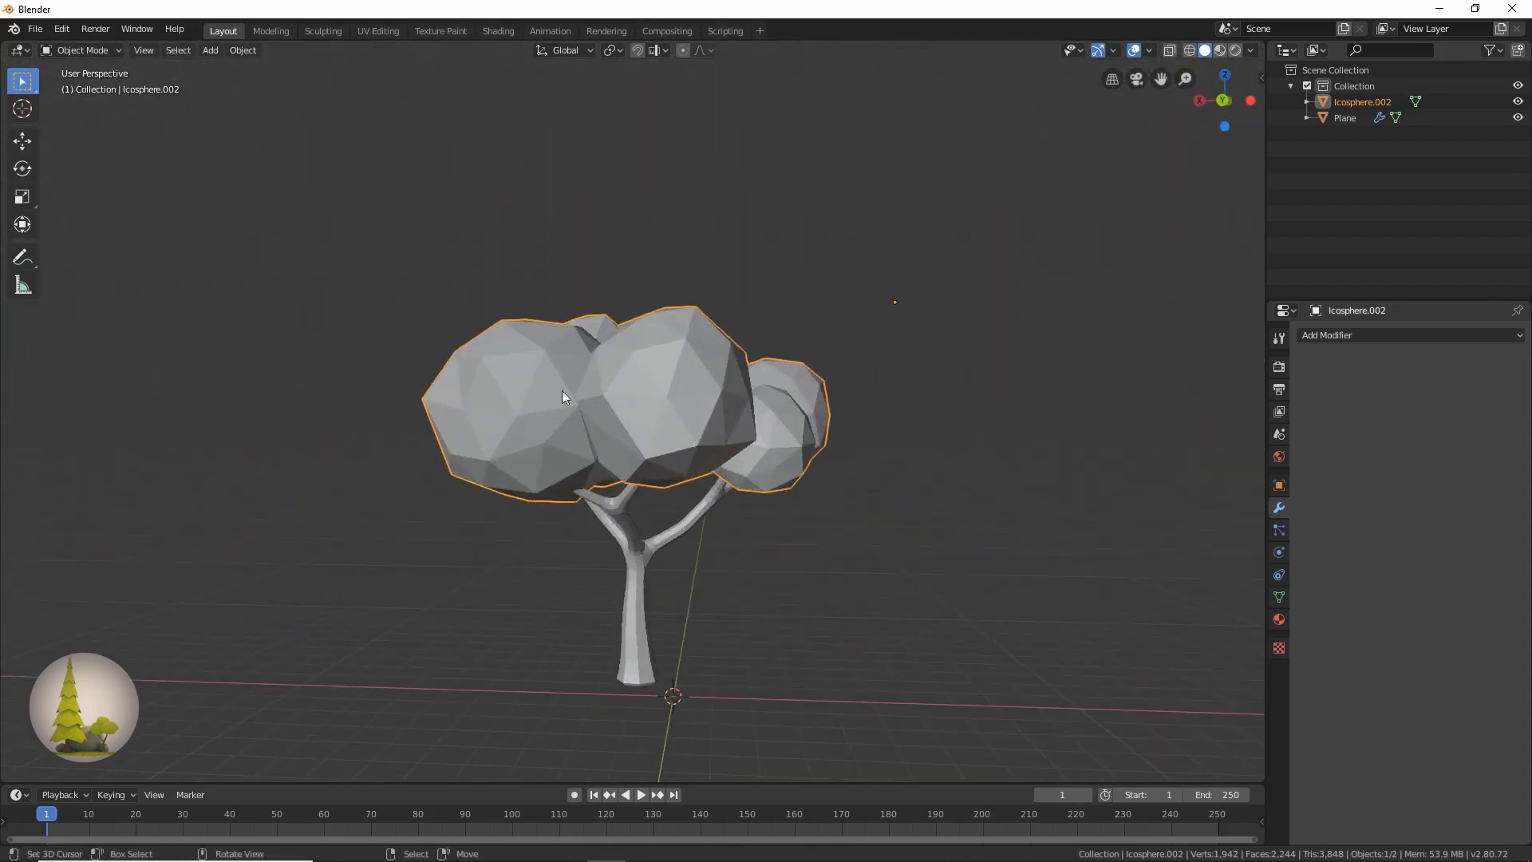
{"action": "mouse_move", "coordinate": [668, 516]}
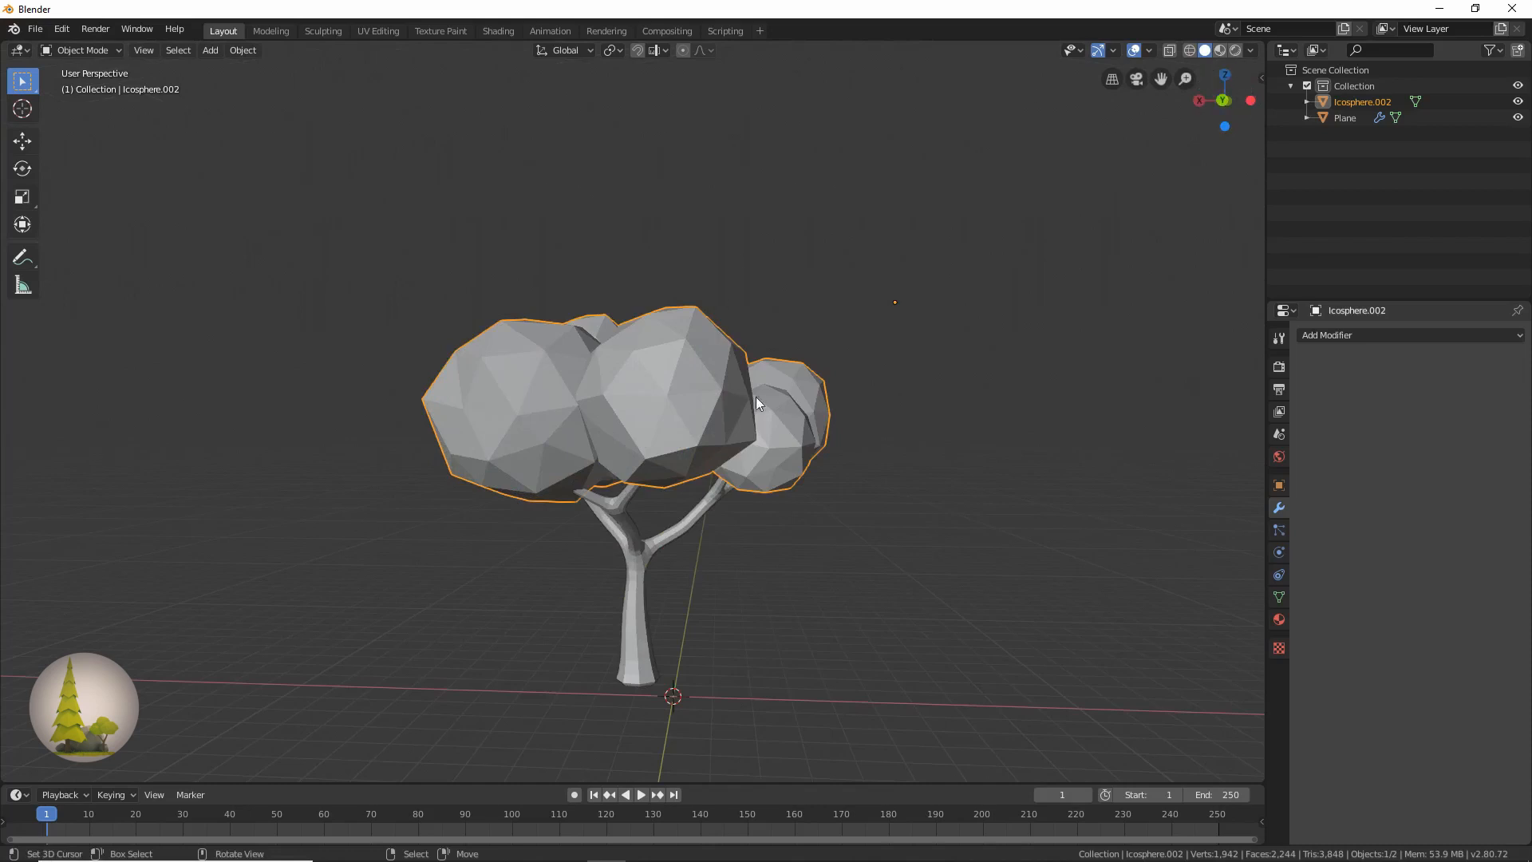
{"action": "left_click_drag", "start_coordinate": [763, 405], "coordinate": [1147, 212]}
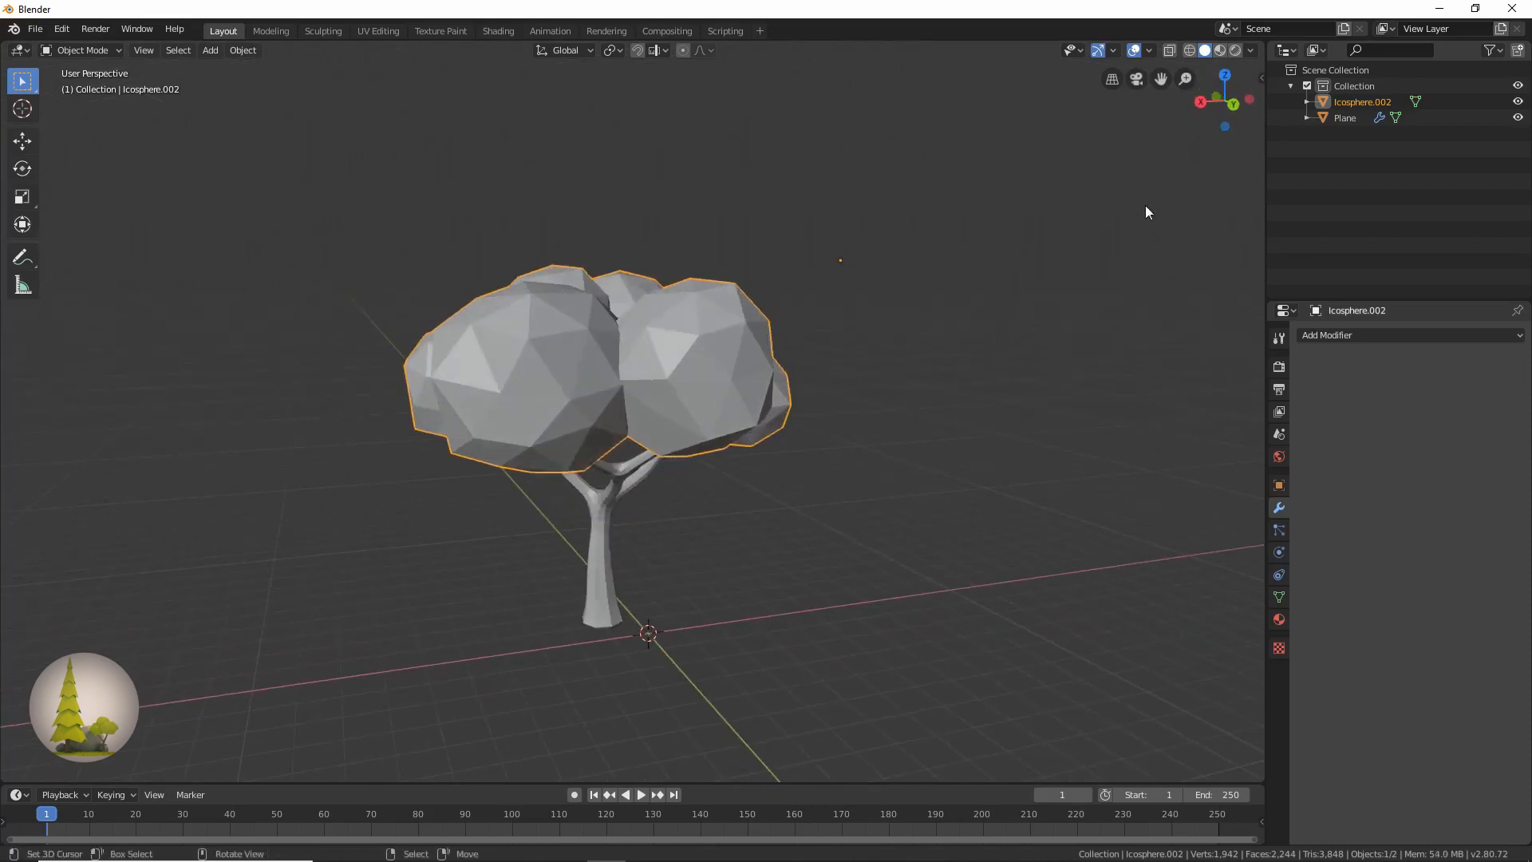
{"action": "mouse_move", "coordinate": [1128, 340]}
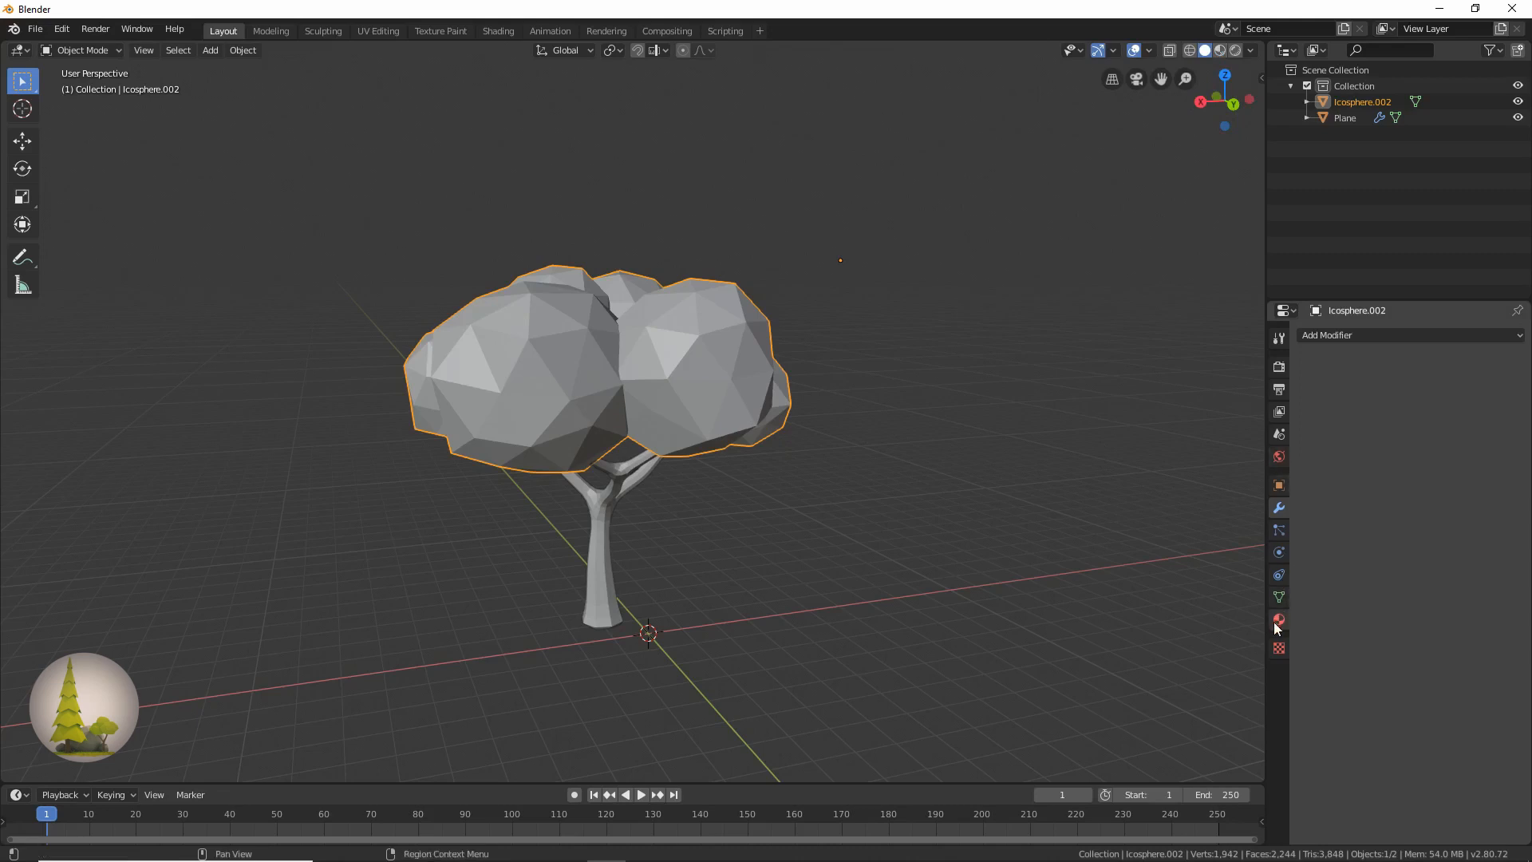
Create a new material on the canopy and name it 'Tree'
{"action": "left_click", "coordinate": [1278, 619]}
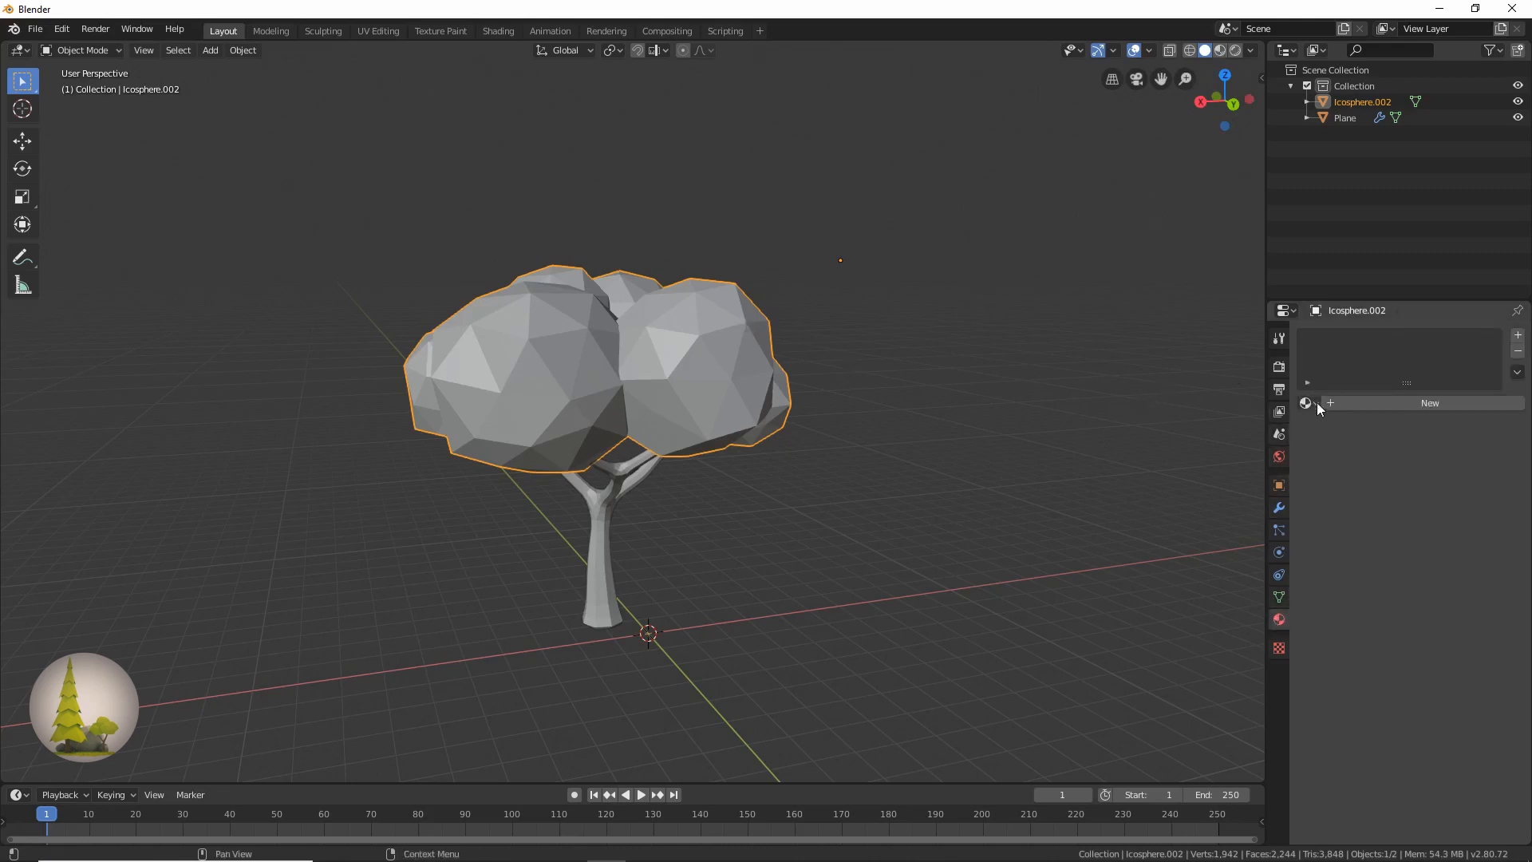
{"action": "left_click", "coordinate": [1430, 402]}
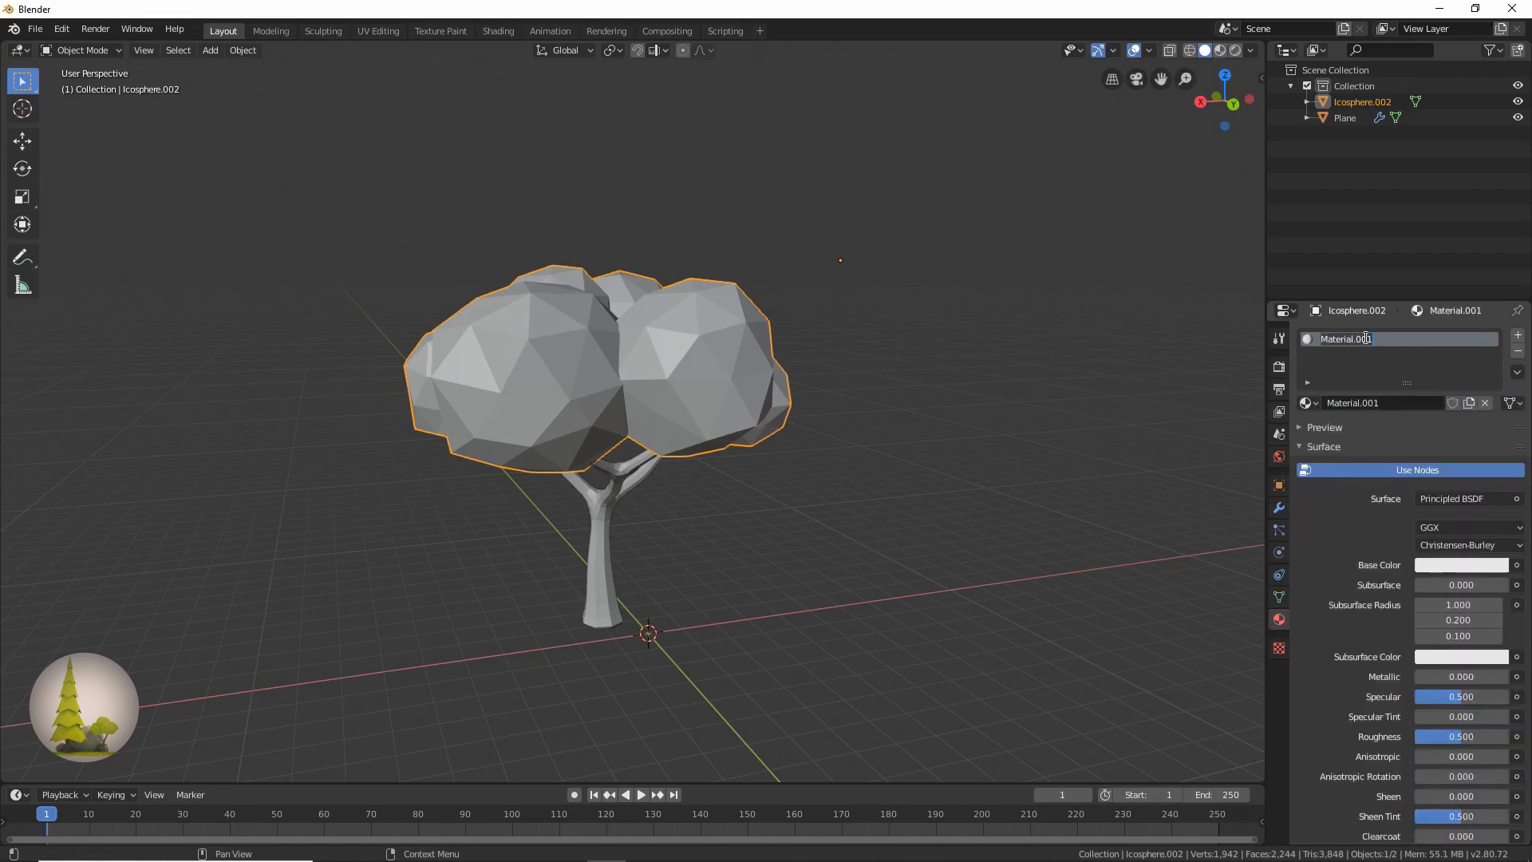
{"action": "type", "text": "Tree"}
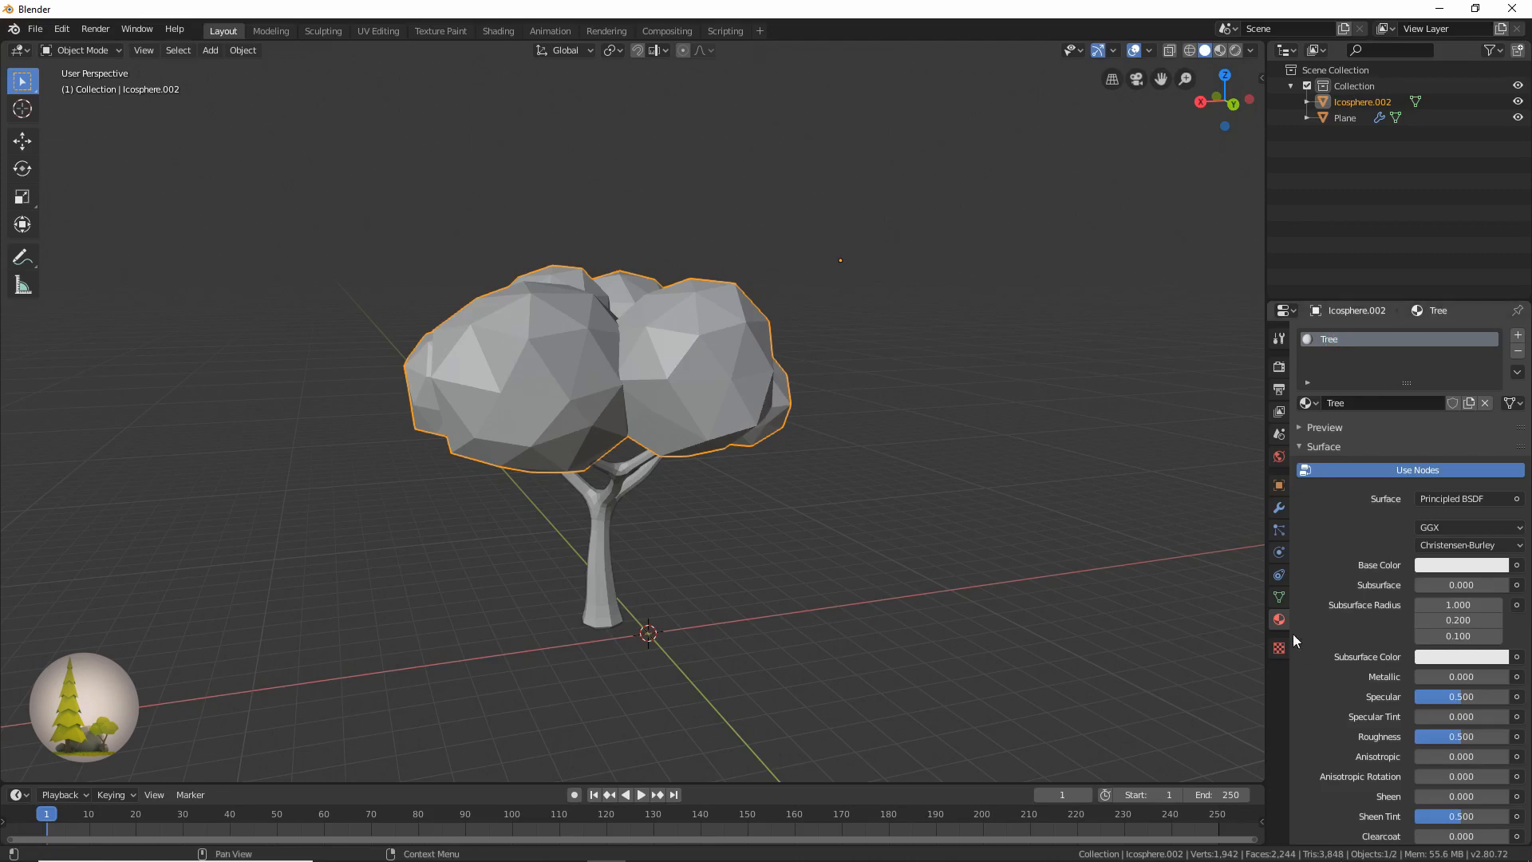
{"action": "mouse_move", "coordinate": [1266, 755]}
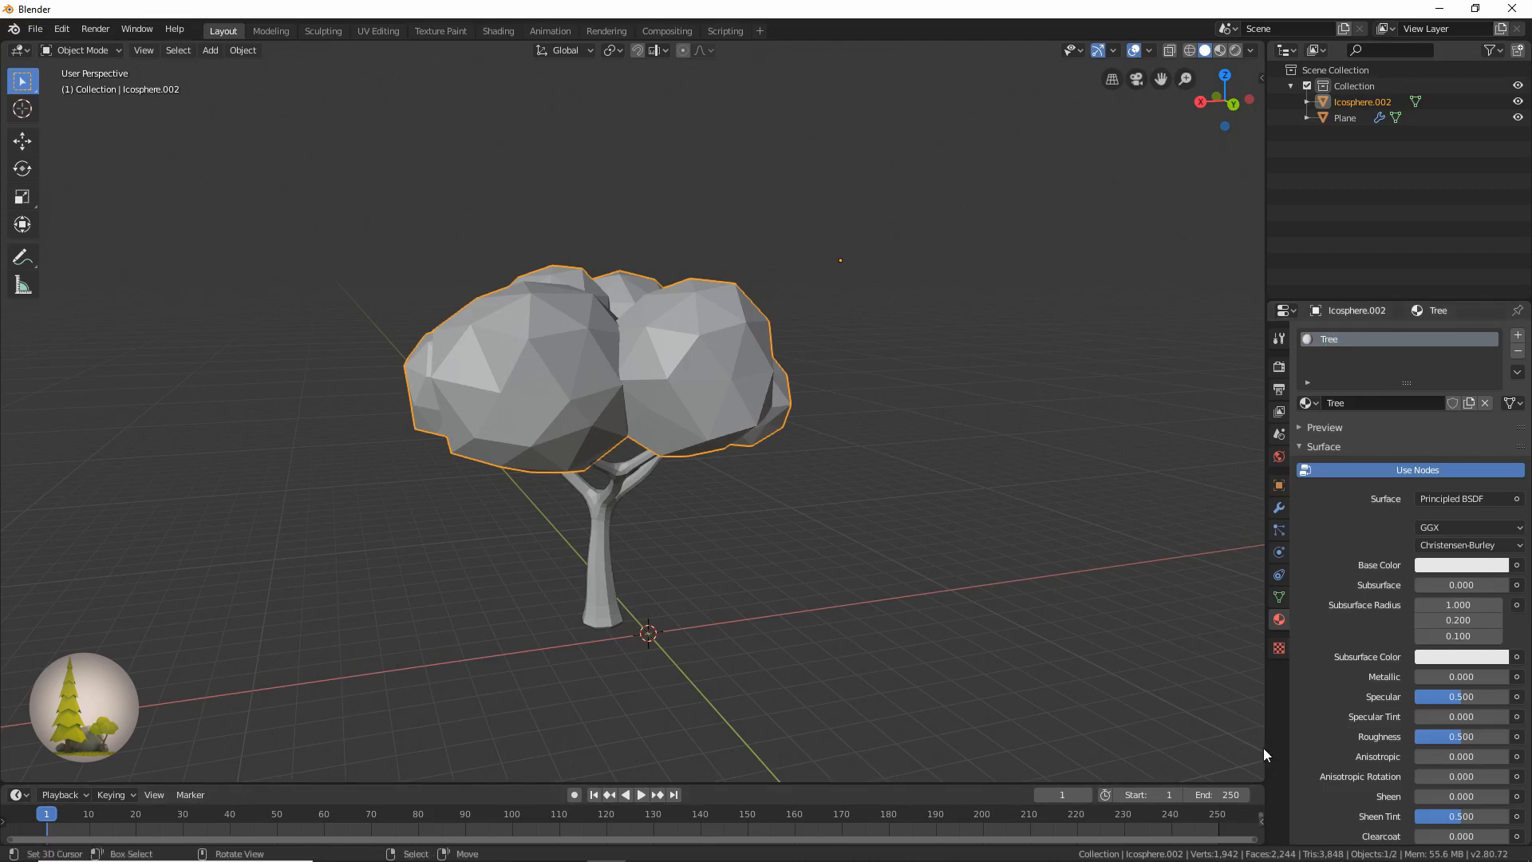
{"action": "mouse_move", "coordinate": [1263, 745]}
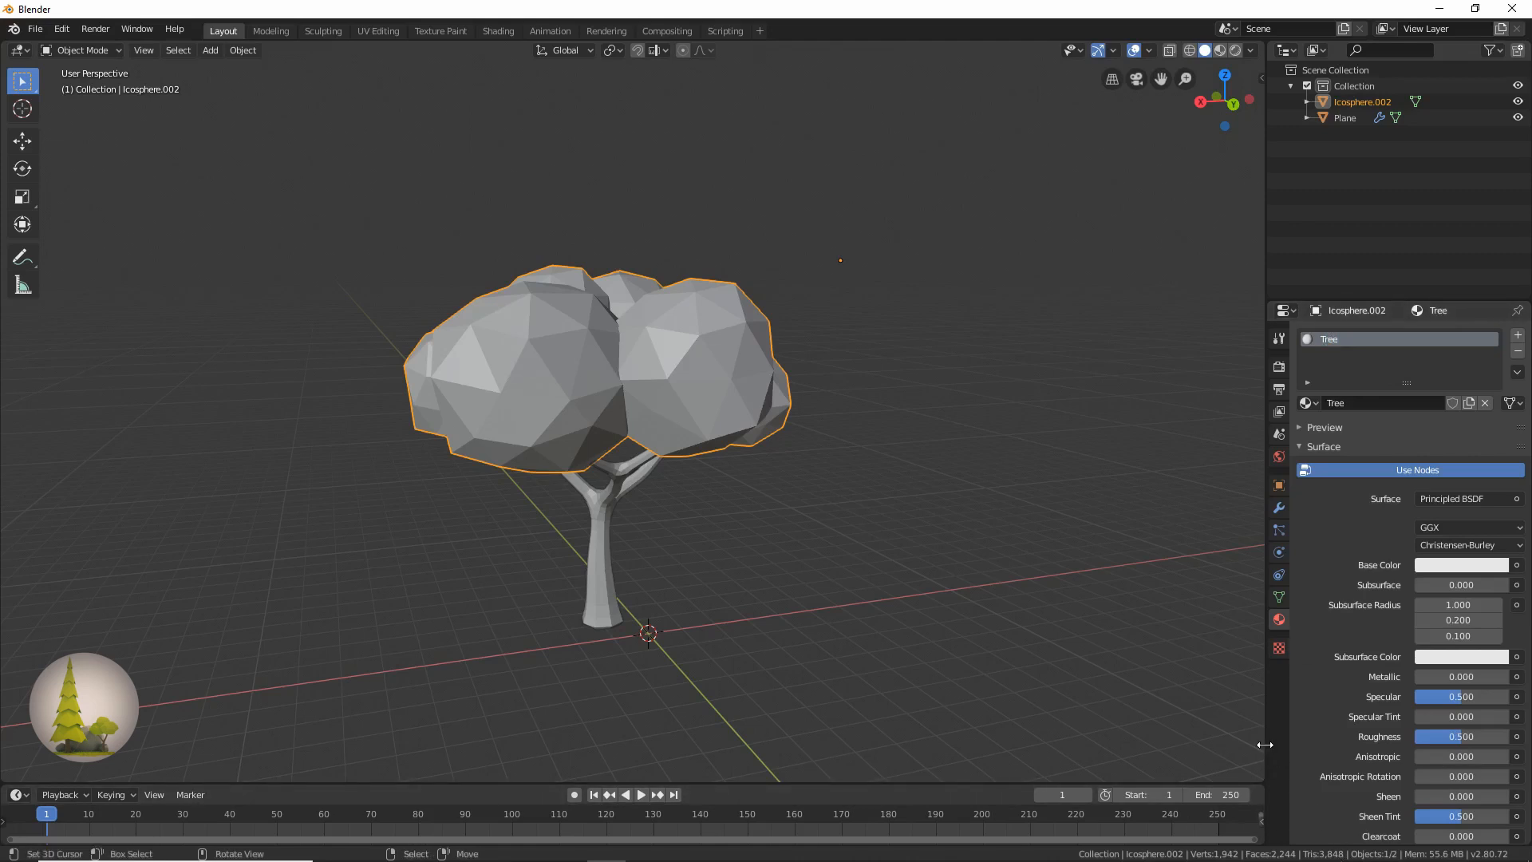
Split the properties area vertically into an Image Editor holding a new blank 3×3 px image
{"action": "right_click", "coordinate": [1264, 744]}
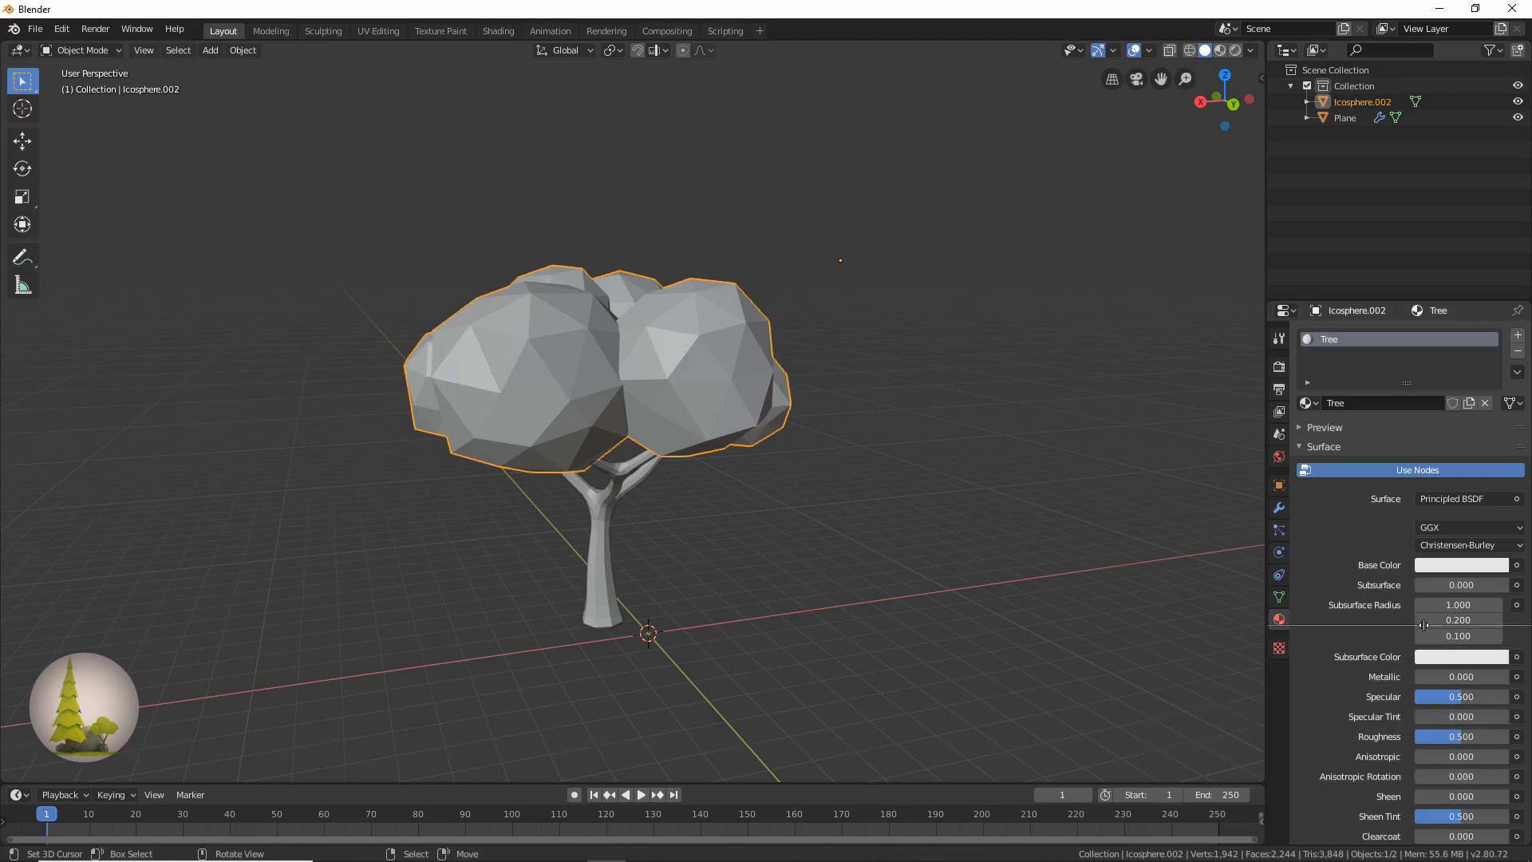
{"action": "left_click", "coordinate": [1283, 630]}
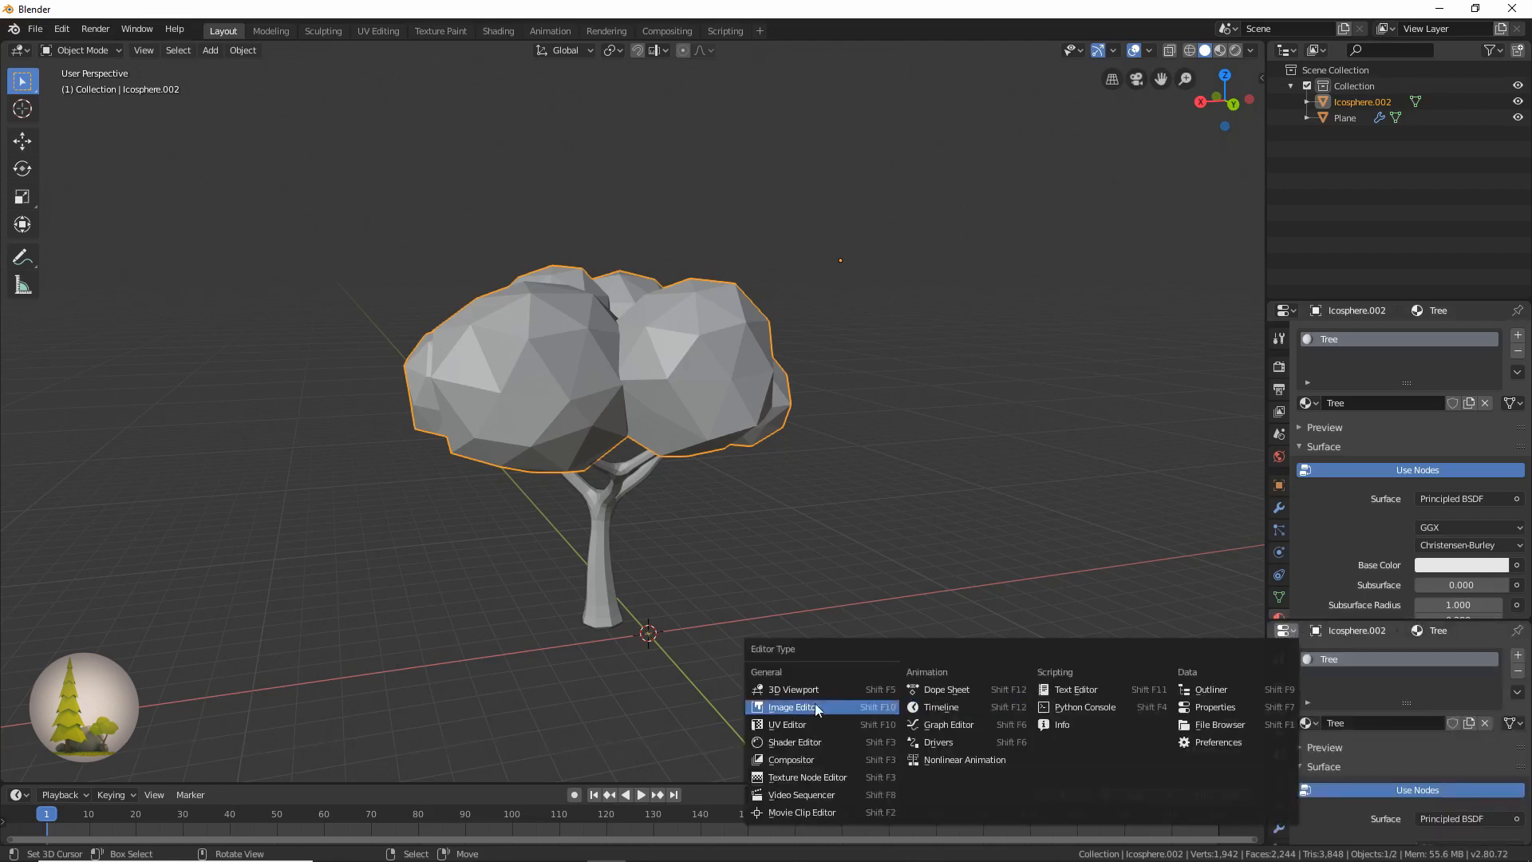
{"action": "left_click", "coordinate": [793, 707]}
{"action": "type", "text": "3"}
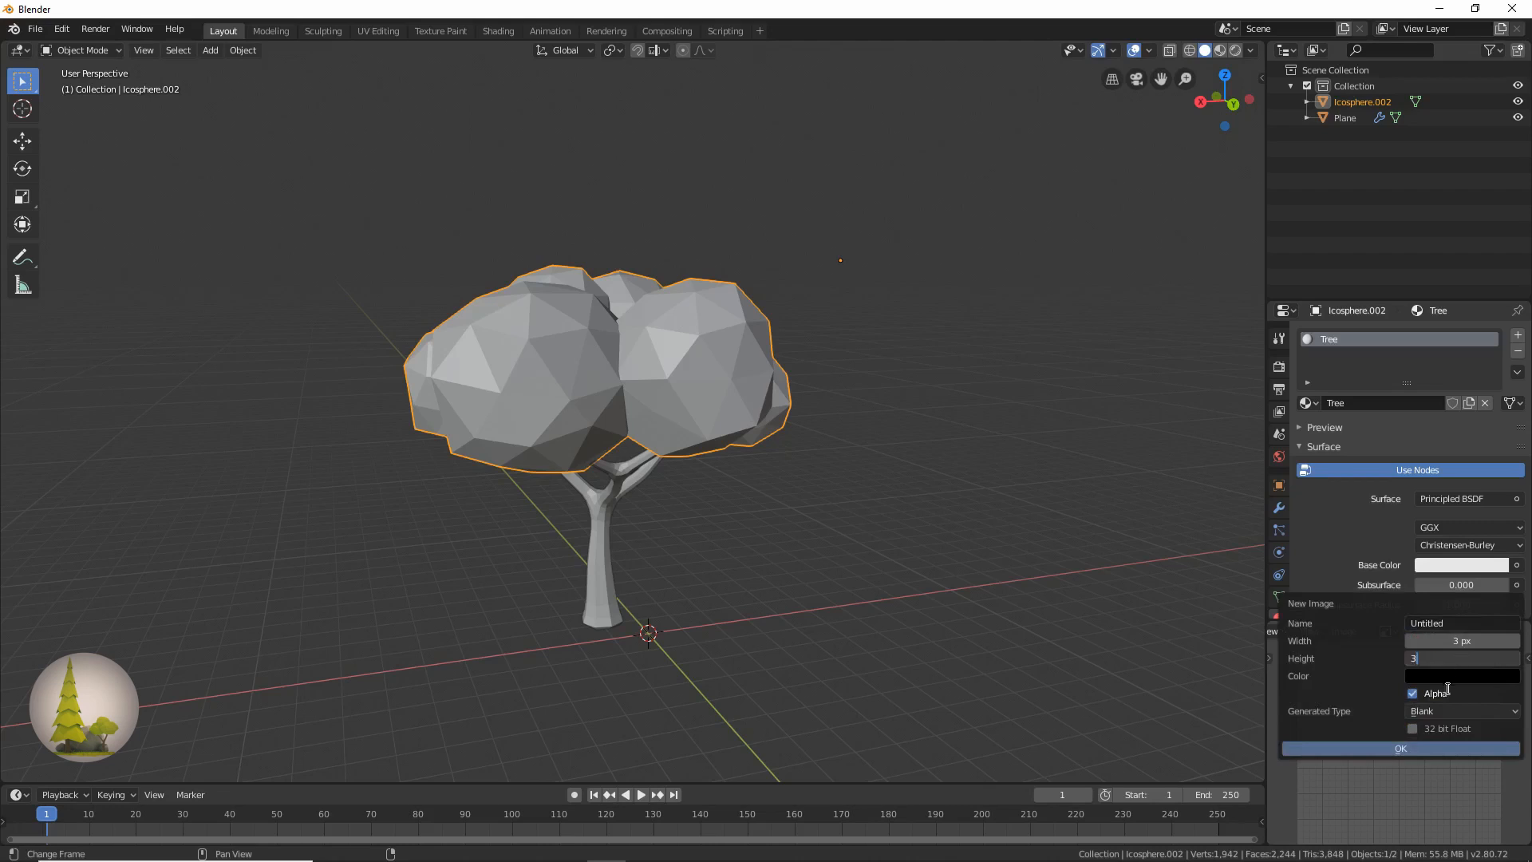
{"action": "left_click", "coordinate": [1399, 749]}
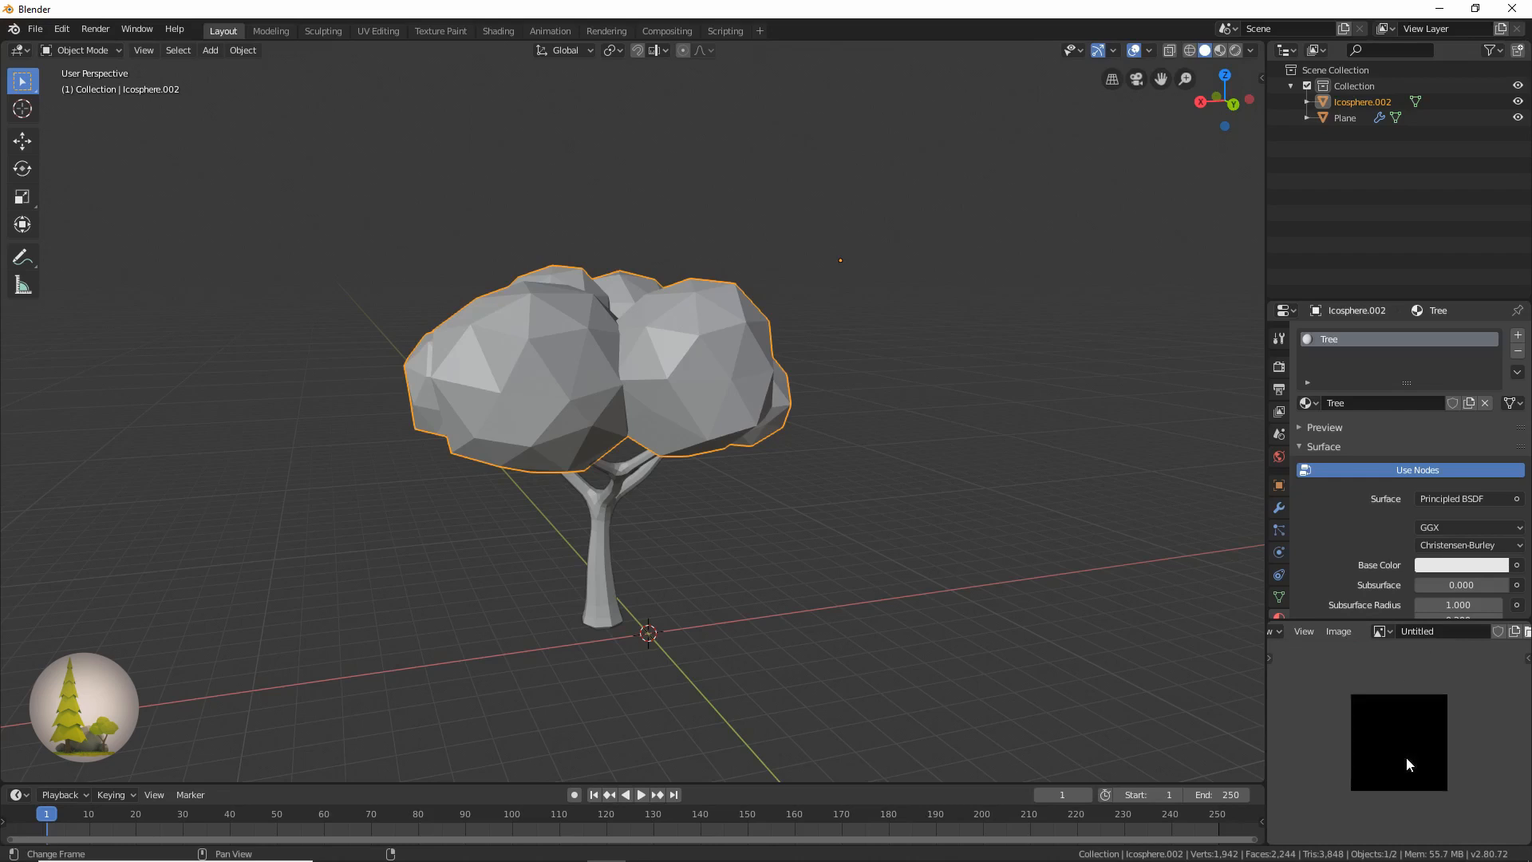
{"action": "mouse_move", "coordinate": [1438, 723]}
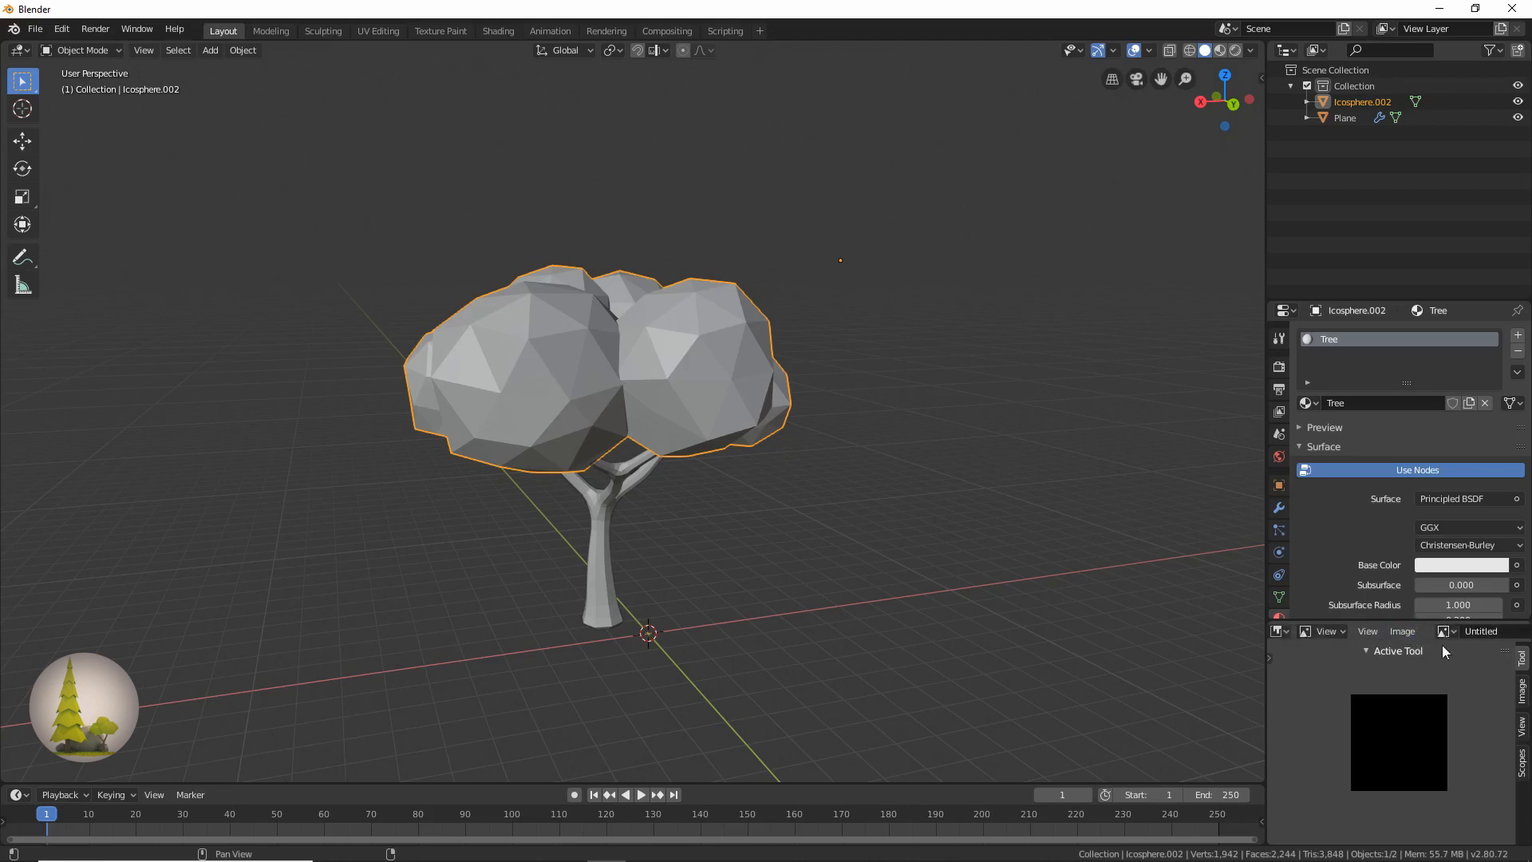
Paint a light green and a brown pixel into the small image and save it via the Image menu
{"action": "left_click", "coordinate": [1323, 630]}
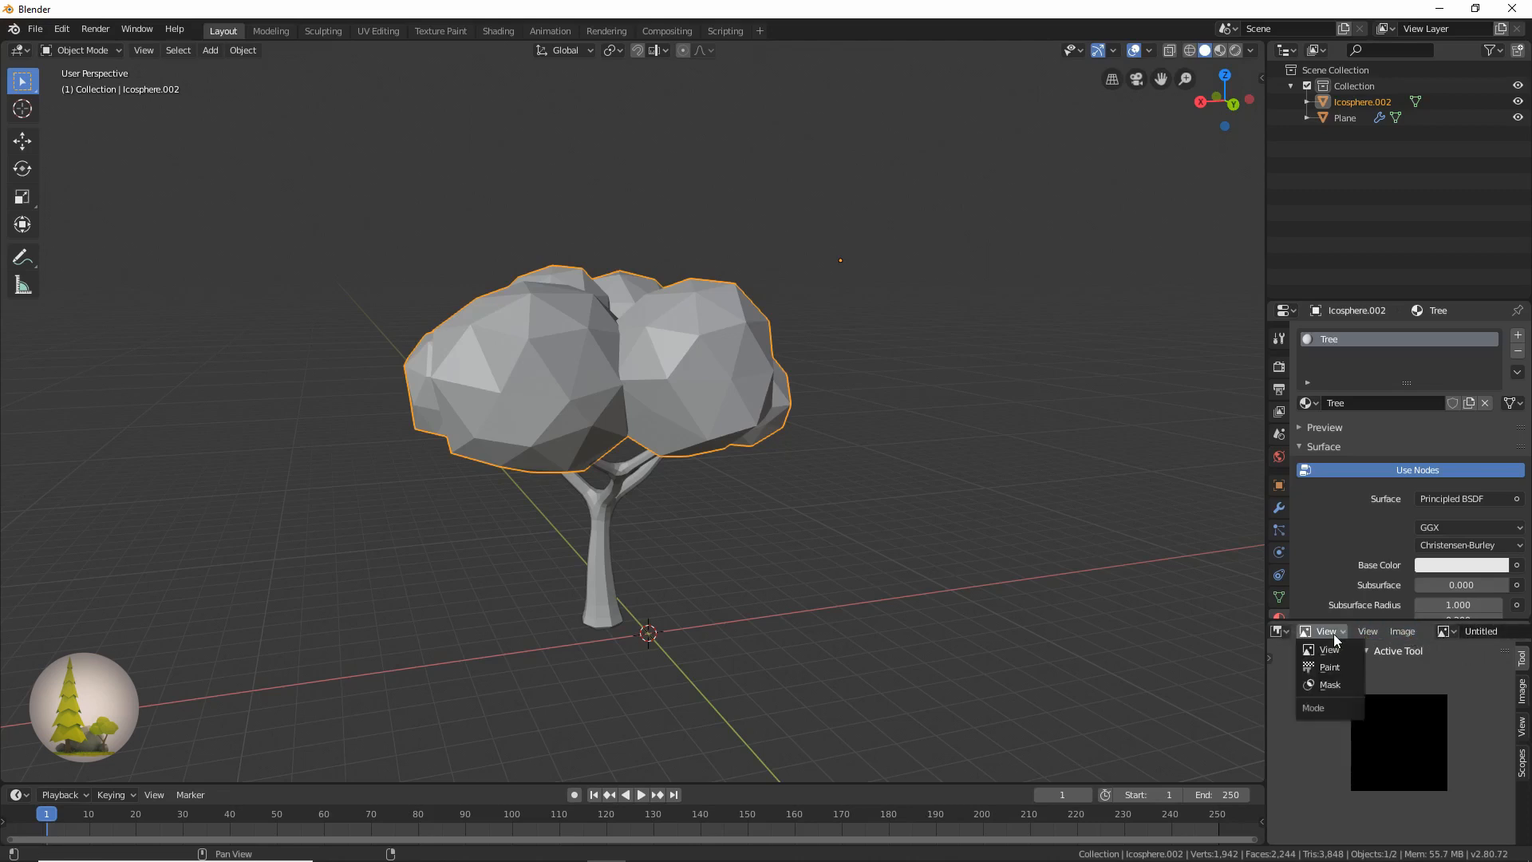
{"action": "left_click", "coordinate": [1329, 667]}
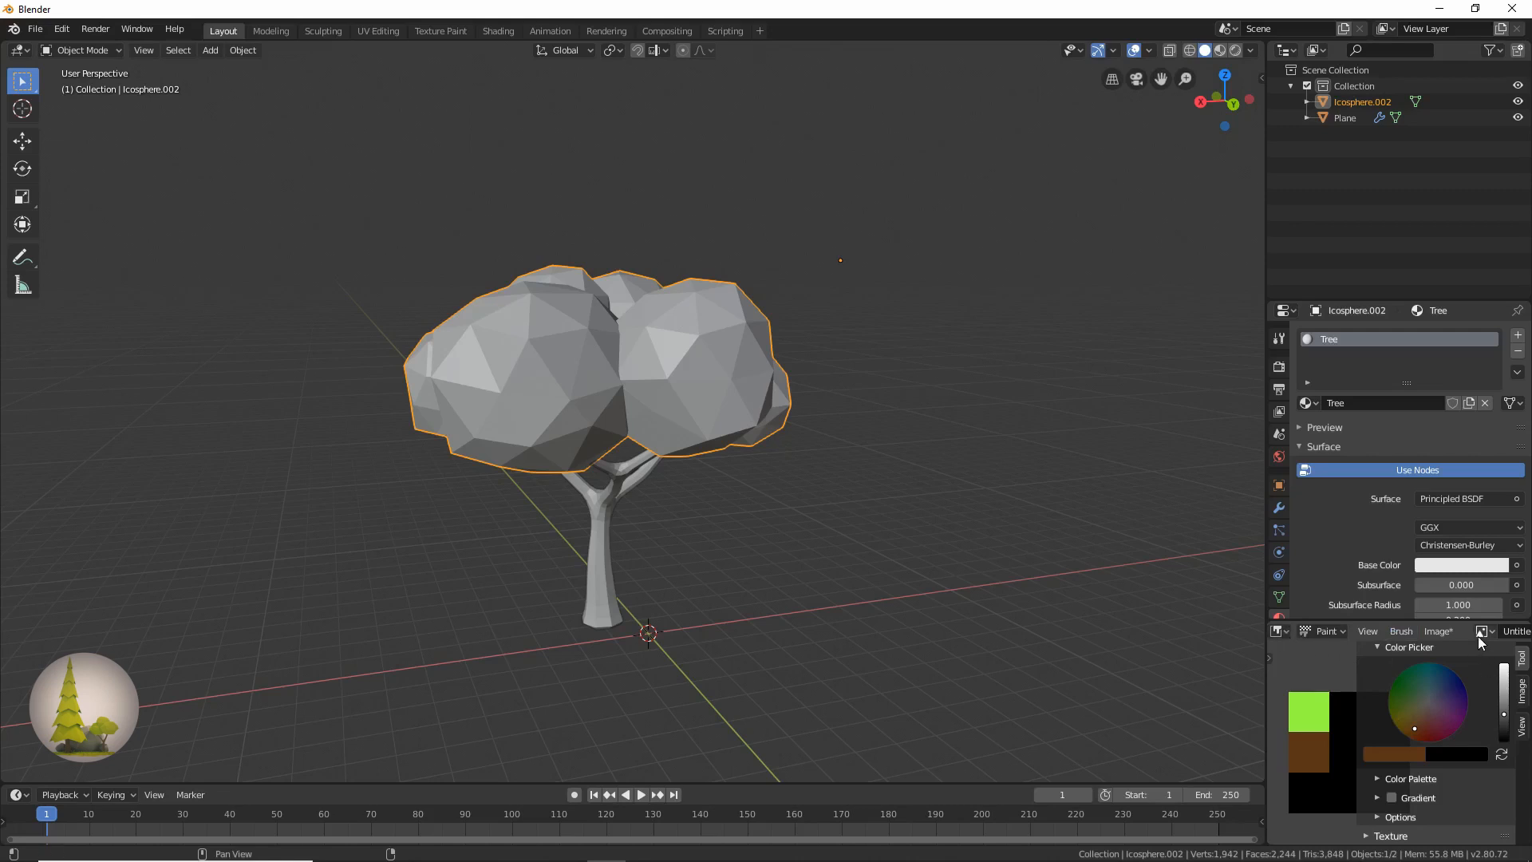
{"action": "left_click", "coordinate": [1438, 632]}
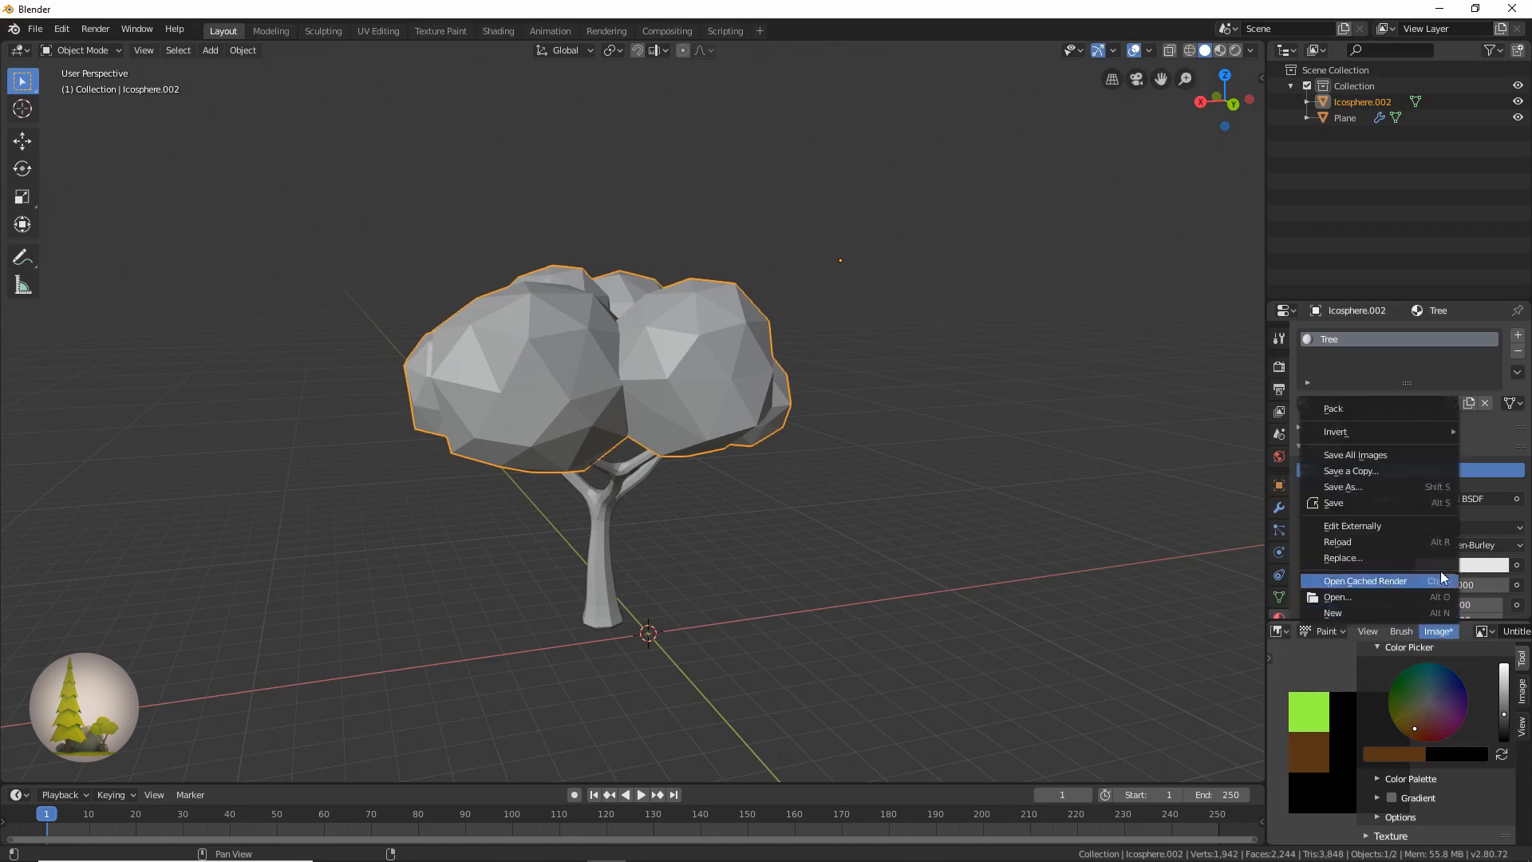
{"action": "mouse_move", "coordinate": [1353, 487]}
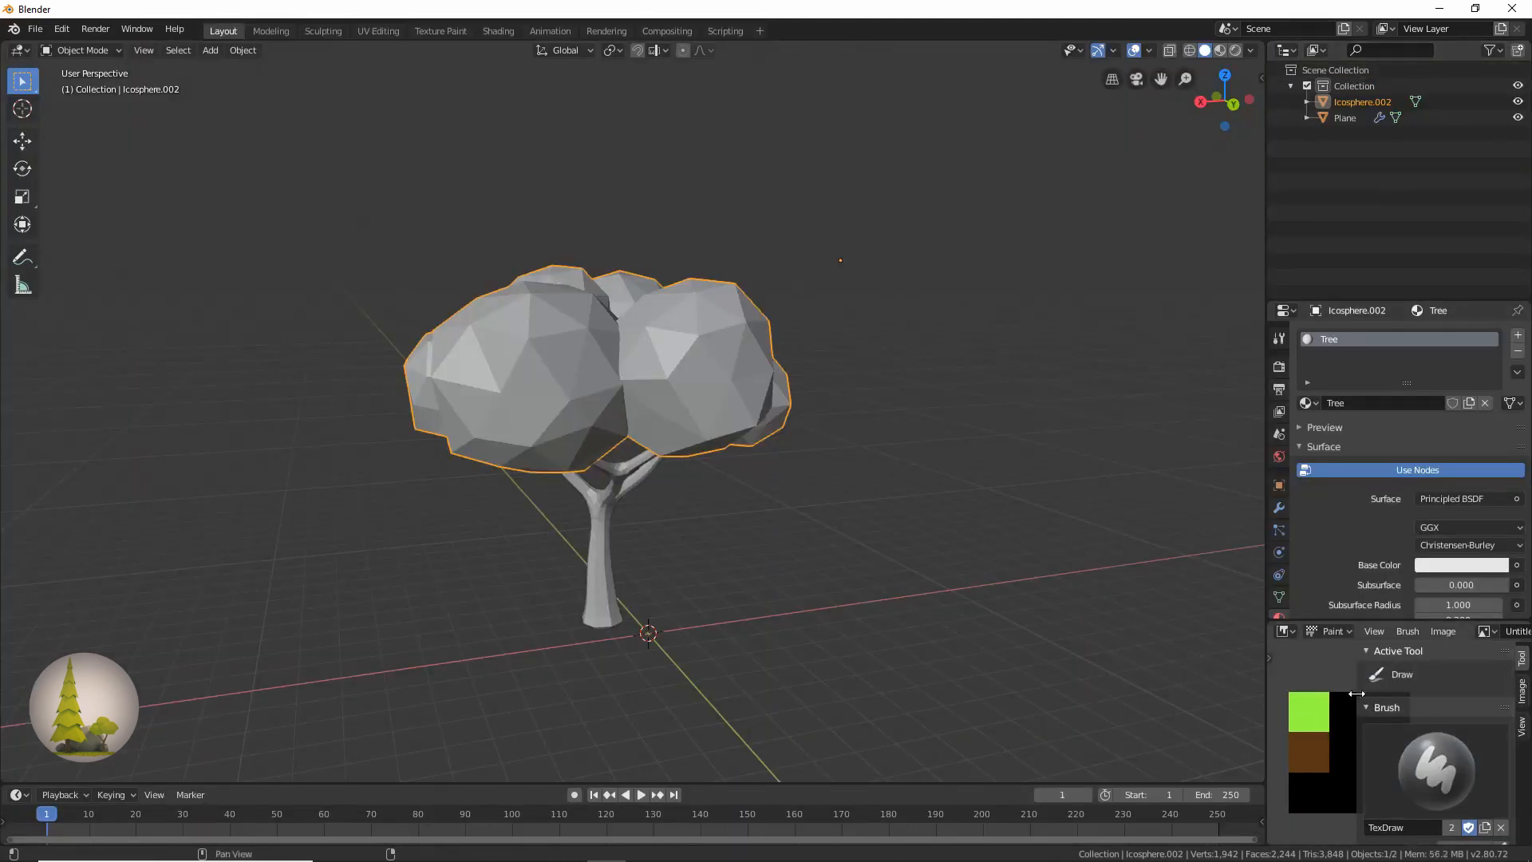
Switch the area to the UV Editor and shrink the canopy's UVs onto the green pixel, then finish editing
{"action": "left_click", "coordinate": [1285, 632]}
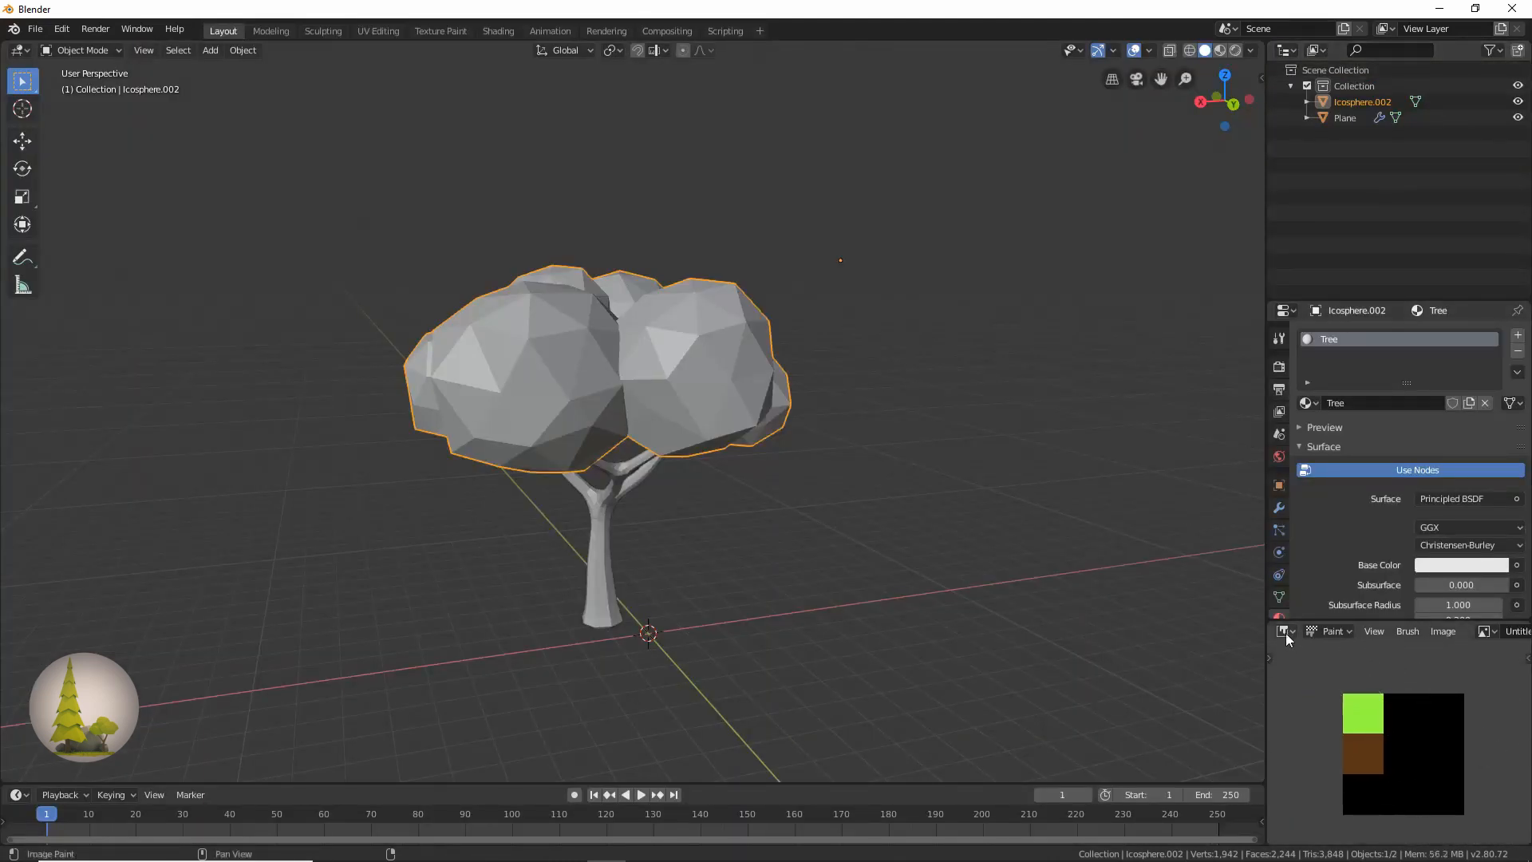
{"action": "left_click", "coordinate": [1281, 630]}
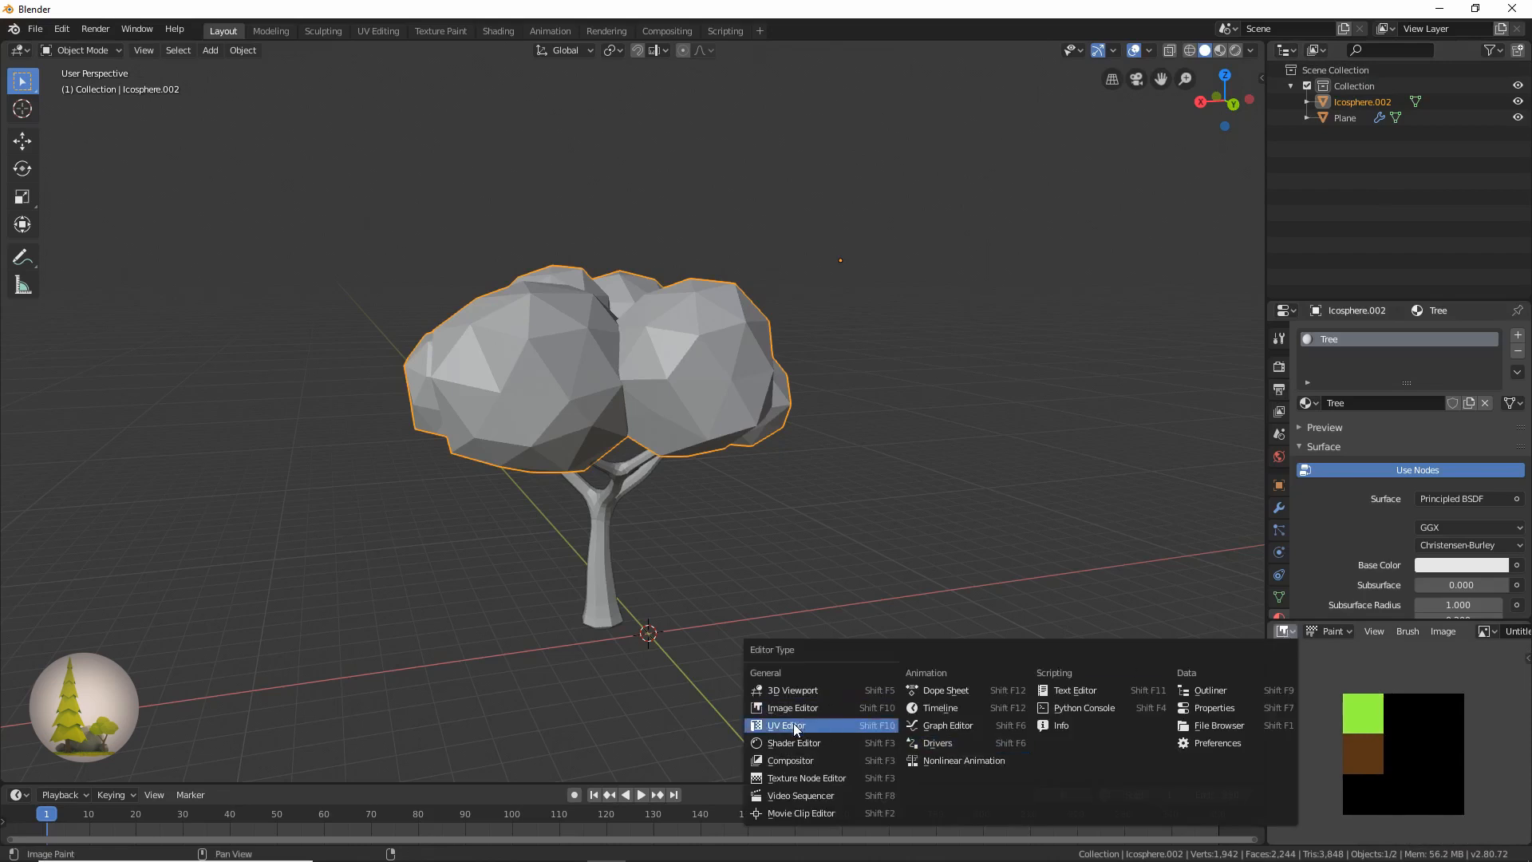
{"action": "left_click", "coordinate": [785, 724]}
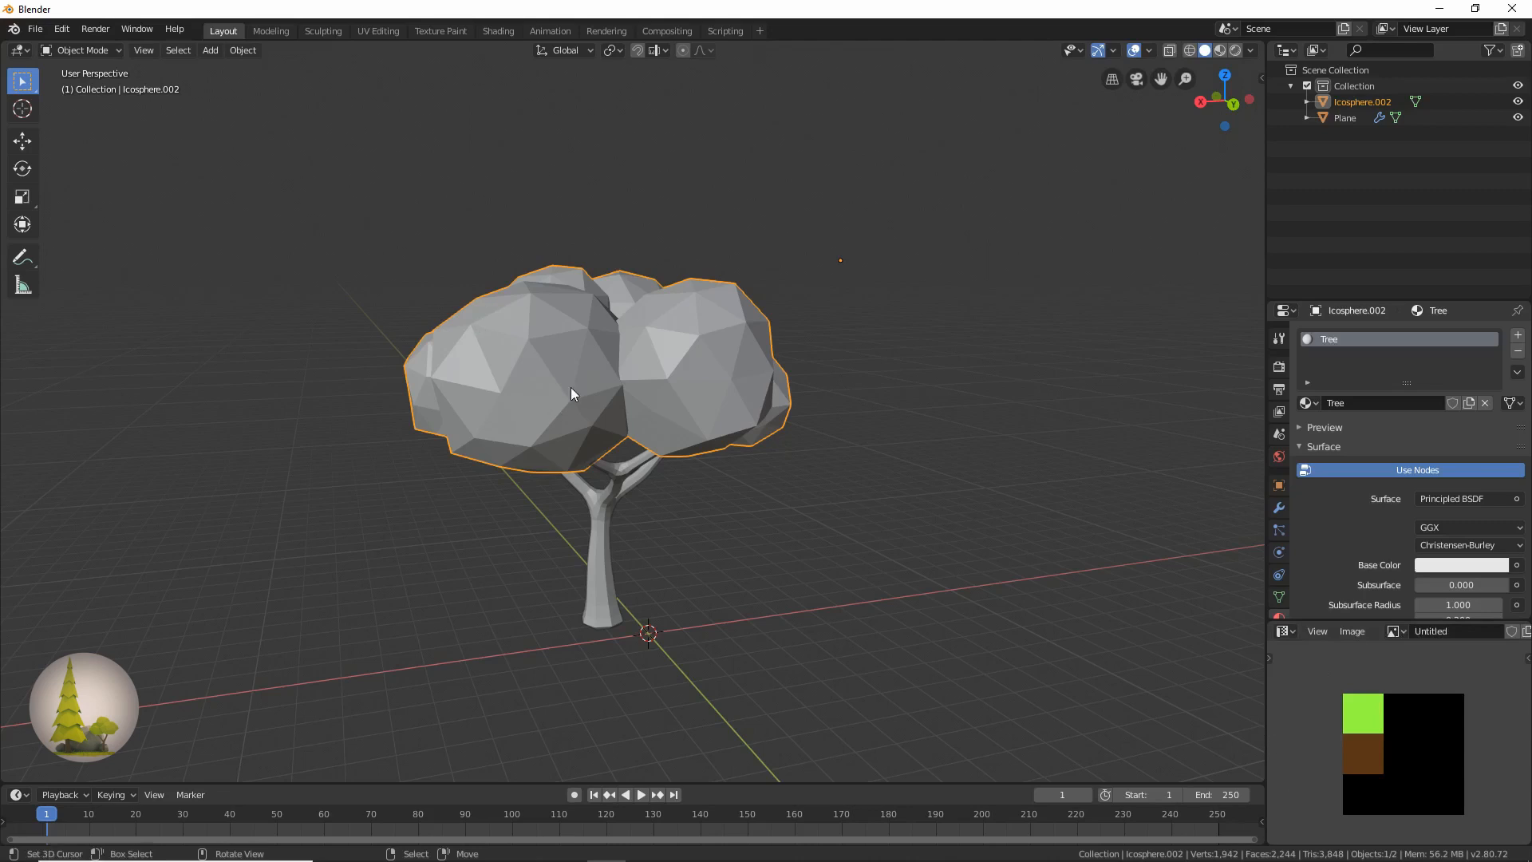
{"action": "key", "text": "Tab"}
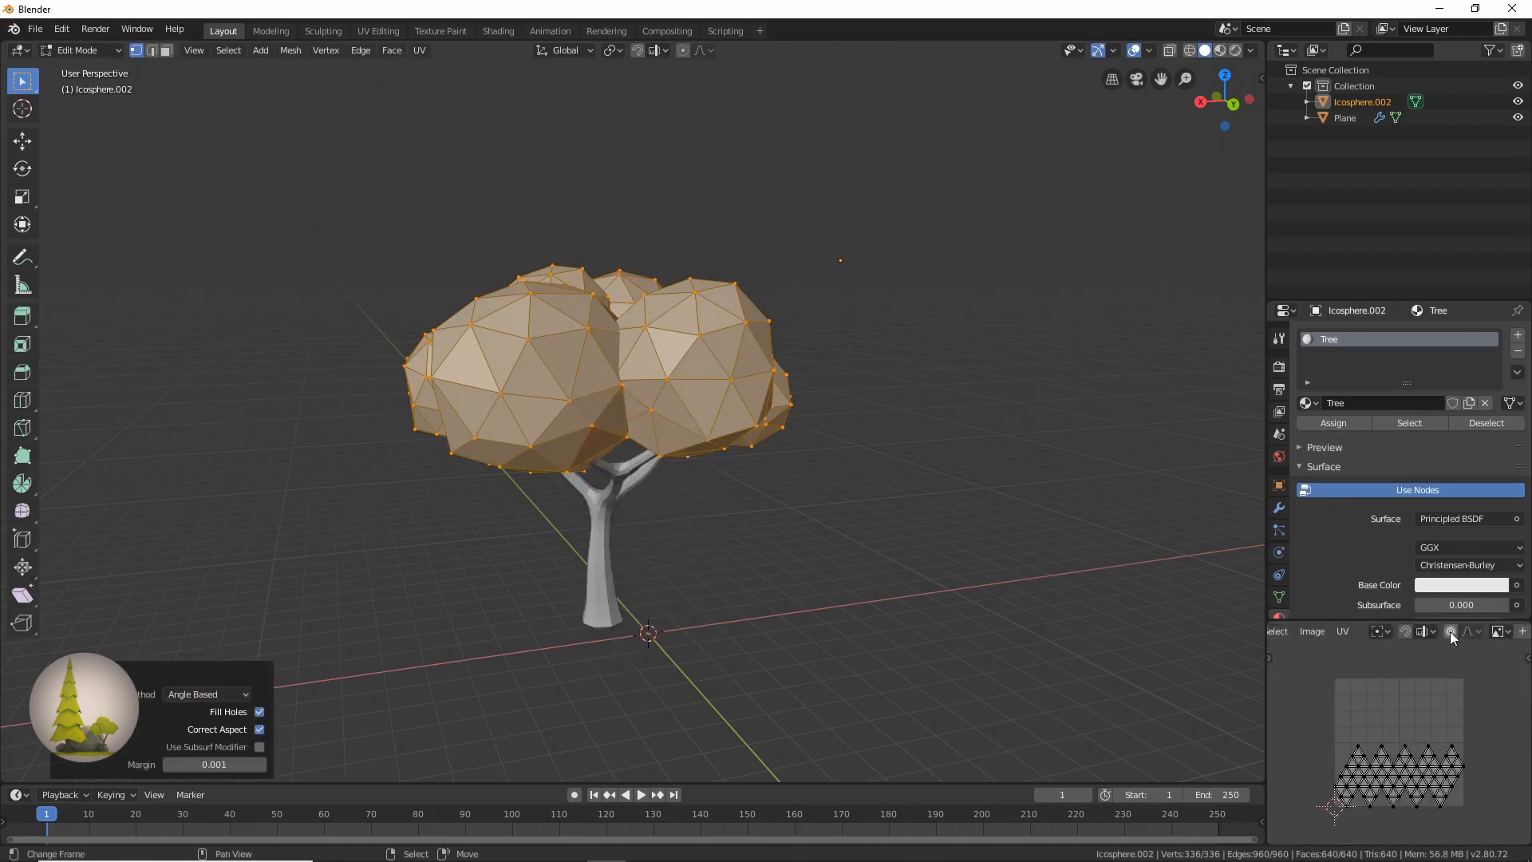
{"action": "left_click", "coordinate": [1292, 632]}
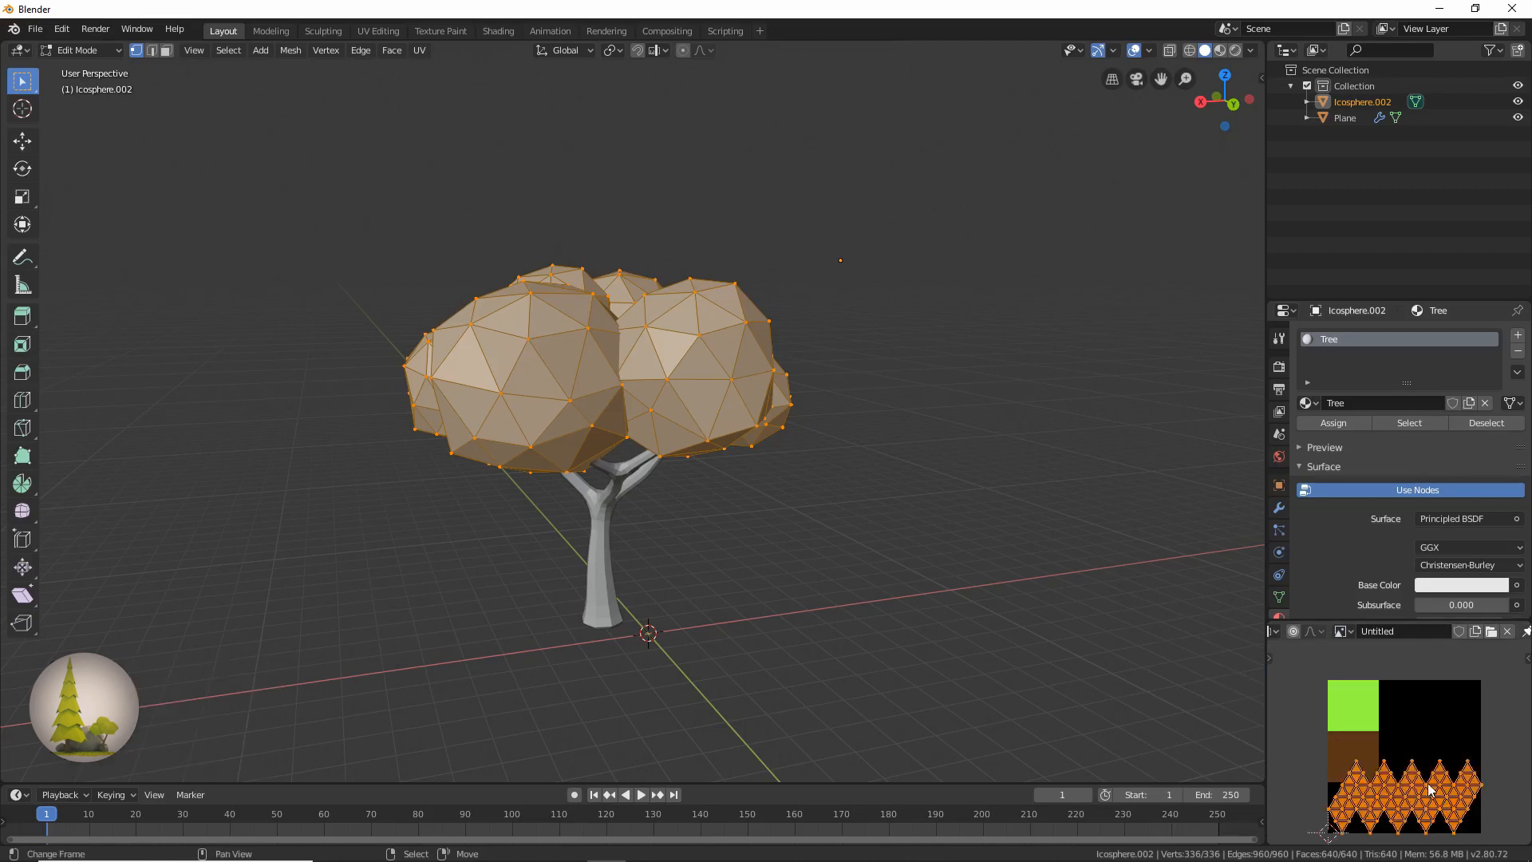
{"action": "mouse_move", "coordinate": [1393, 774]}
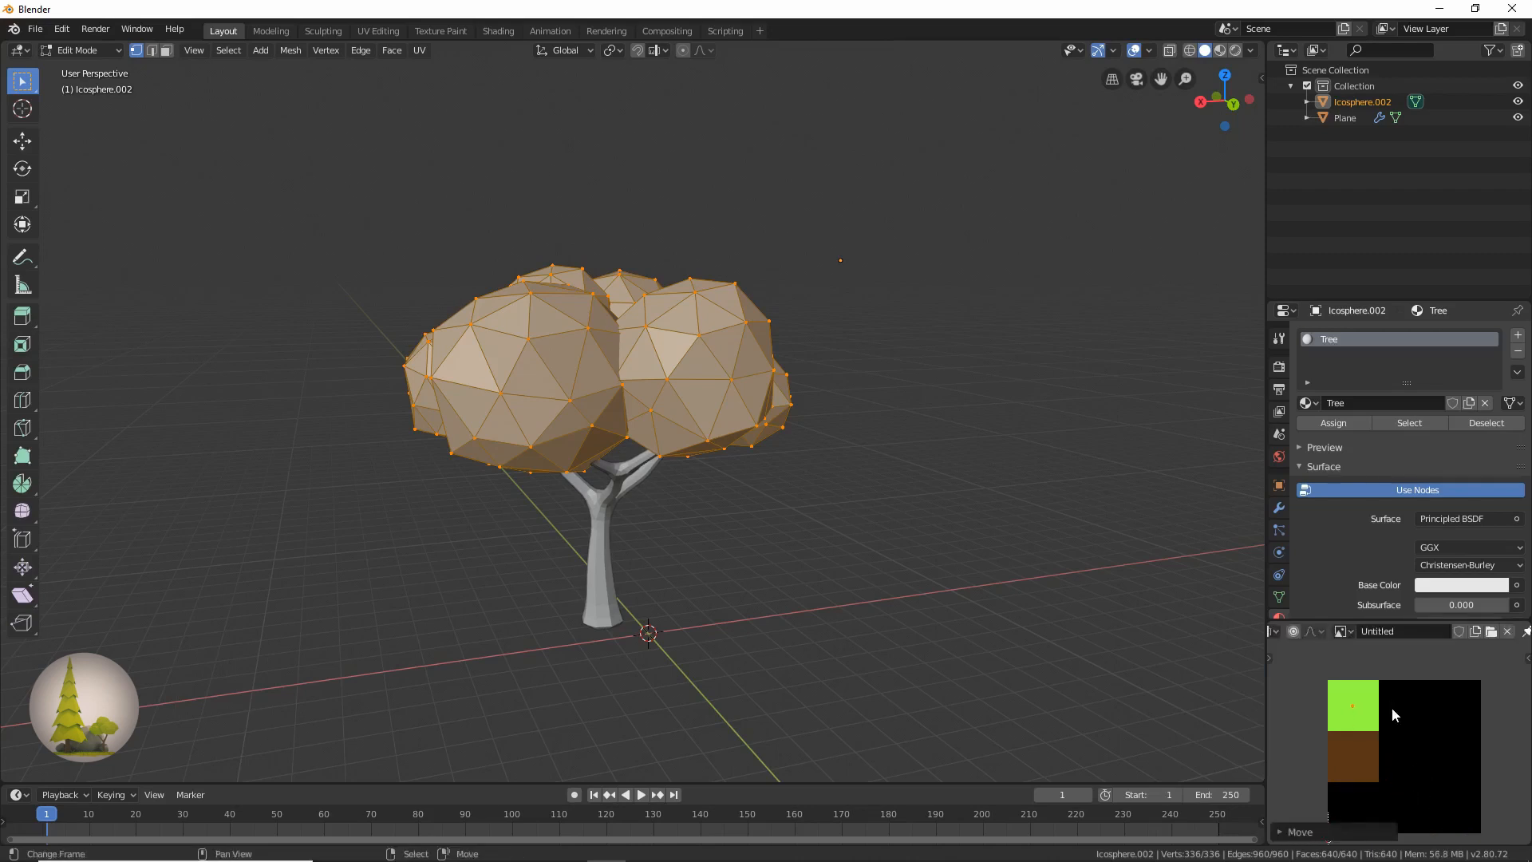
{"action": "key", "text": "Tab"}
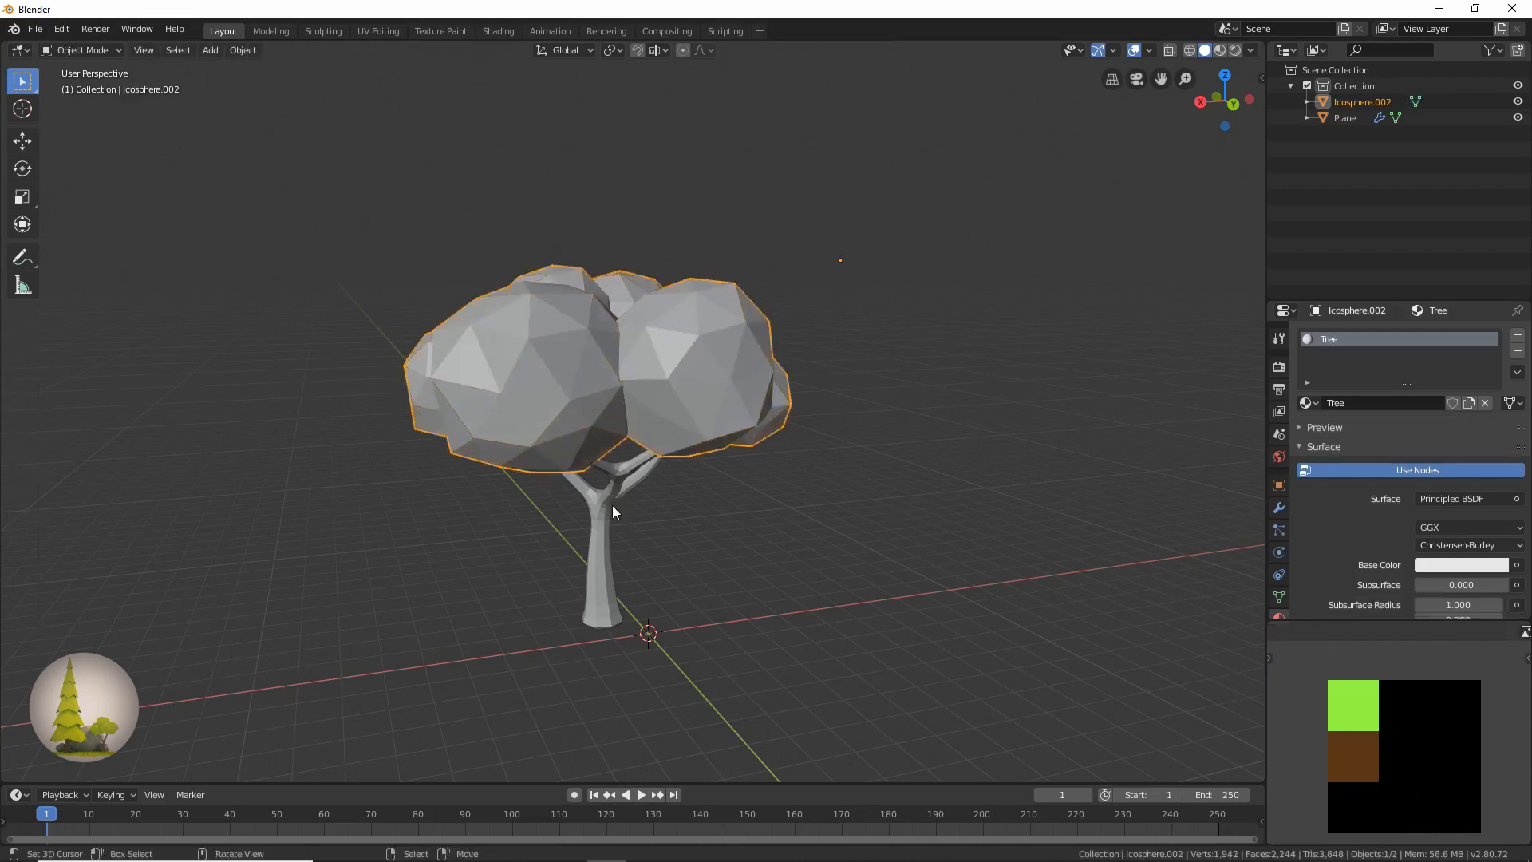
Join the trunk with the foliage into one object and save the scene as untitled.blend
{"action": "left_click", "coordinate": [1344, 118]}
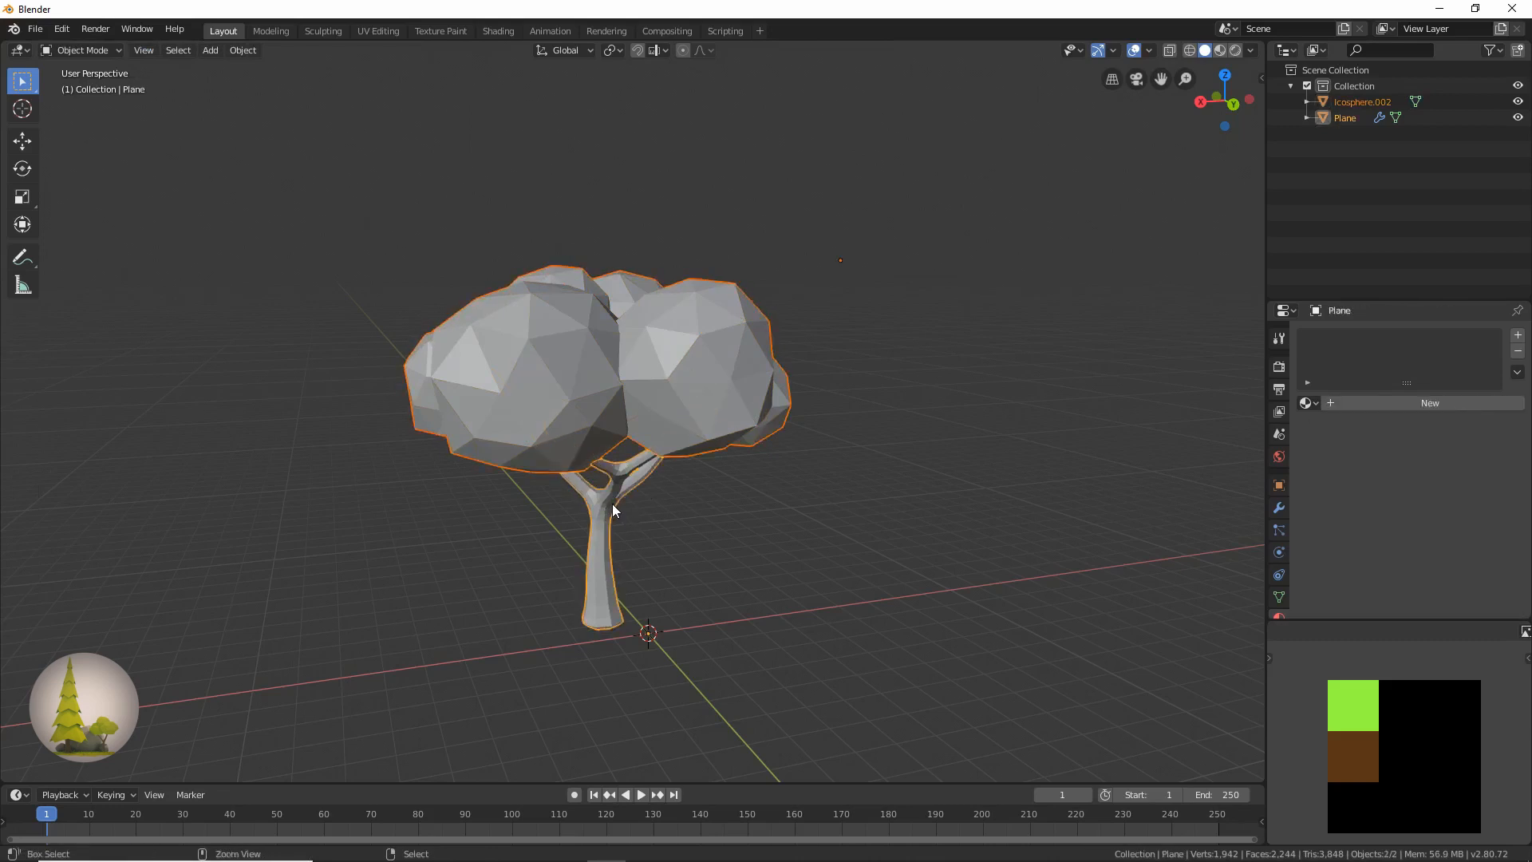
{"action": "mouse_move", "coordinate": [697, 399]}
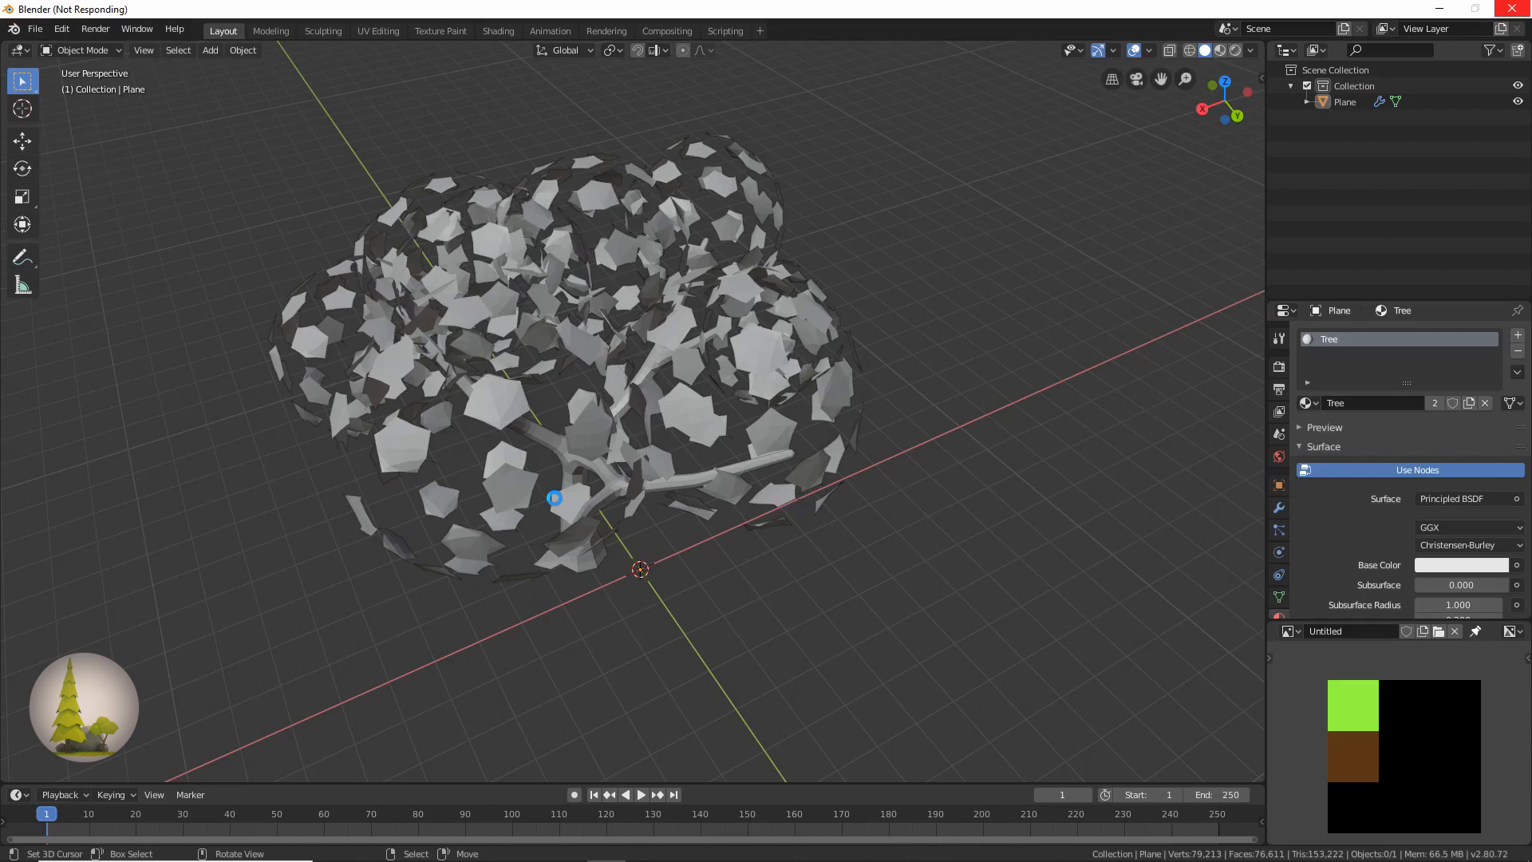
{"action": "key", "text": "Tab"}
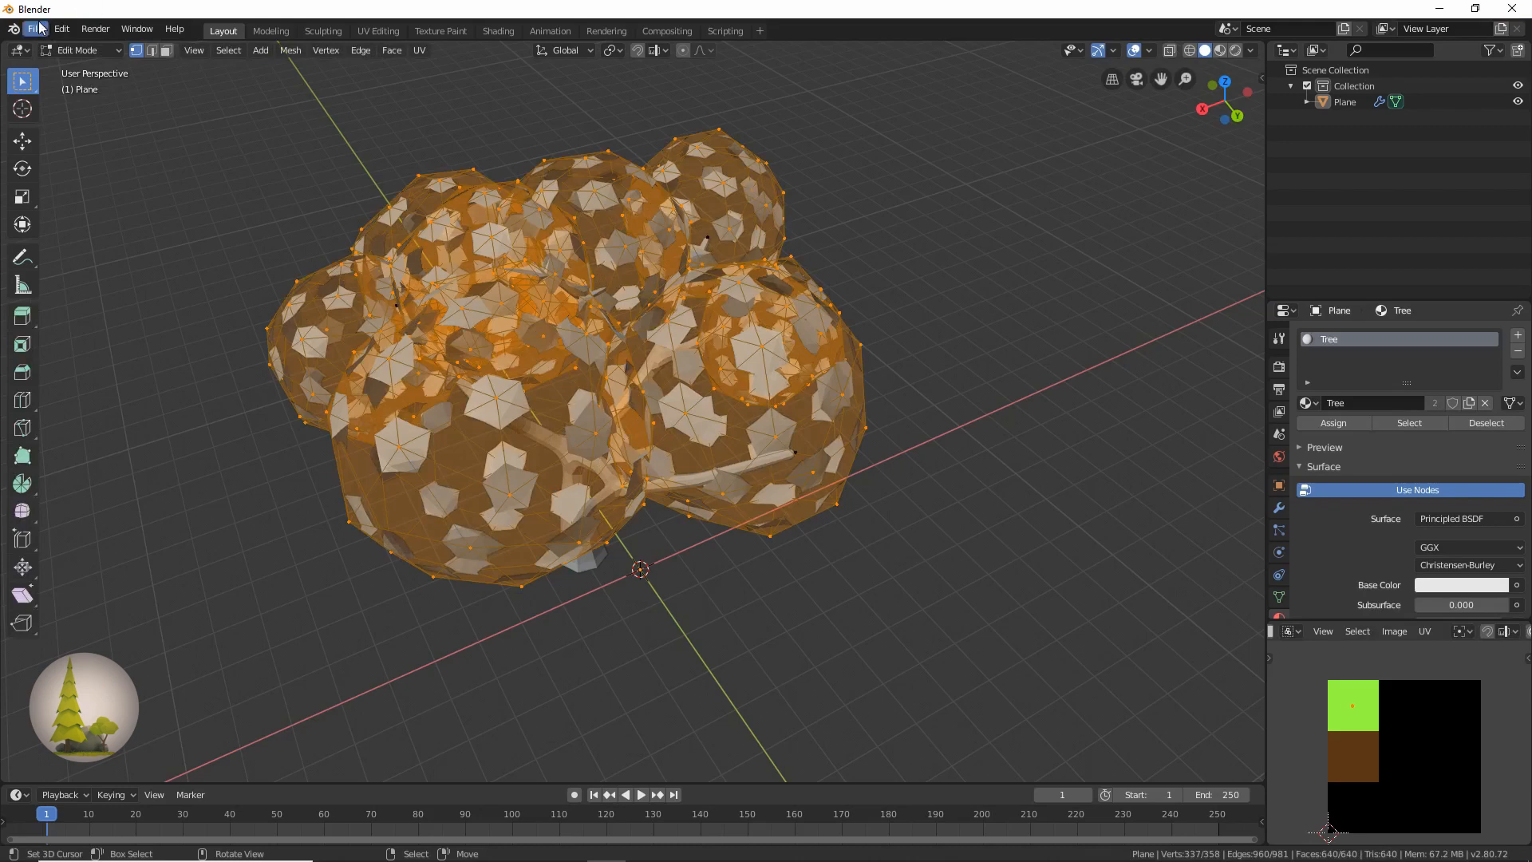
{"action": "left_click", "coordinate": [38, 29]}
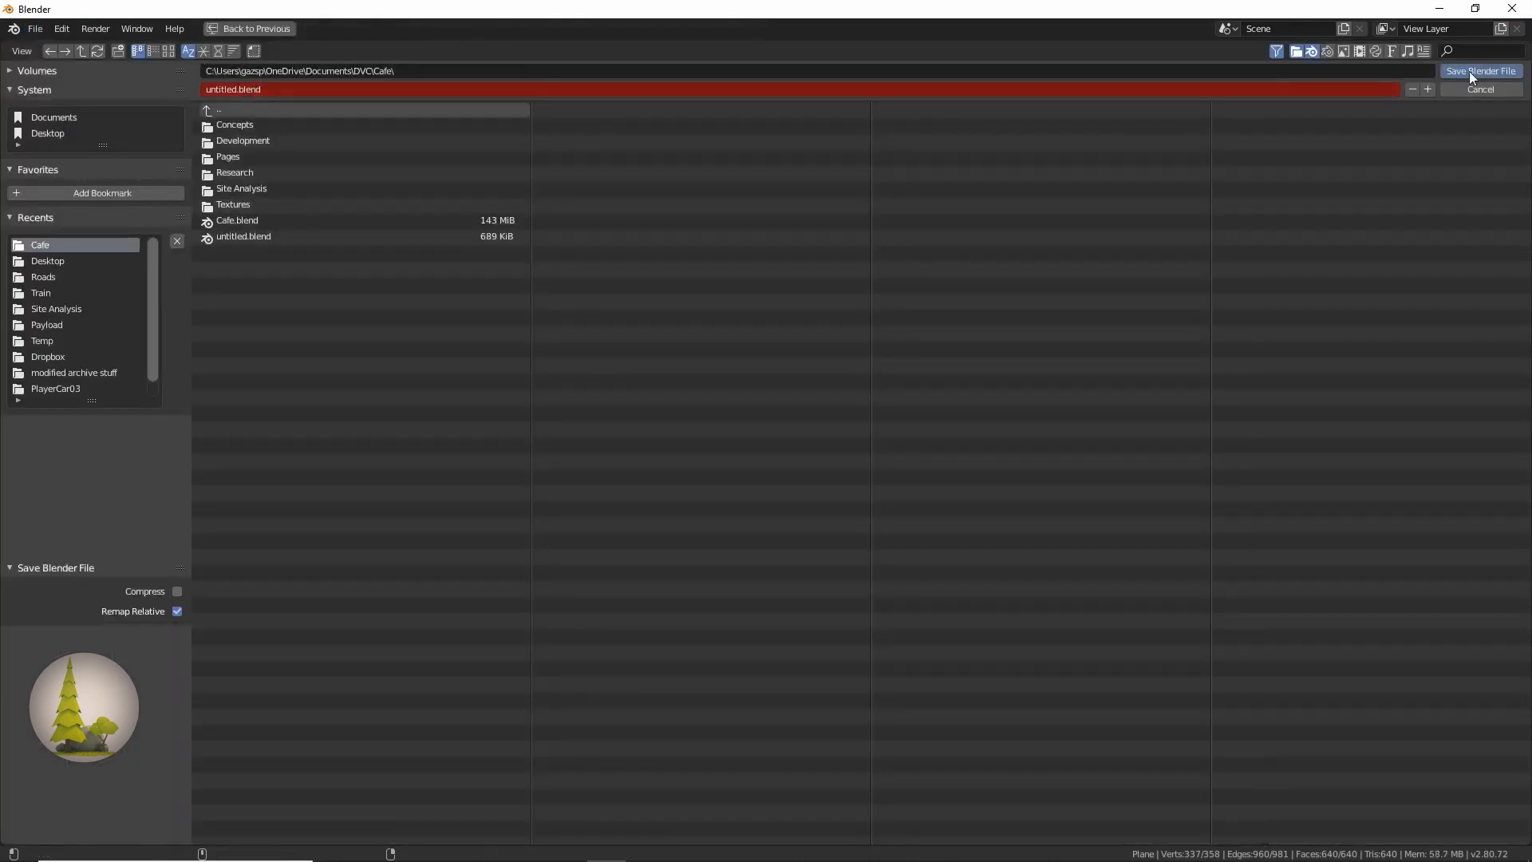
{"action": "left_click", "coordinate": [1465, 95]}
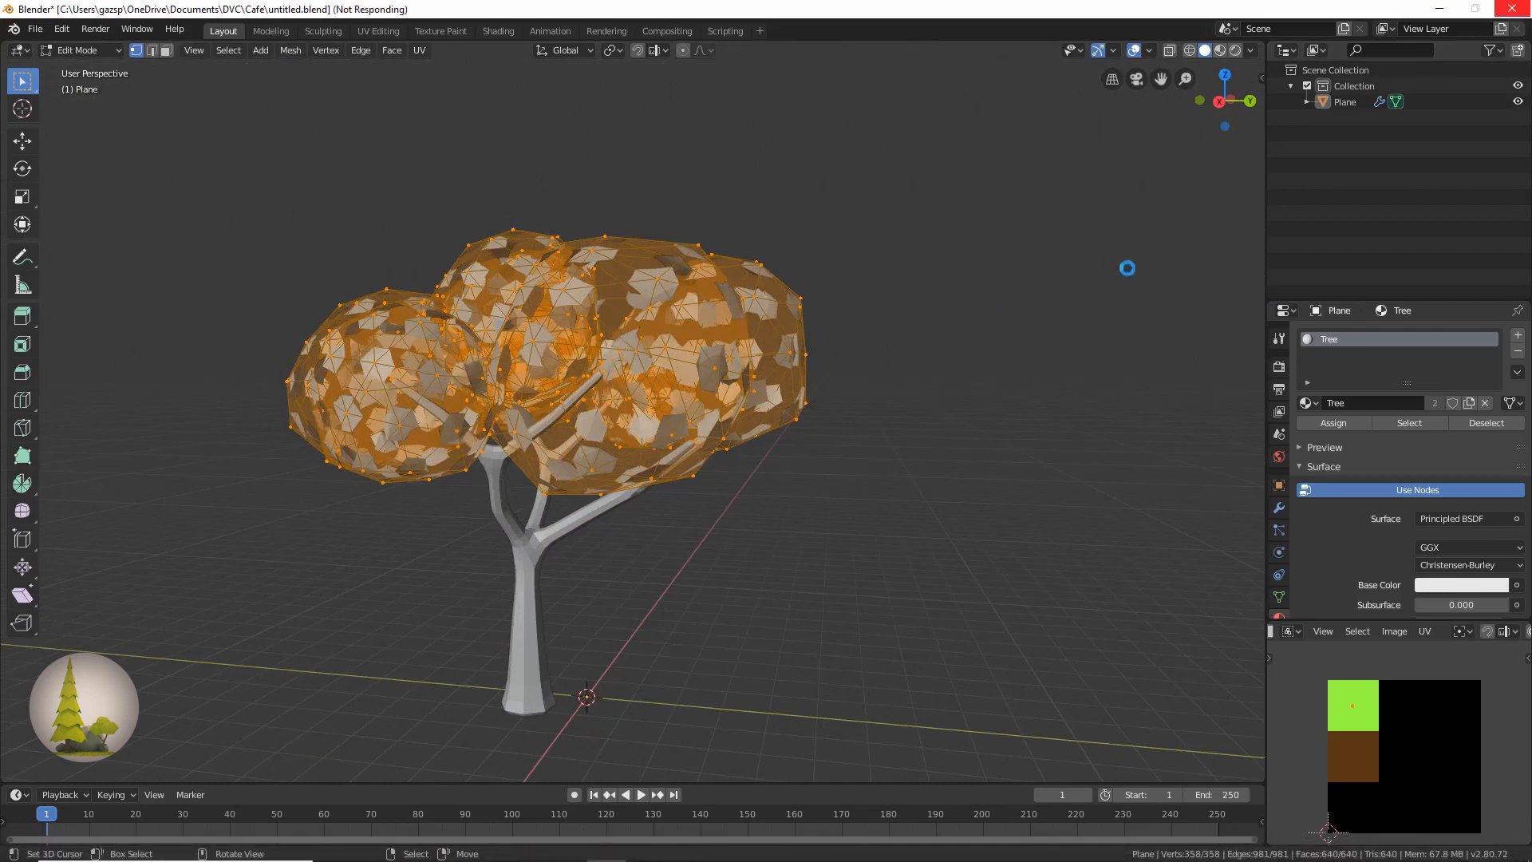
Undo, rejoin foliage and trunk into one mesh, and select only the trunk geometry for the Tree material
{"action": "key", "text": "Tab"}
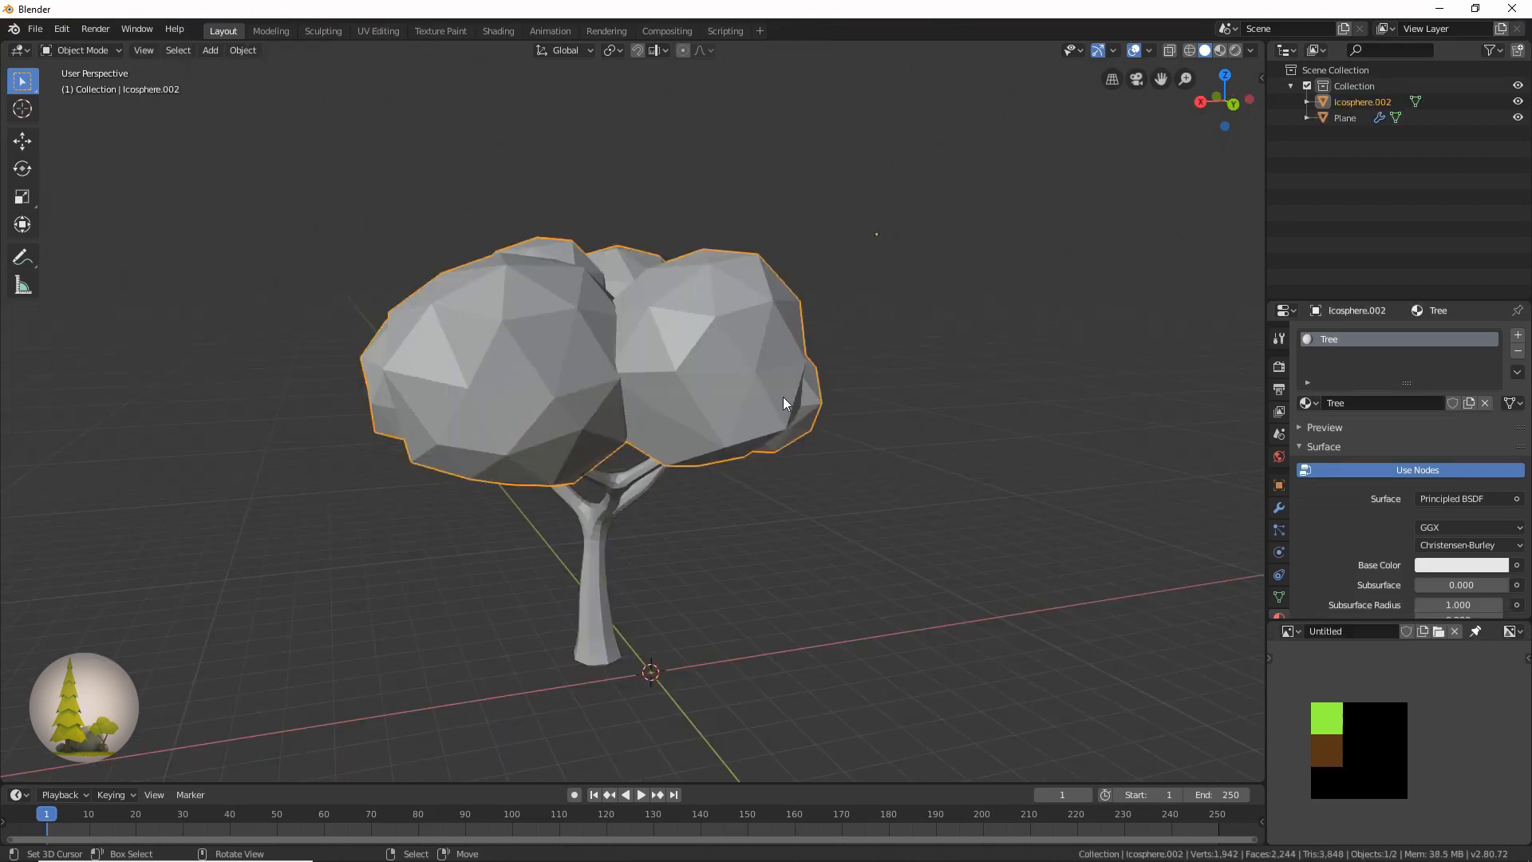
{"action": "key", "text": "Tab"}
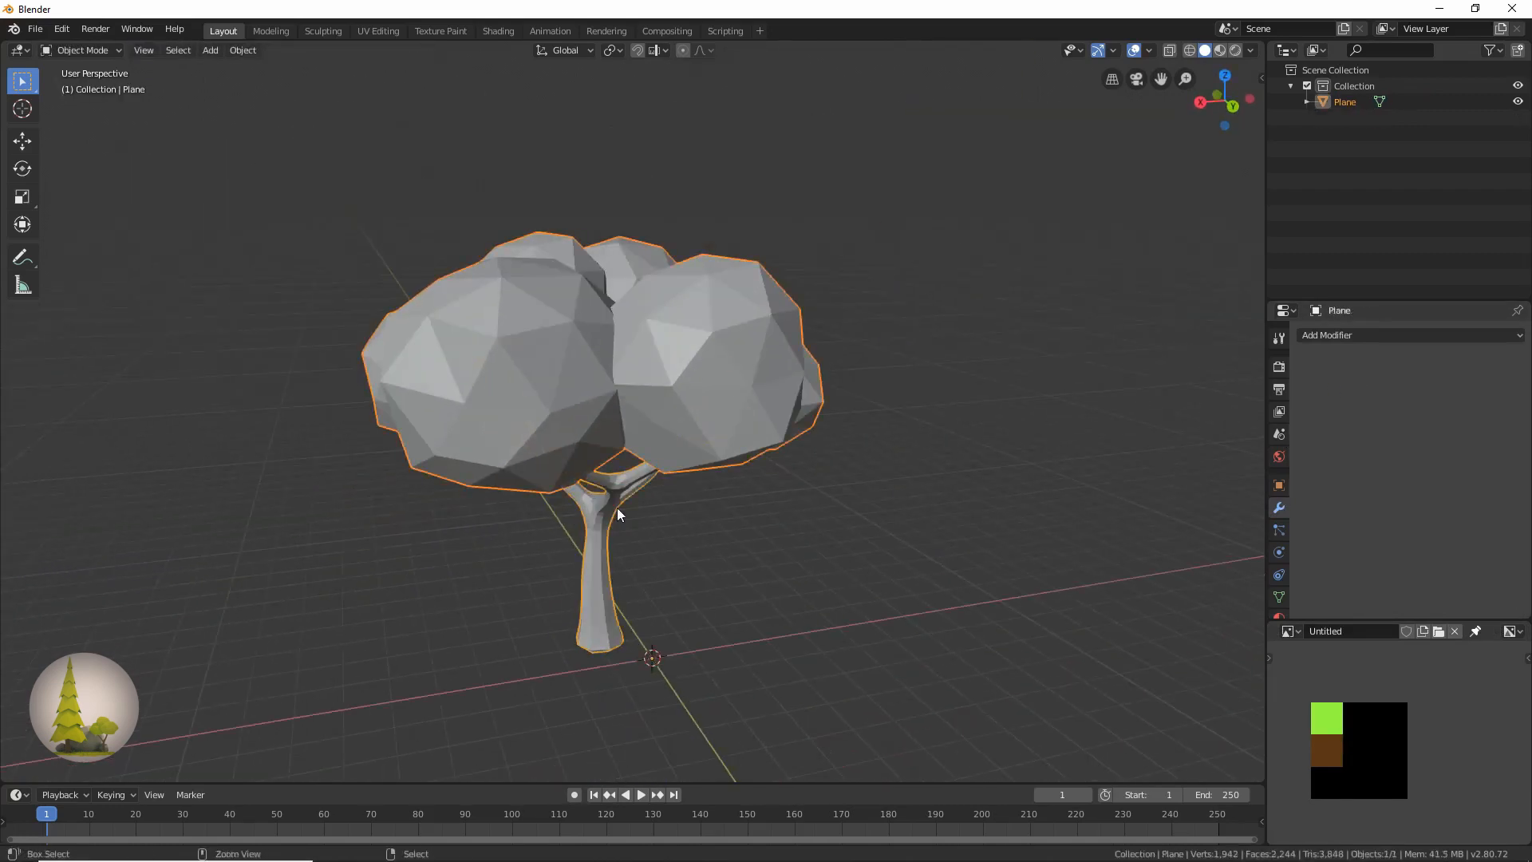
{"action": "key", "text": "Tab"}
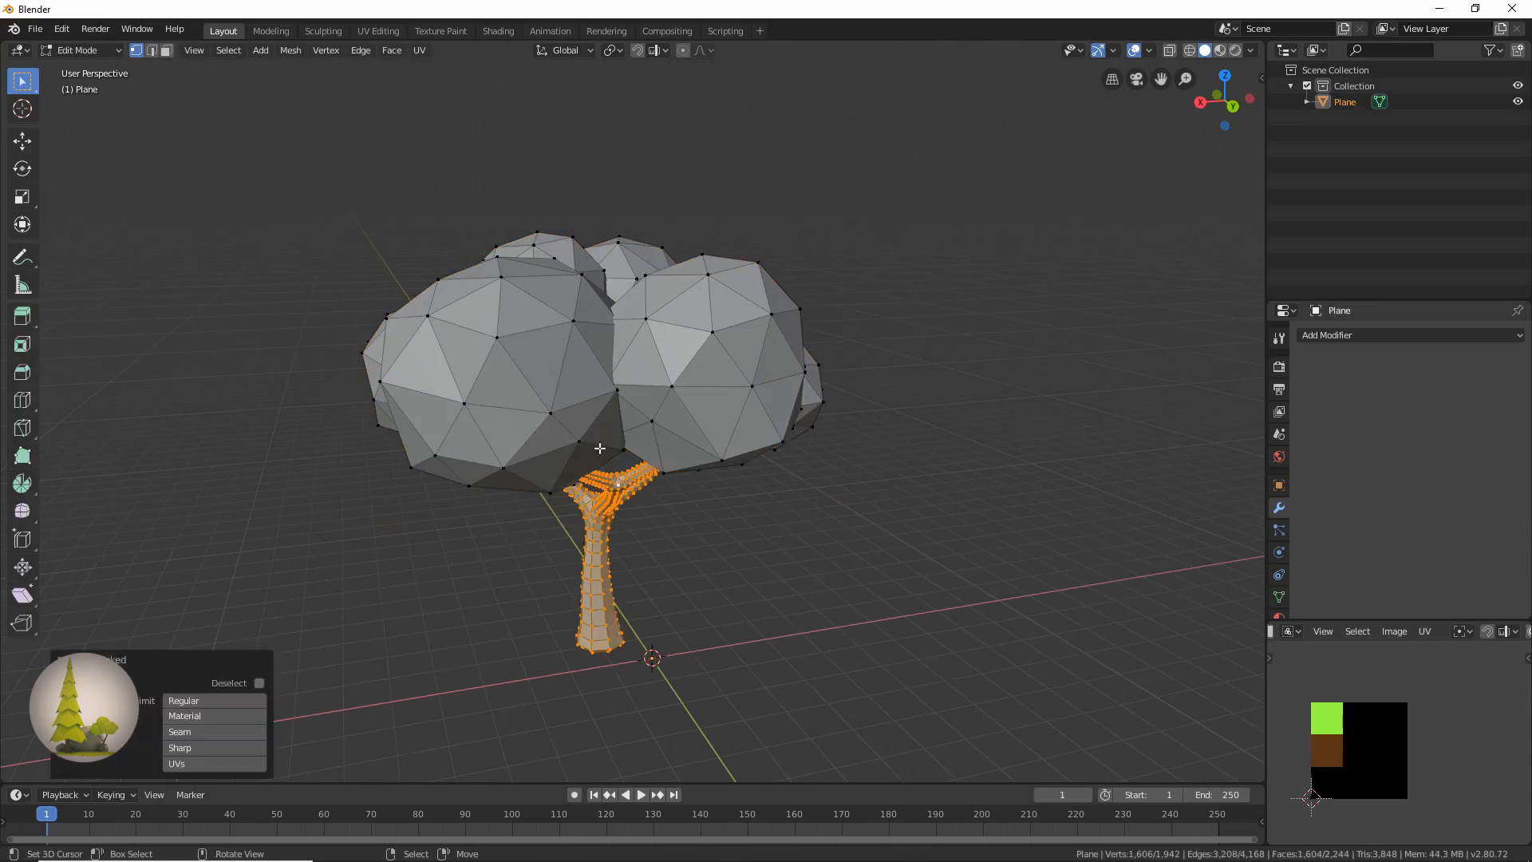
{"action": "left_click", "coordinate": [230, 683]}
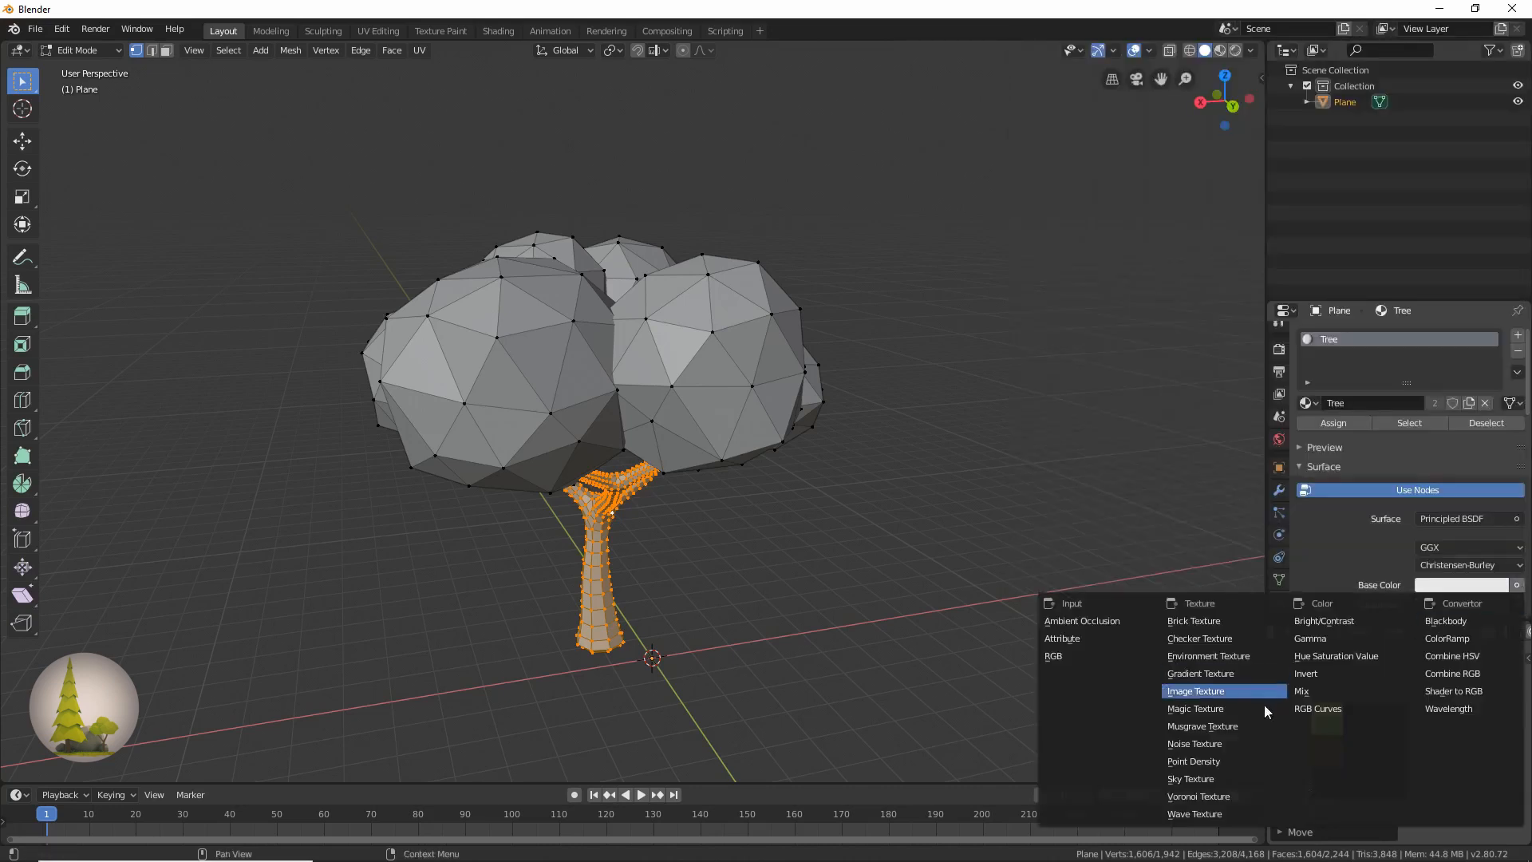
Set the Tree material's Base Color to an Image Texture using the painted Untitled image
{"action": "left_click", "coordinate": [1195, 691]}
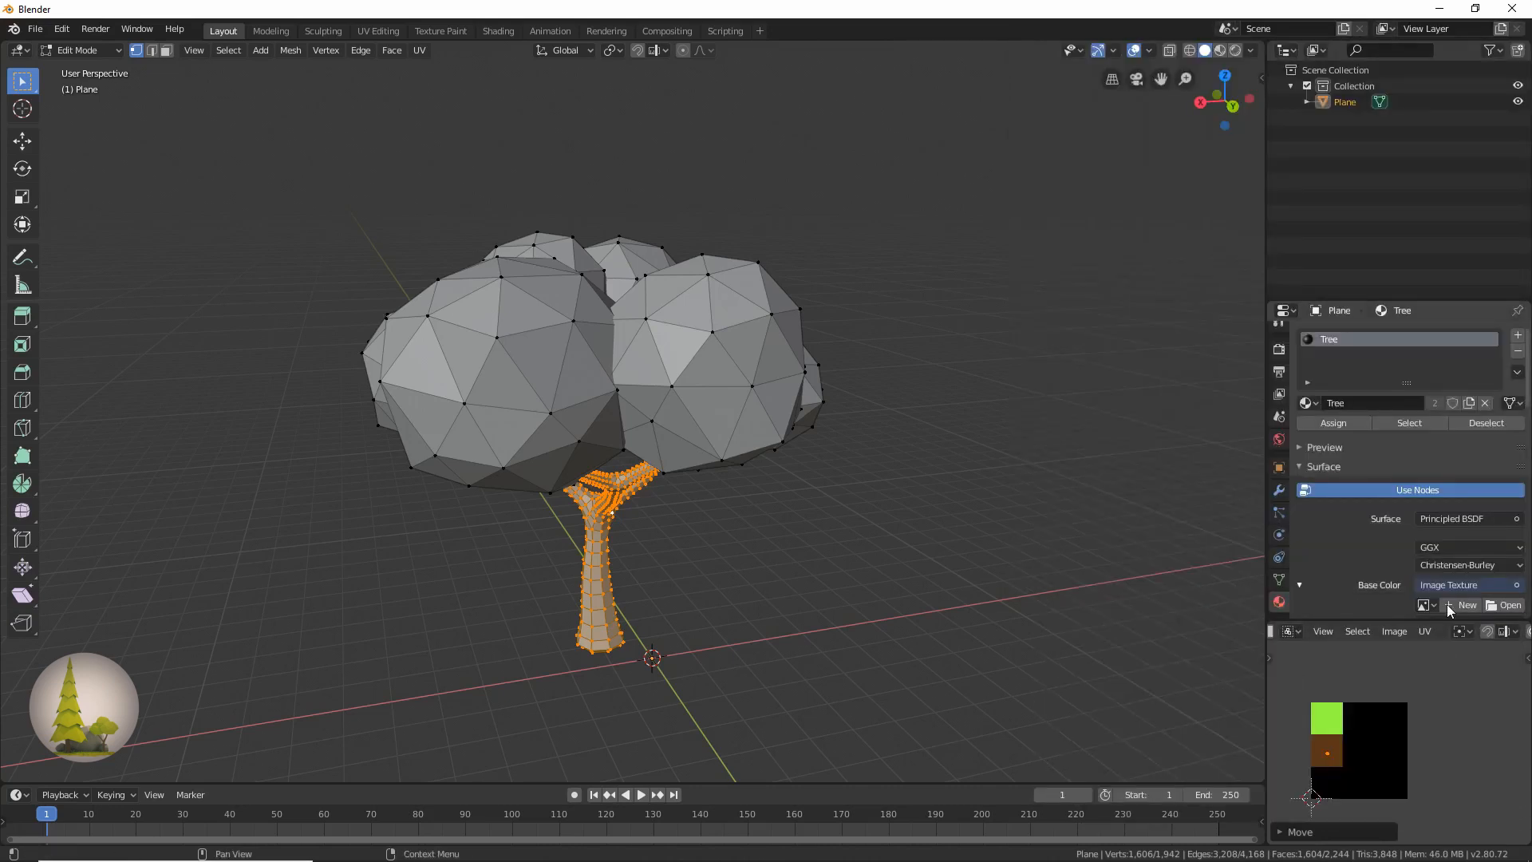
{"action": "left_click", "coordinate": [1462, 605]}
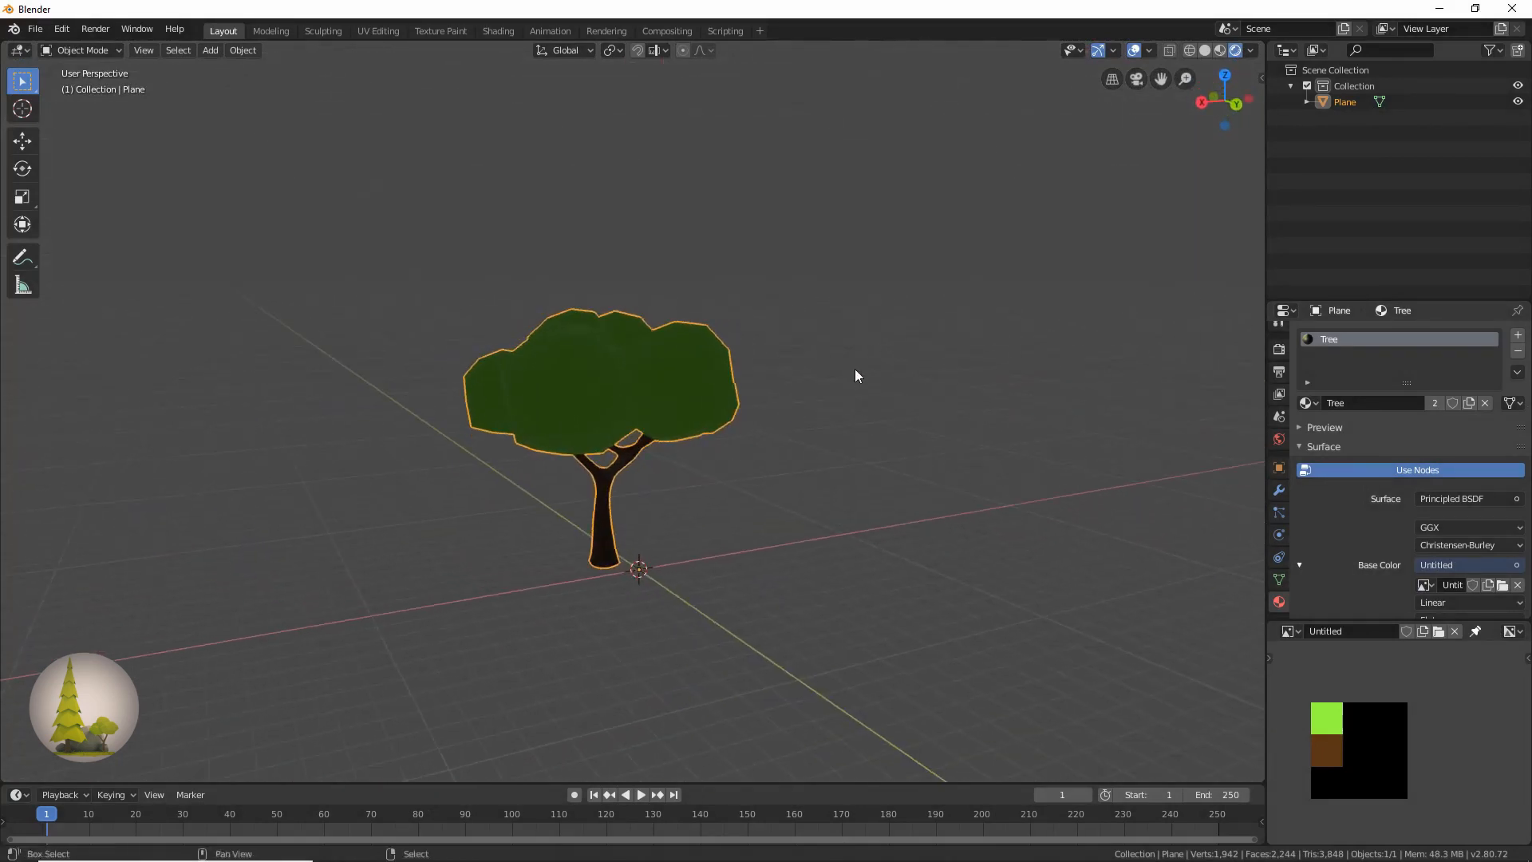
Add a Sun light with strength 3 and enable Use Nodes for the world background
{"action": "left_click", "coordinate": [210, 49]}
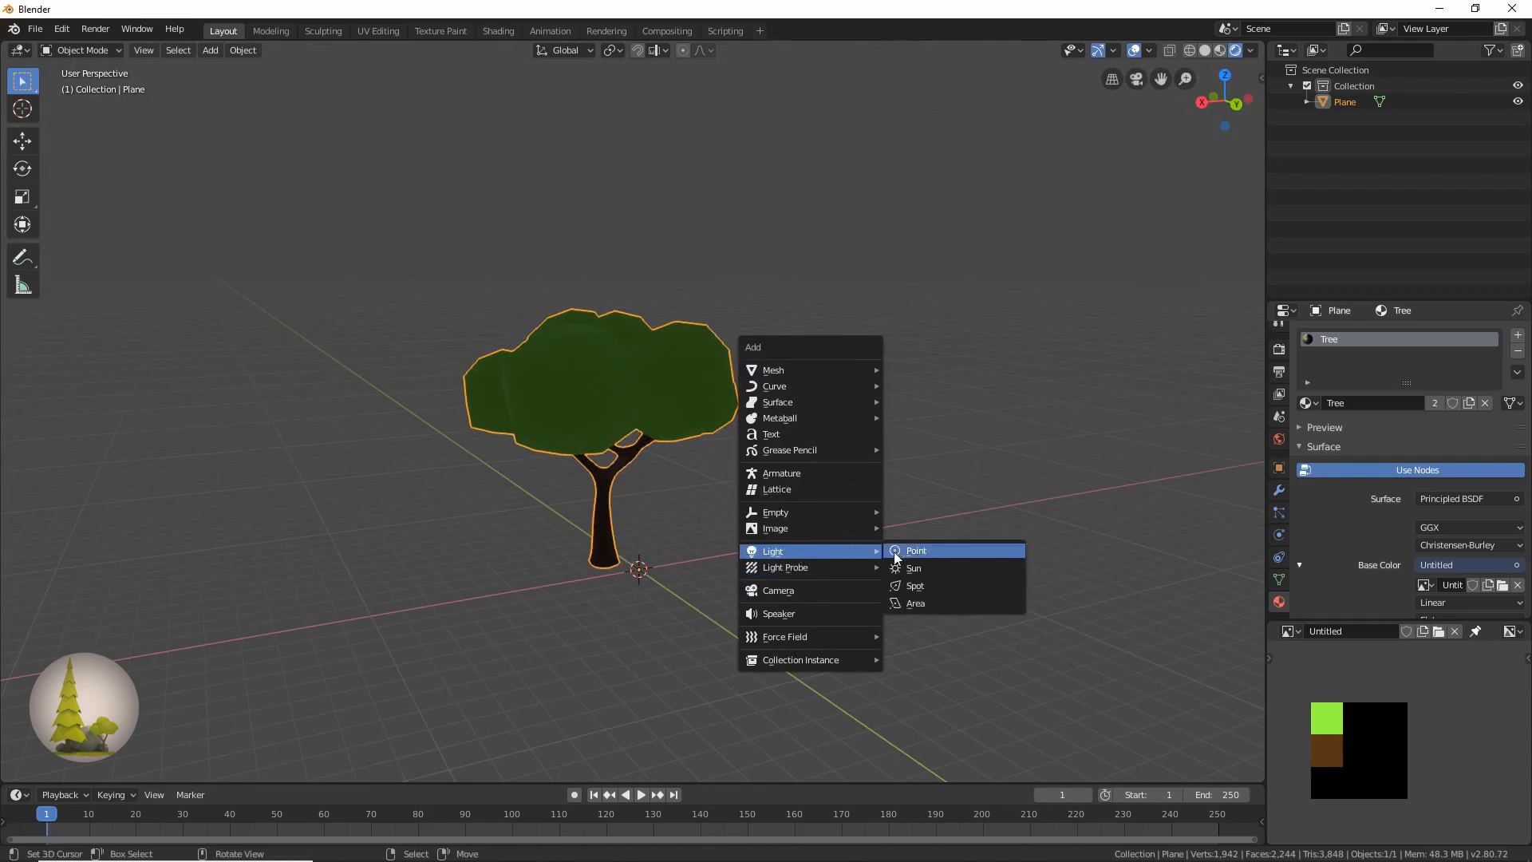
{"action": "left_click", "coordinate": [913, 568]}
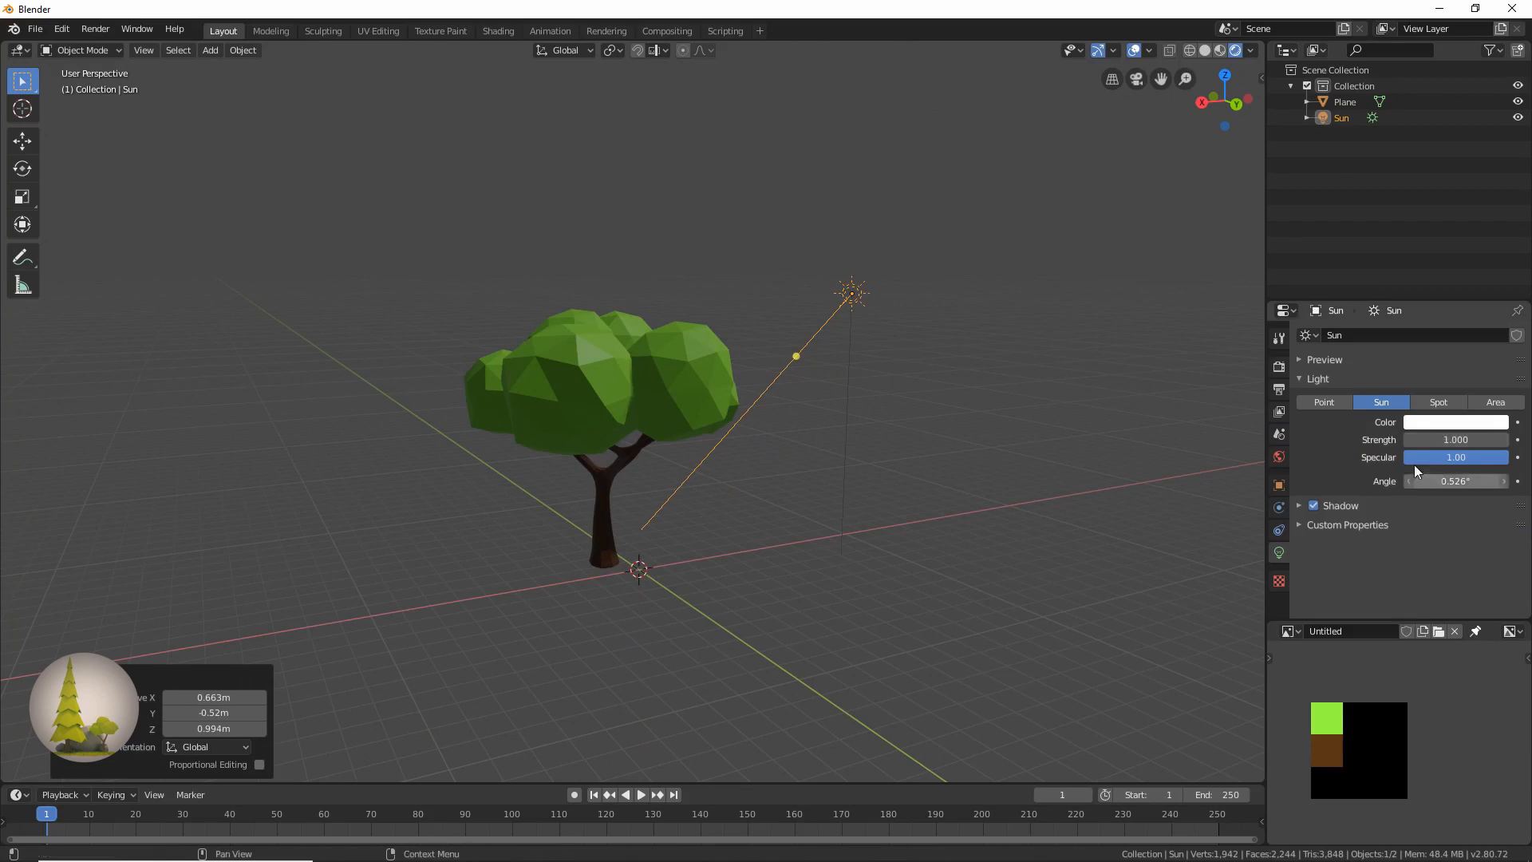
{"action": "left_click_drag", "start_coordinate": [1417, 439], "coordinate": [1496, 438]}
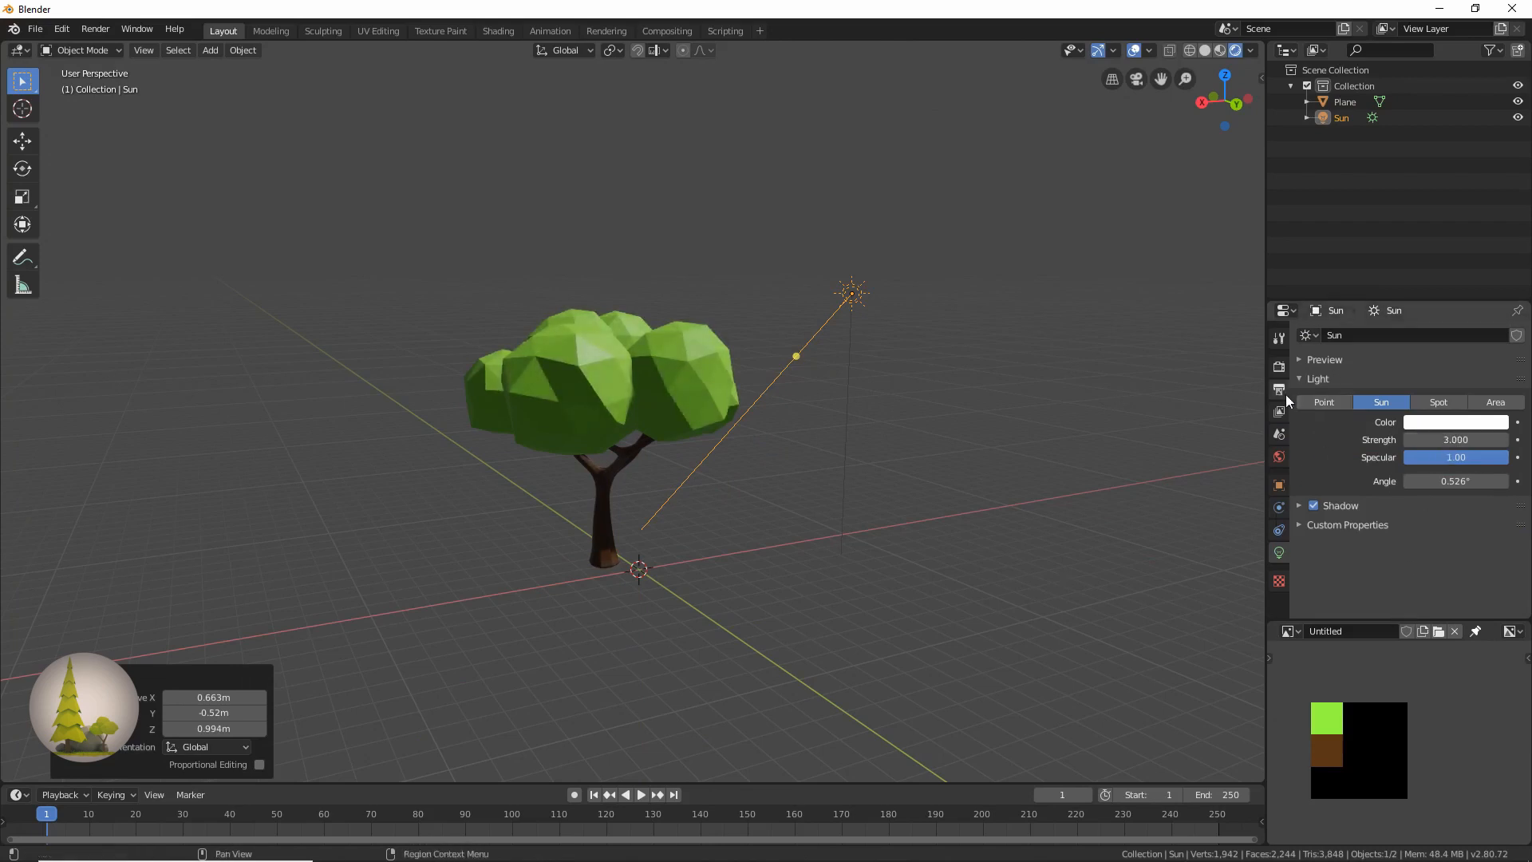
{"action": "left_click", "coordinate": [1279, 457]}
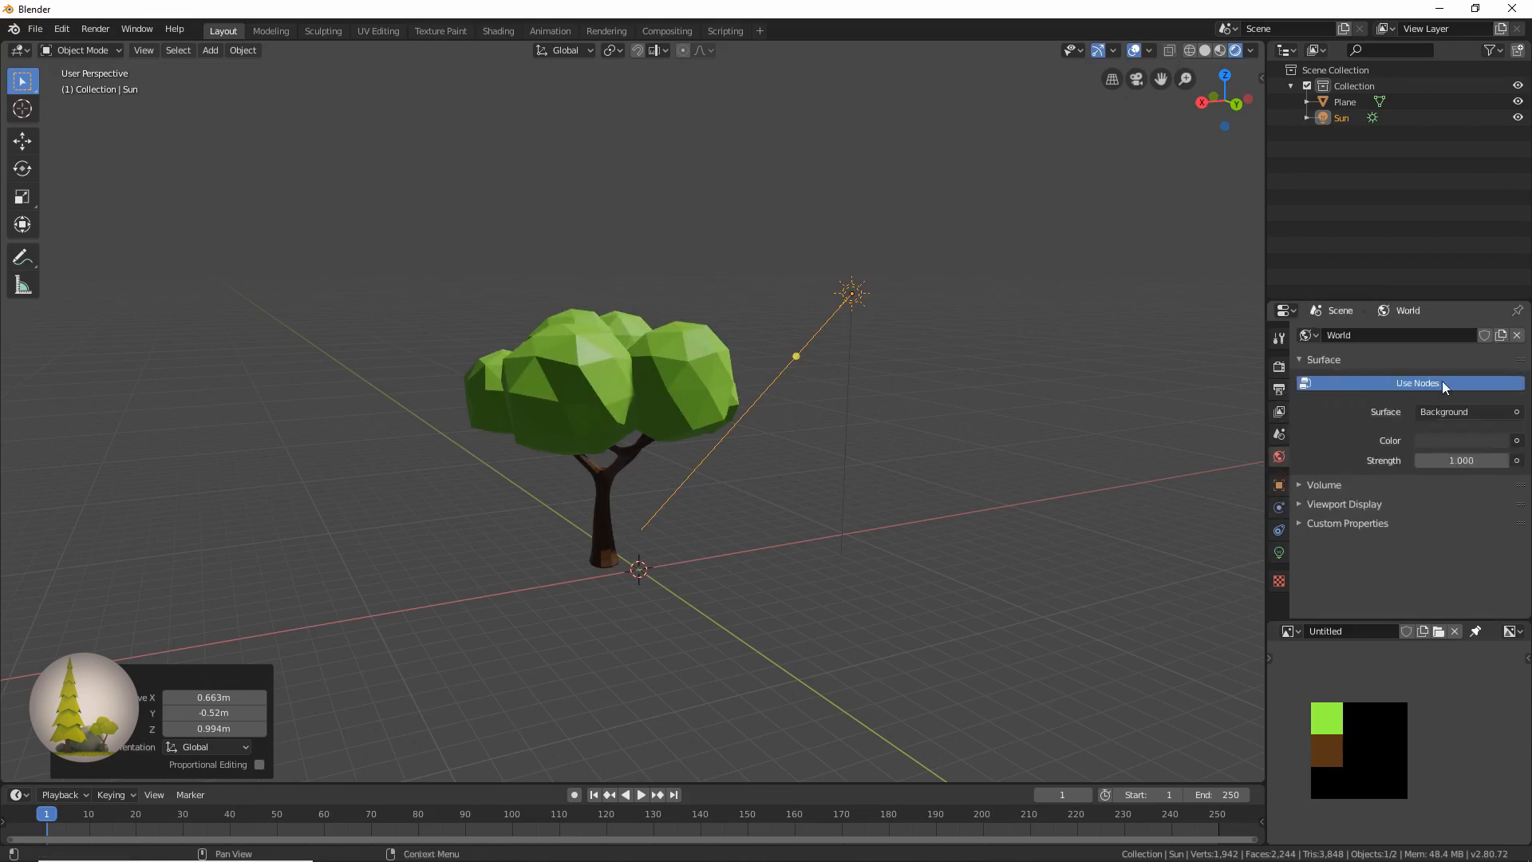
{"action": "left_click", "coordinate": [1462, 441]}
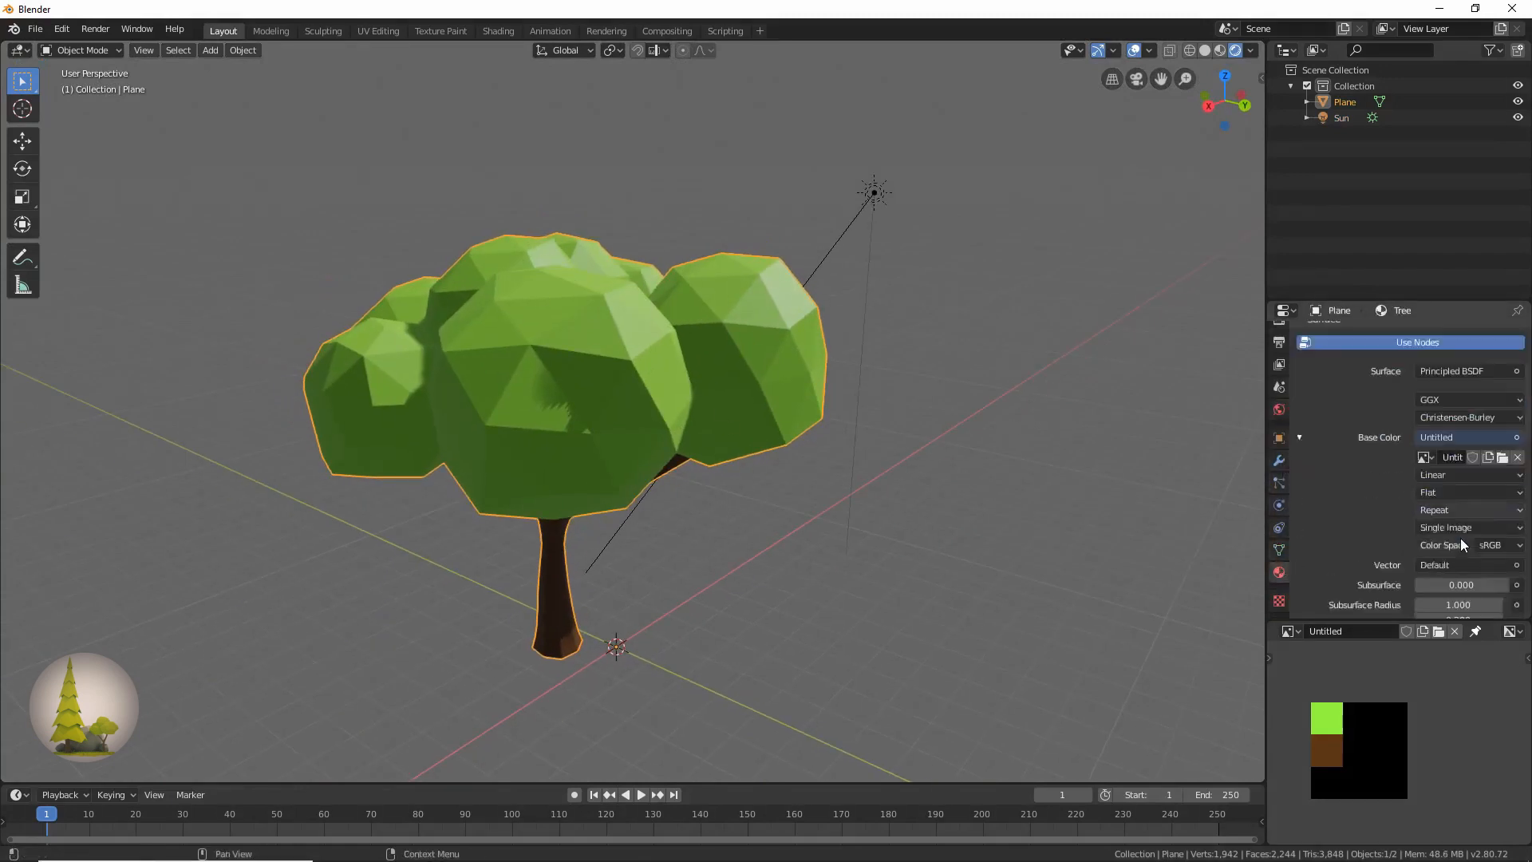
Set the material's Roughness to 1.0 and enable Ambient Occlusion in the Eevee render settings
{"action": "scroll", "scroll_direction": "down", "scroll_amount": 3}
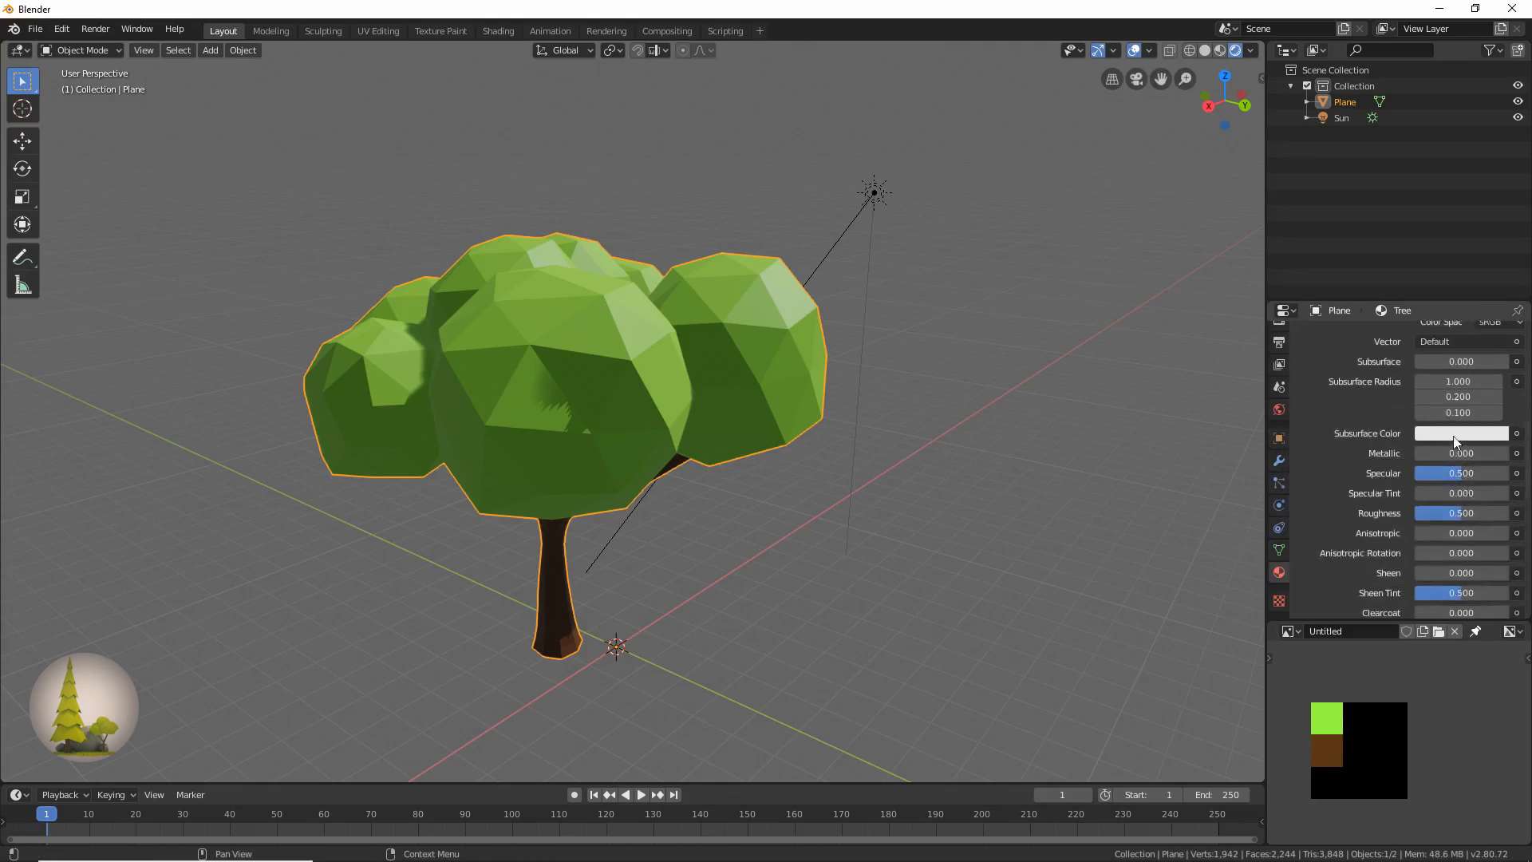
{"action": "scroll", "scroll_direction": "down", "scroll_amount": 3}
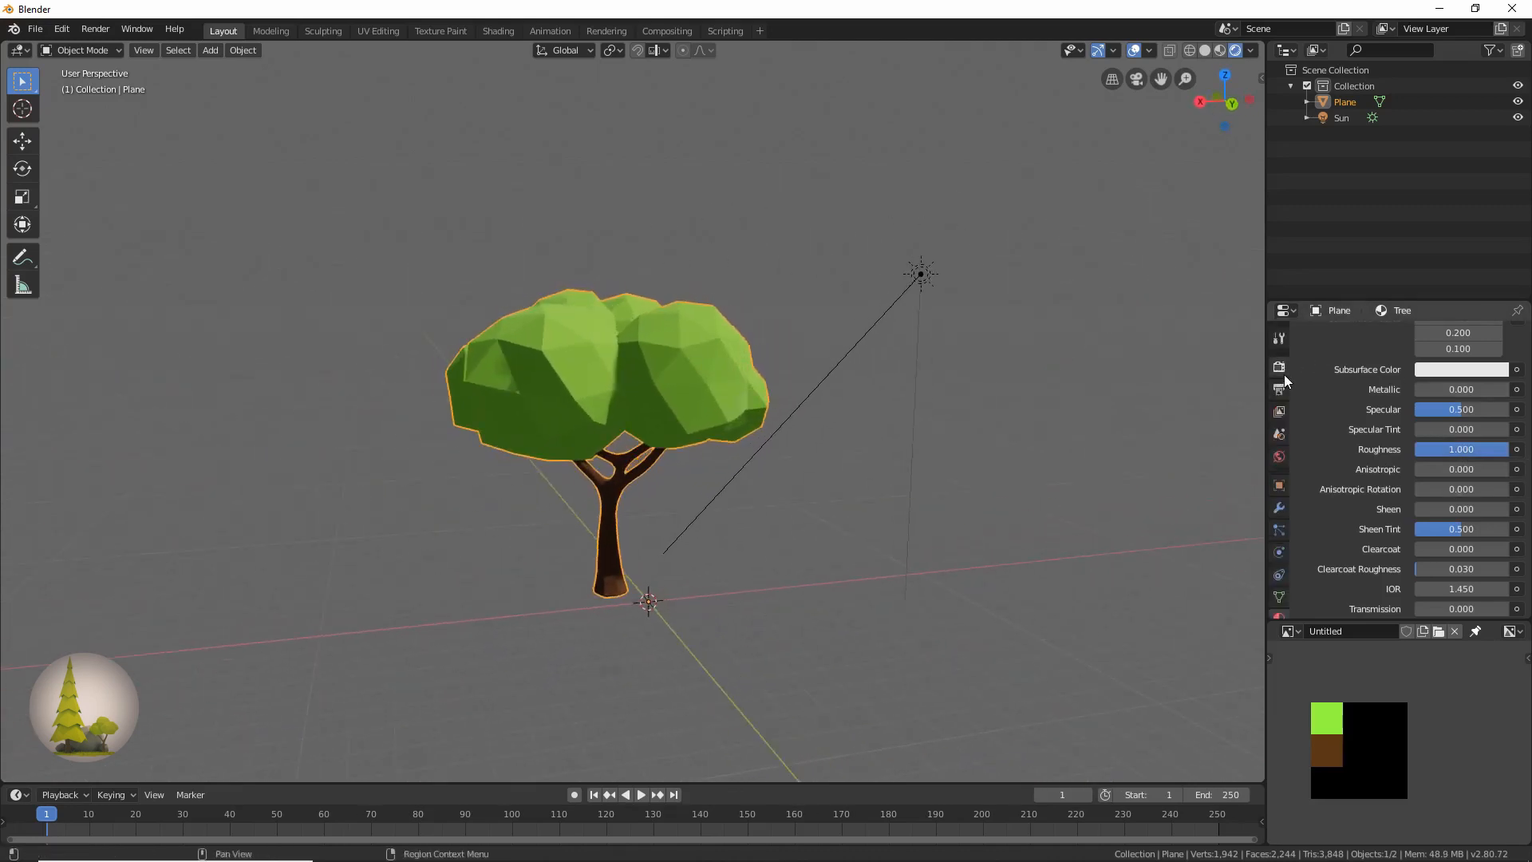
{"action": "left_click", "coordinate": [1278, 388]}
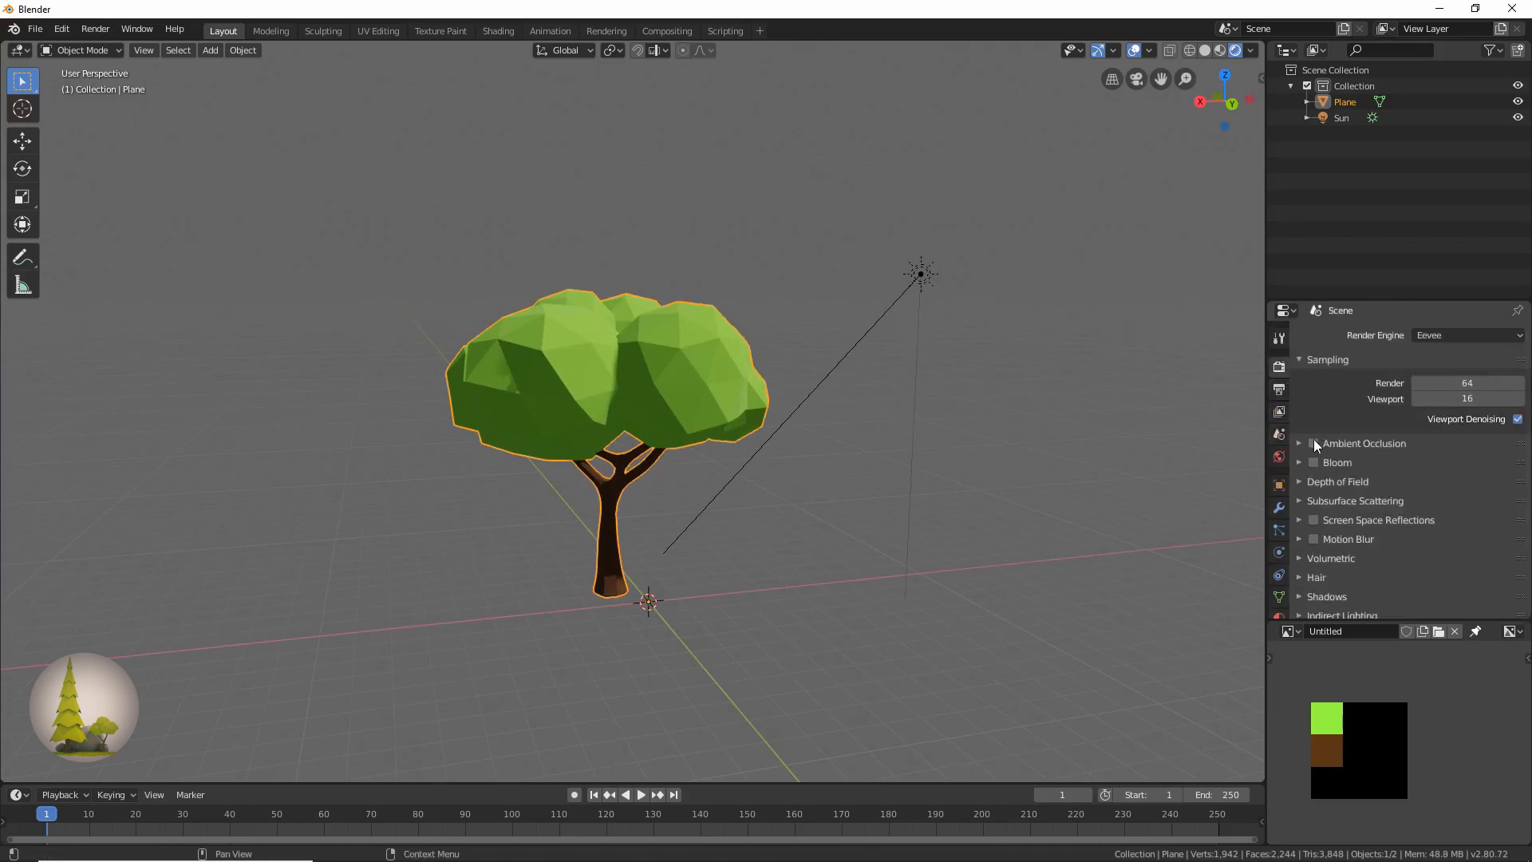
{"action": "left_click", "coordinate": [1314, 444]}
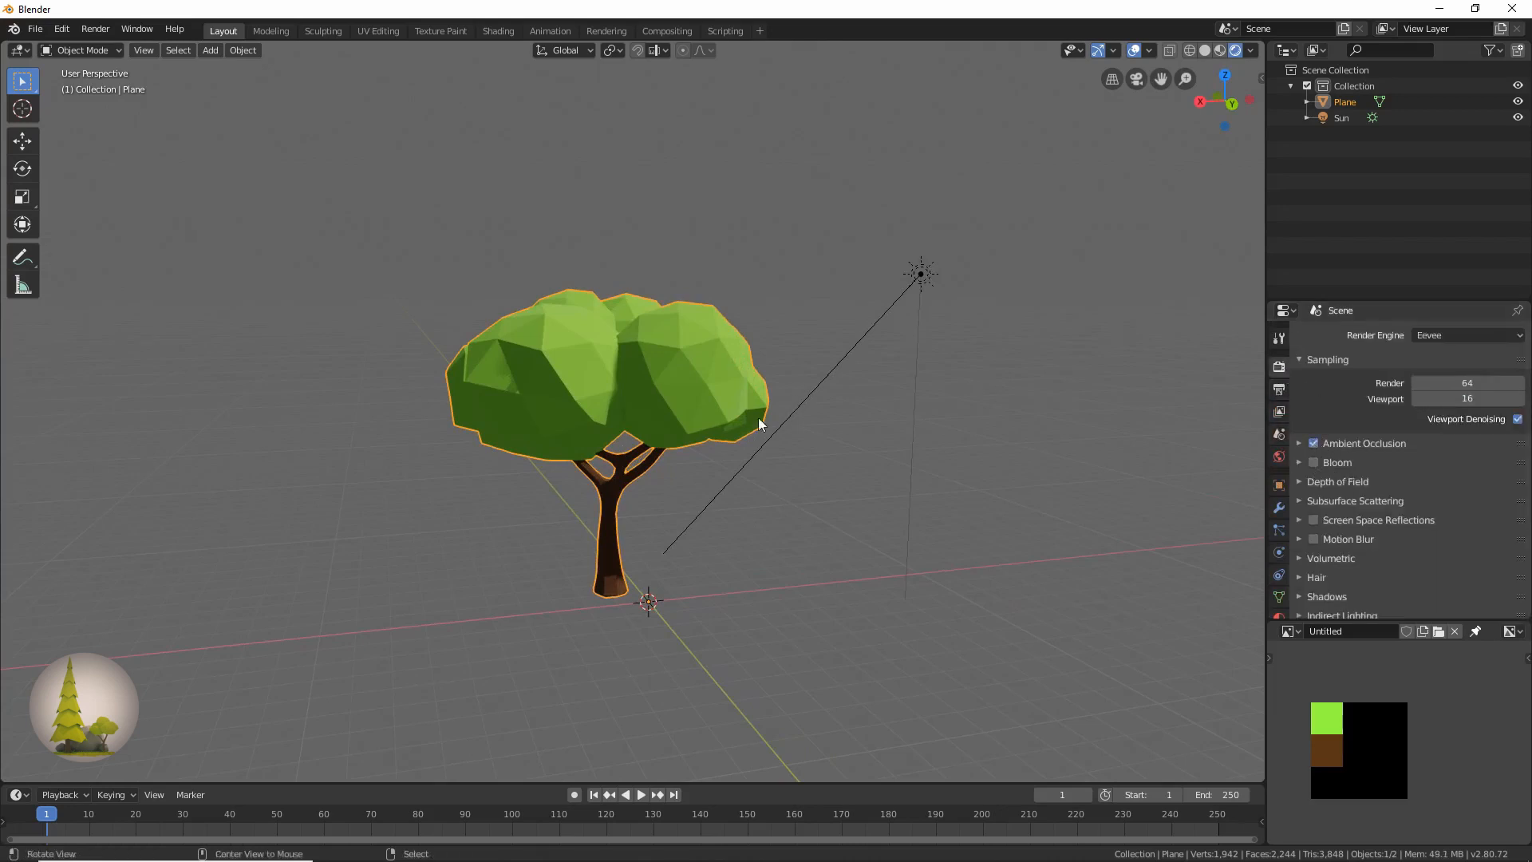
{"action": "left_click", "coordinate": [1299, 444]}
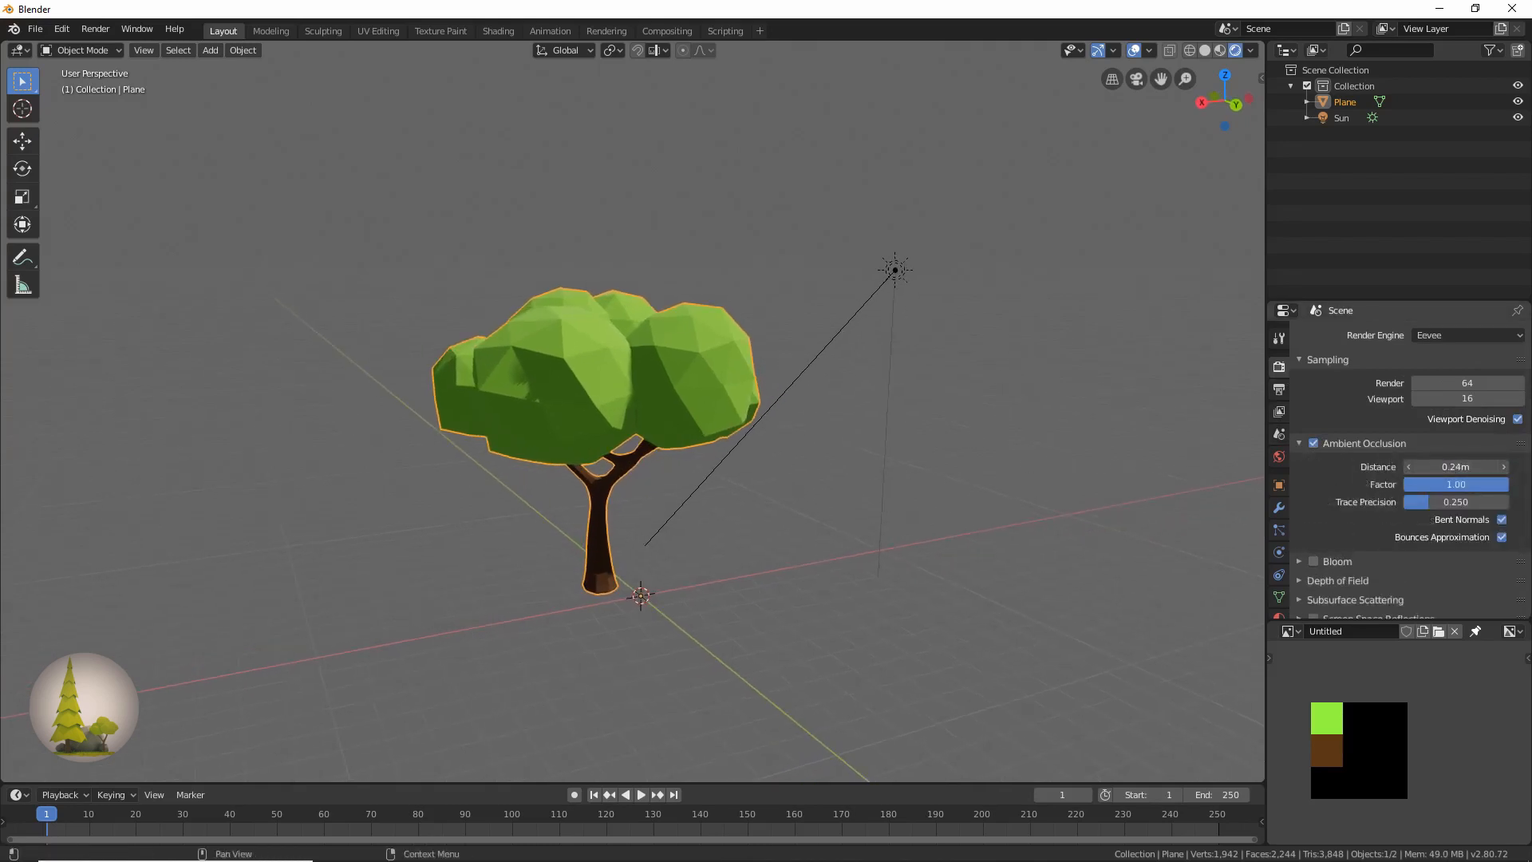